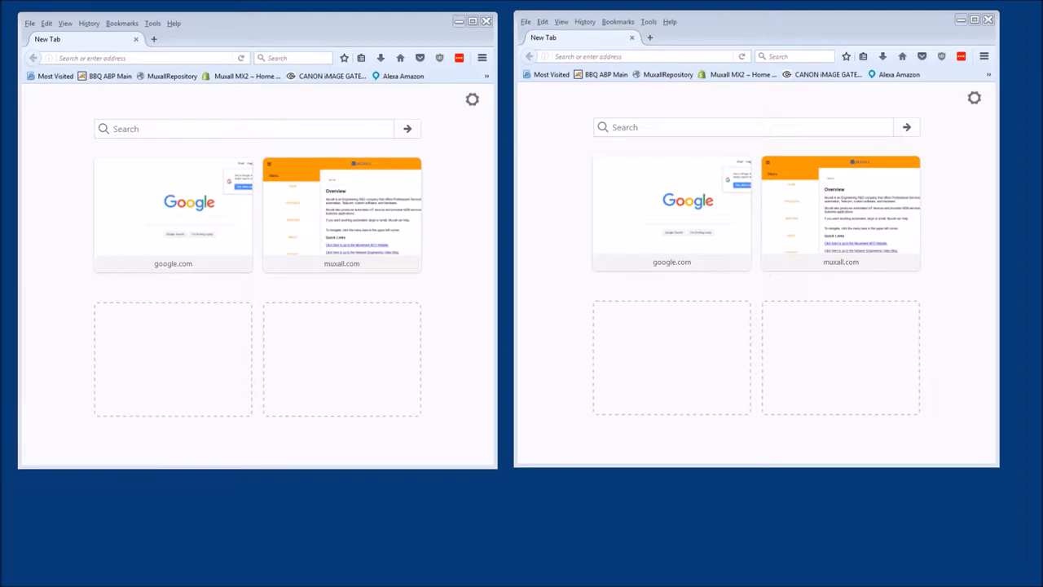
{"action": "mouse_move", "coordinate": [124, 311]}
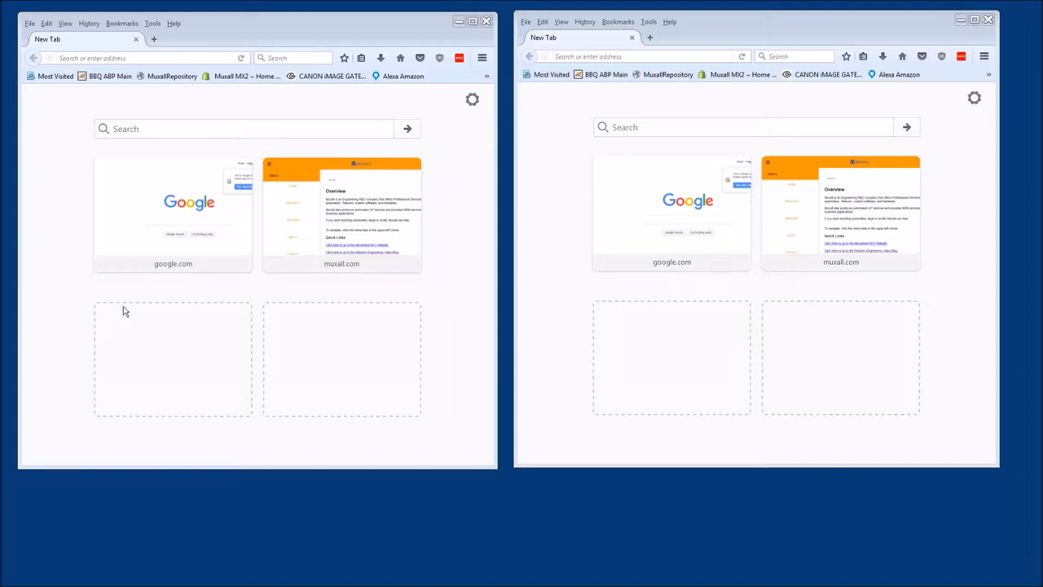
{"action": "mouse_move", "coordinate": [316, 23]}
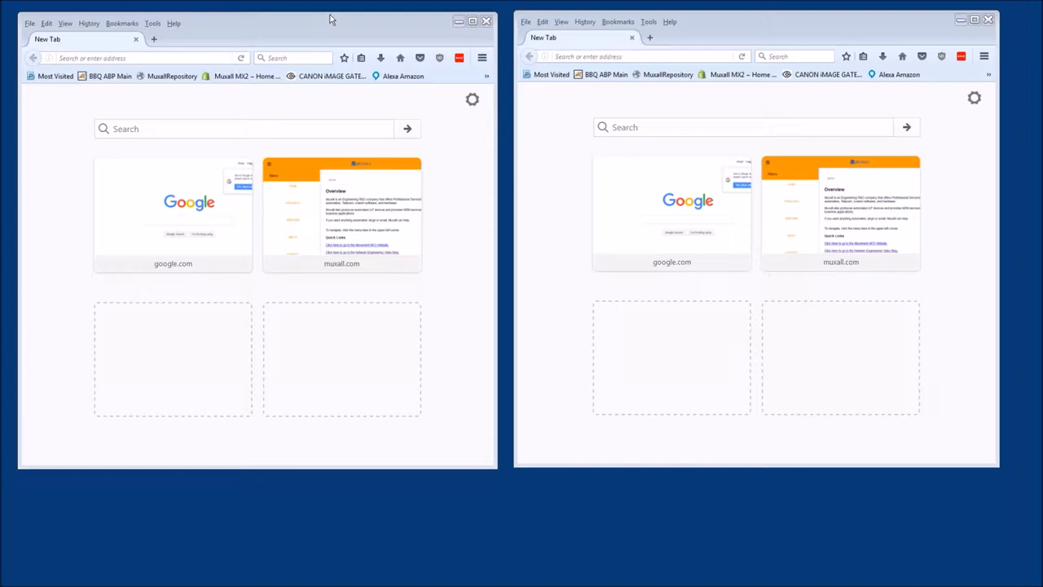
{"action": "mouse_move", "coordinate": [292, 20]}
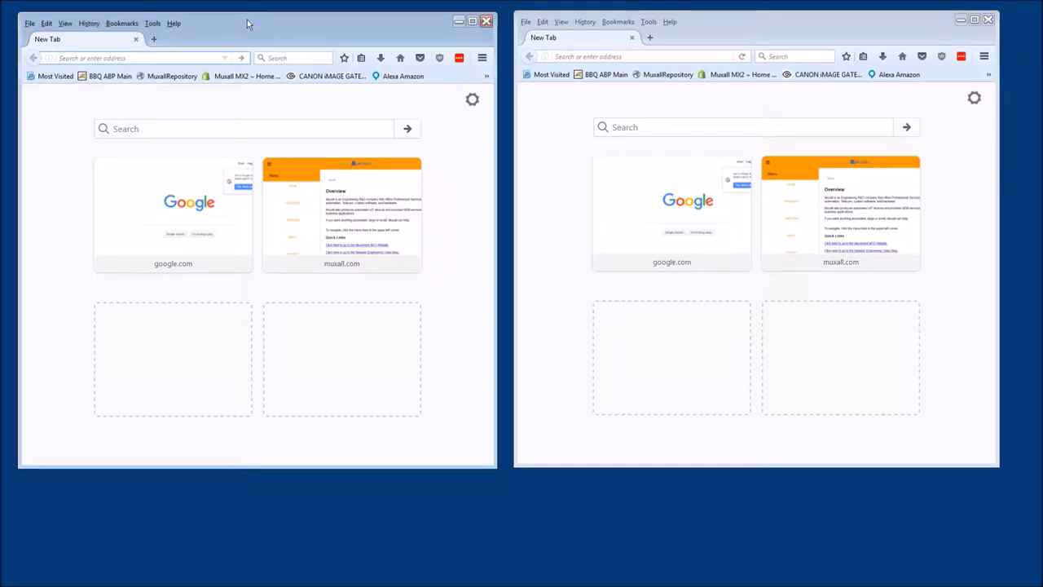
{"action": "left_click", "coordinate": [122, 58]}
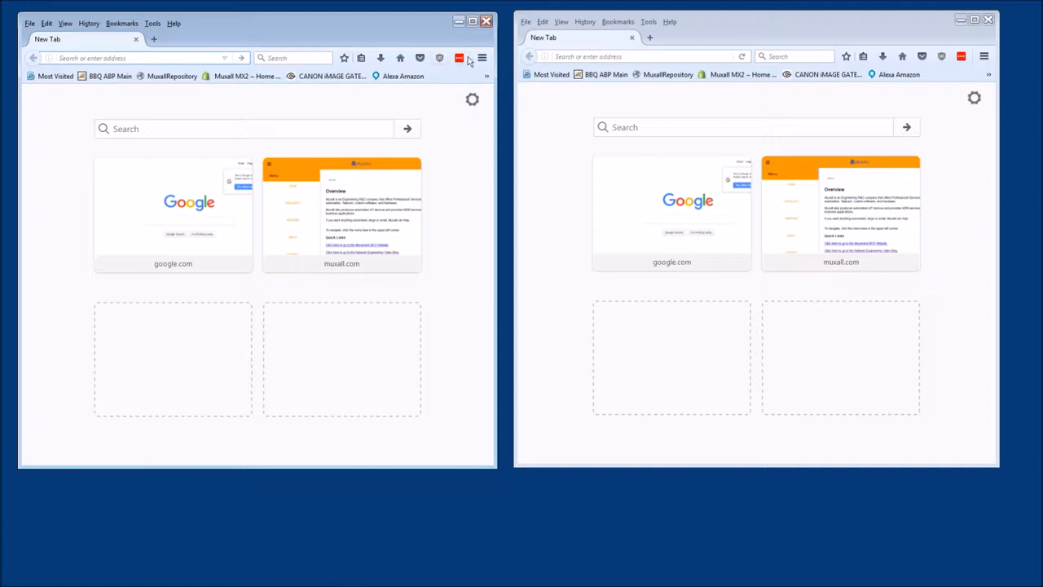
{"action": "left_click", "coordinate": [122, 58]}
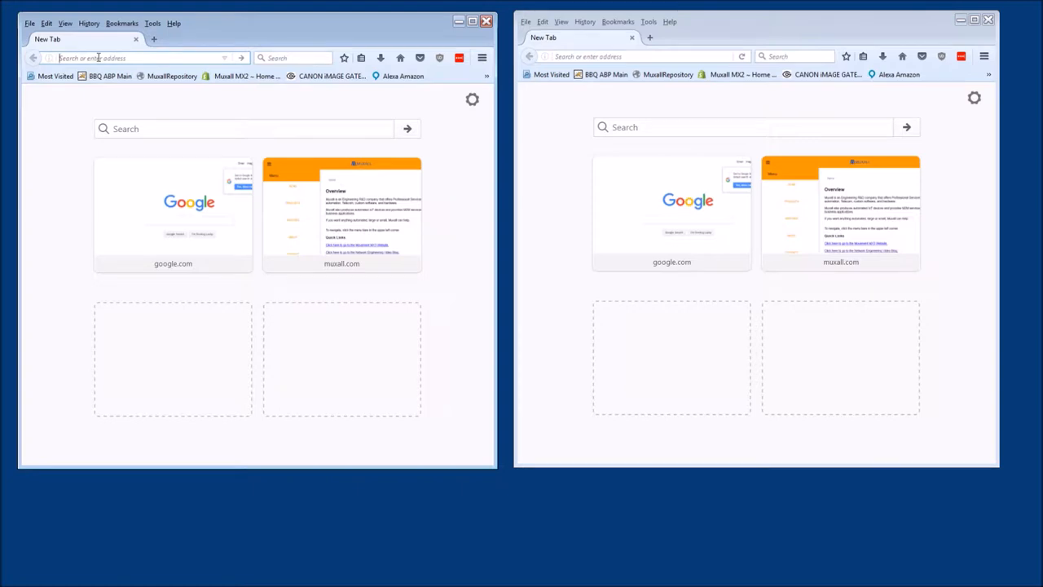
{"action": "type", "text": "w"}
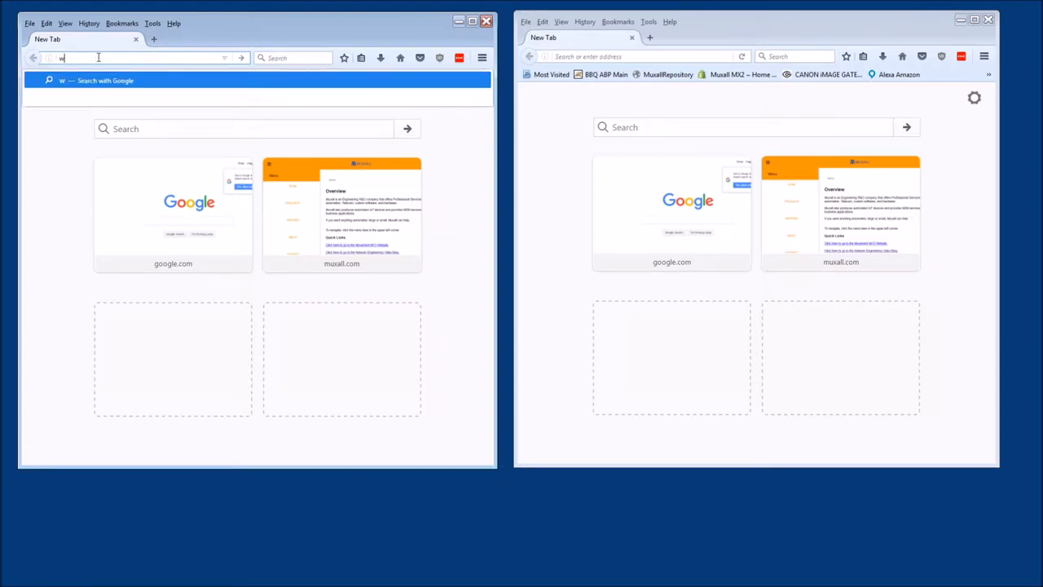
{"action": "type", "text": "ww.amazon.com/"}
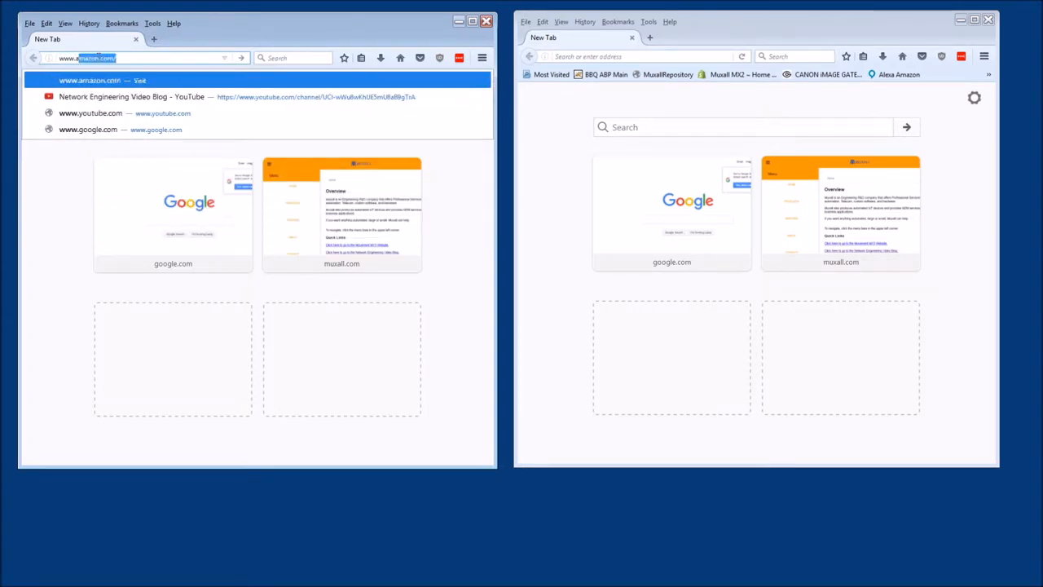
{"action": "type", "text": "www.arrow"}
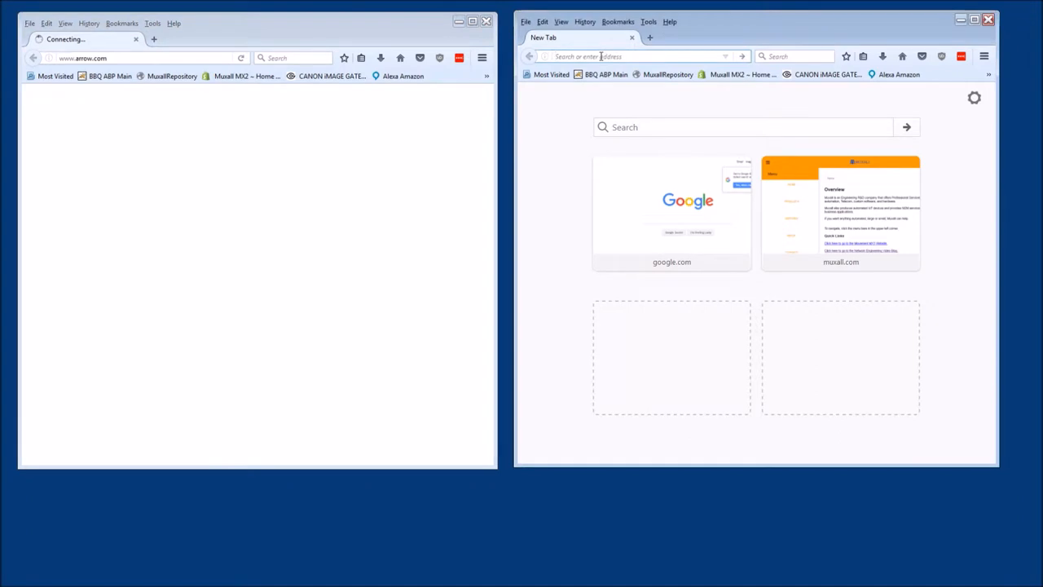
{"action": "type", "text": "www.digikey.com"}
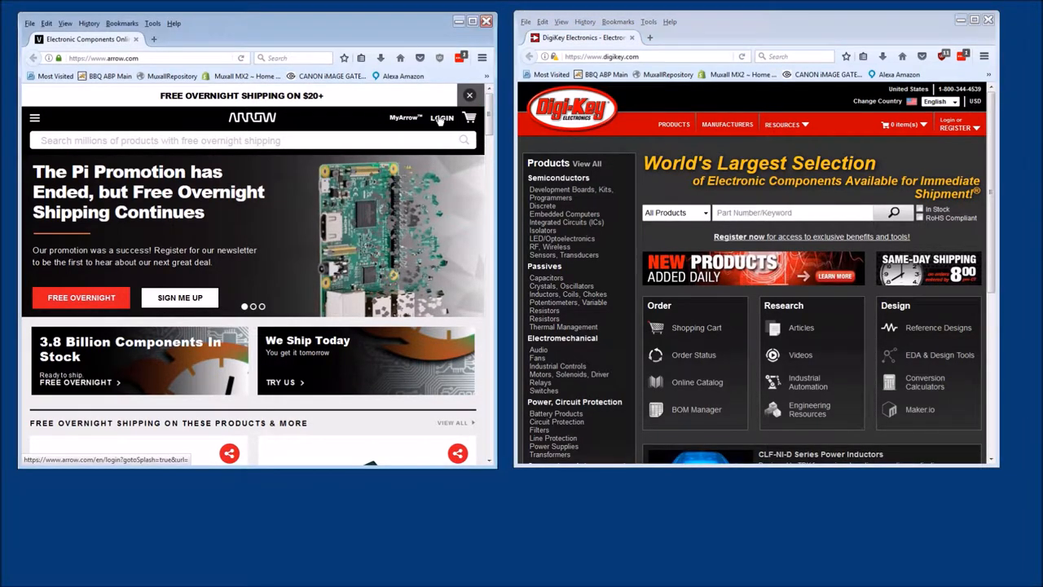
Step: Sign in to the Arrow account via LOGIN next to MyArrow
{"action": "left_click", "coordinate": [442, 117]}
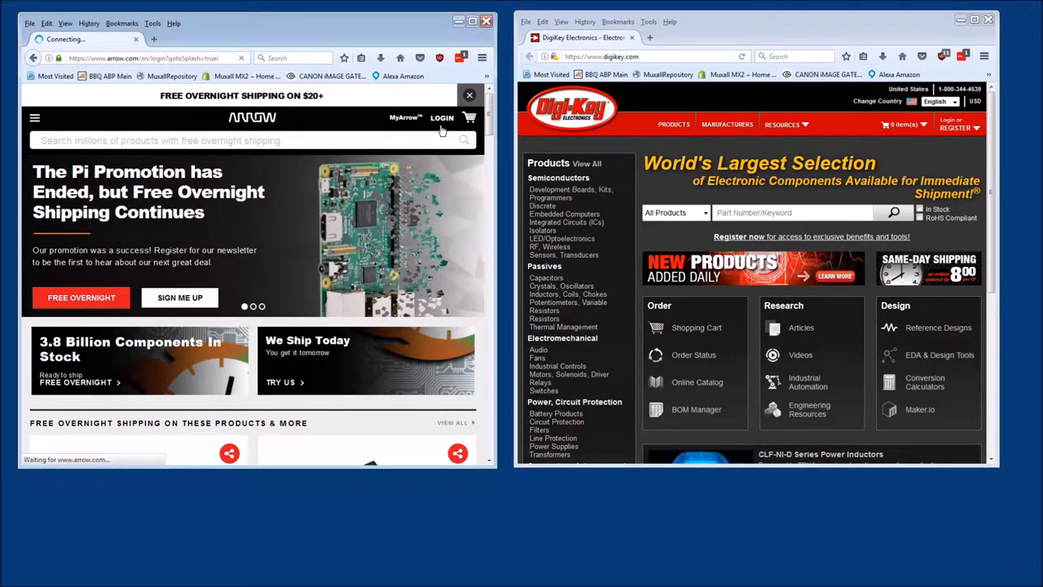
{"action": "left_click", "coordinate": [442, 117]}
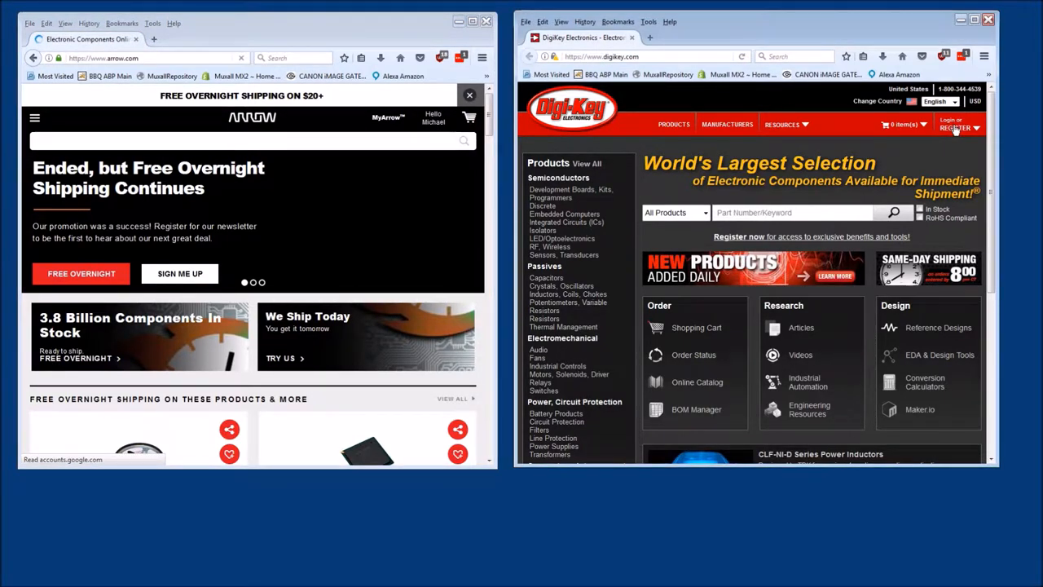
Step: Log in to Digi-Key via Login or Register and reach the MyDigiKey recent-orders page
{"action": "left_click", "coordinate": [955, 124]}
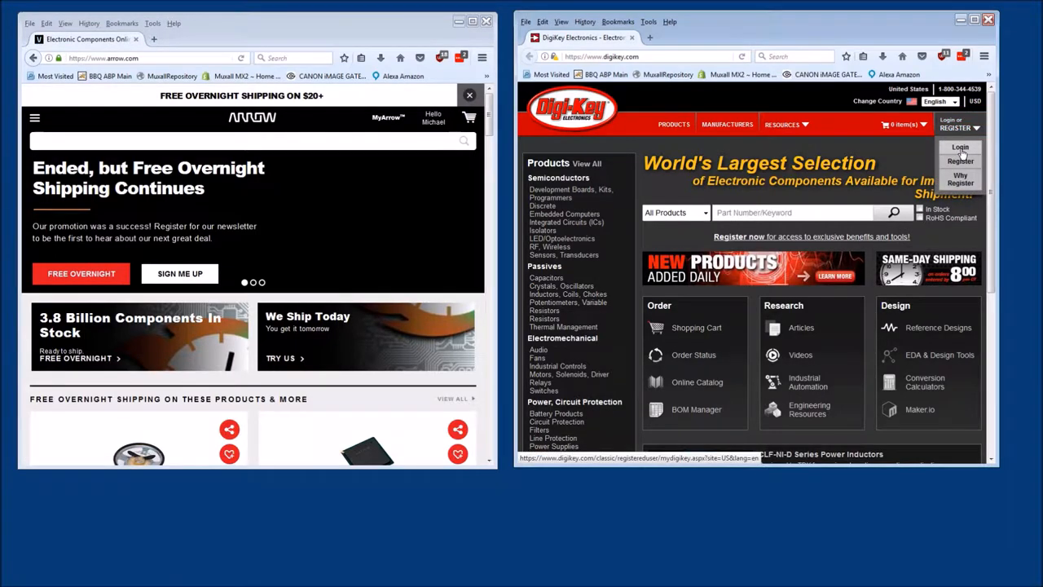
{"action": "left_click", "coordinate": [960, 147]}
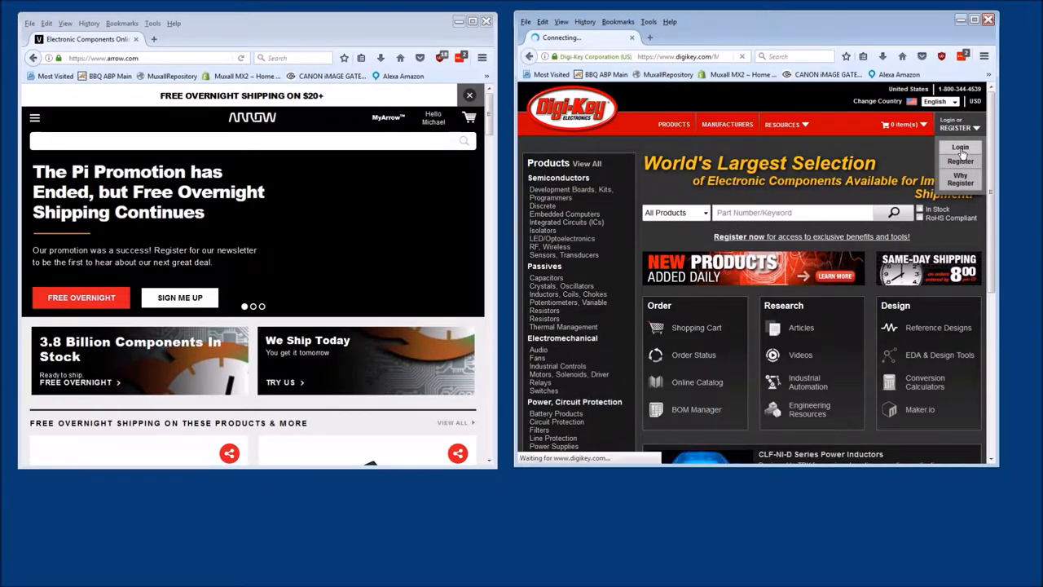
{"action": "left_click", "coordinate": [960, 147]}
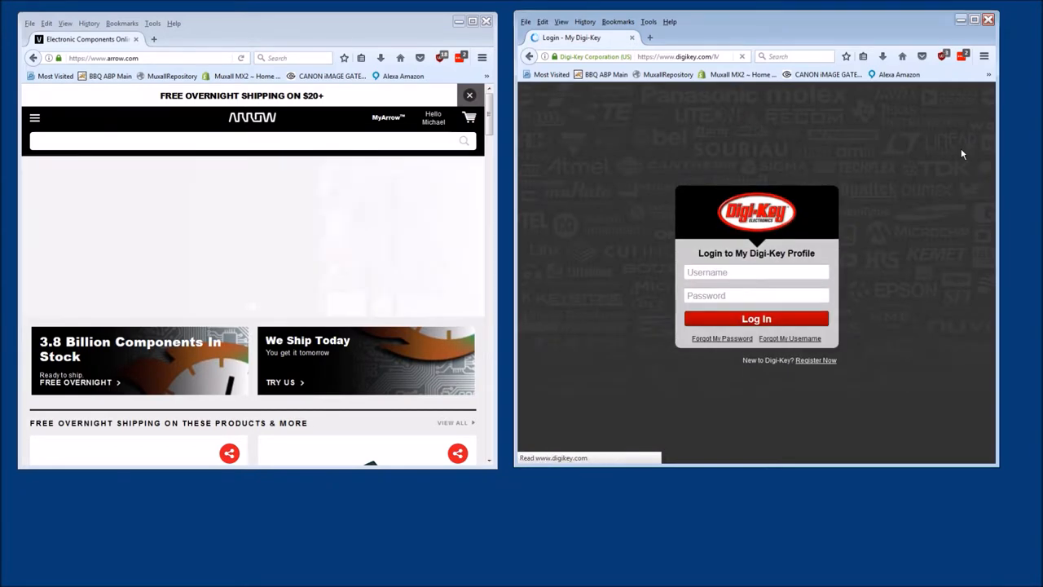
{"action": "left_click", "coordinate": [756, 318]}
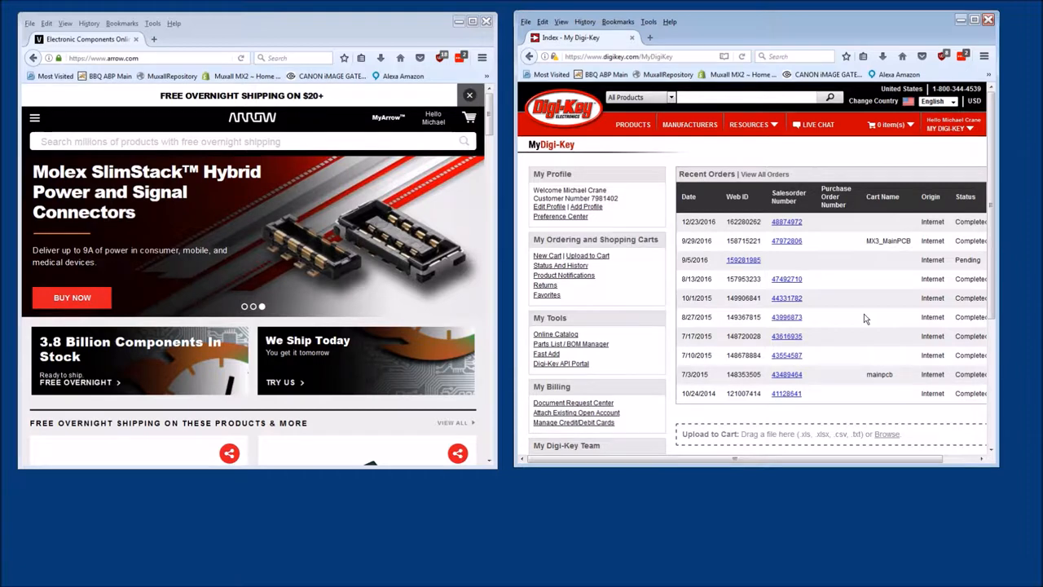
{"action": "mouse_move", "coordinate": [368, 108]}
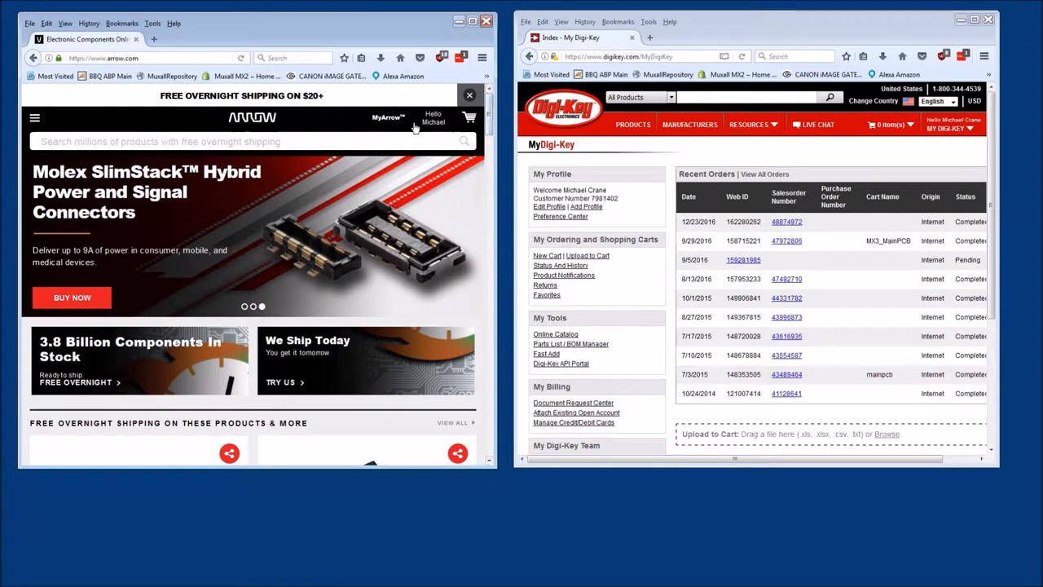
{"action": "scroll", "scroll_direction": "down", "scroll_amount": 3}
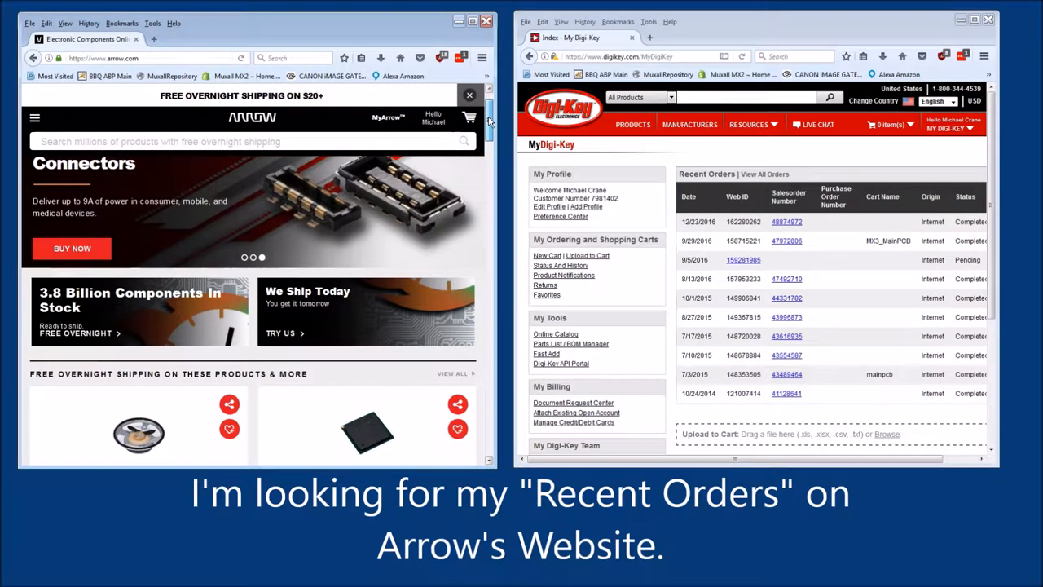
{"action": "scroll", "scroll_direction": "down", "scroll_amount": 3}
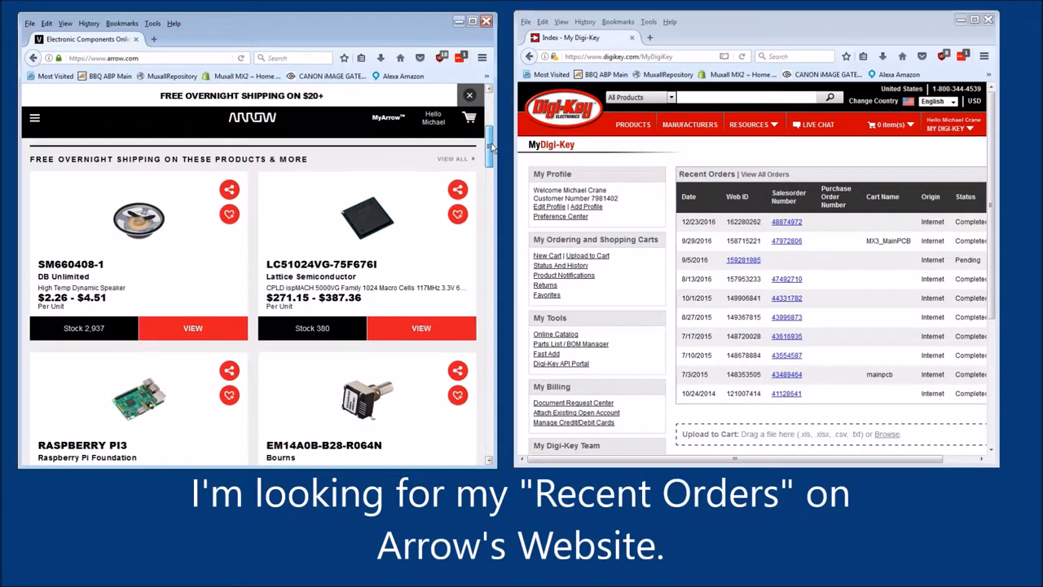
{"action": "scroll", "scroll_direction": "down", "scroll_amount": 3}
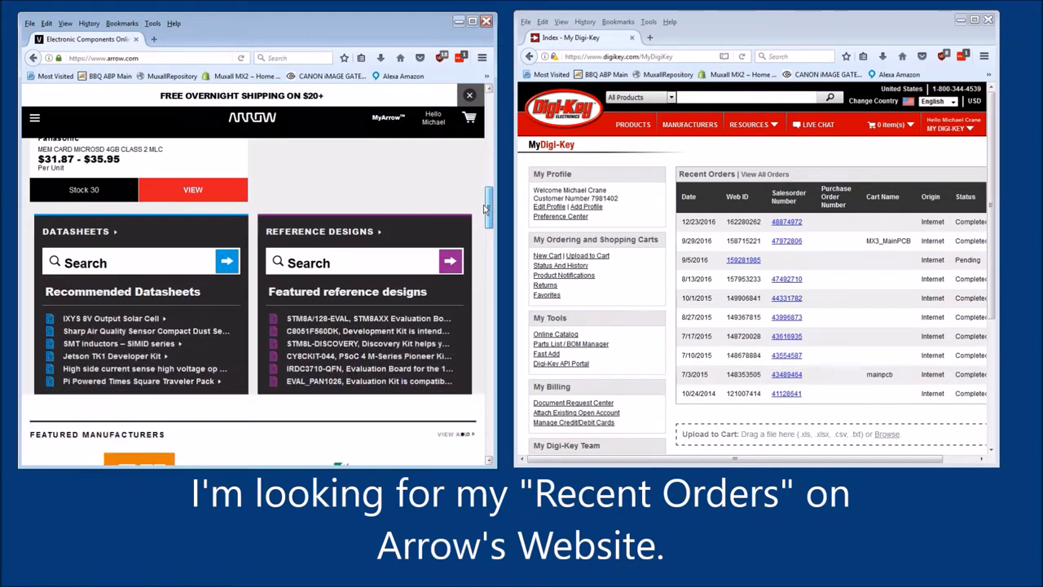
{"action": "scroll", "scroll_direction": "down", "scroll_amount": 3}
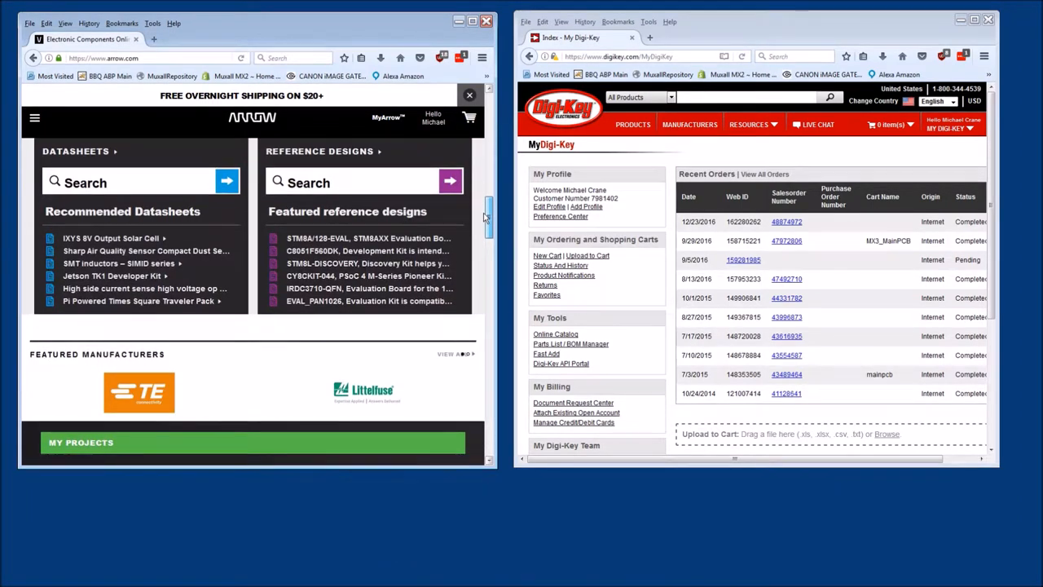
{"action": "scroll", "scroll_direction": "down", "scroll_amount": 3}
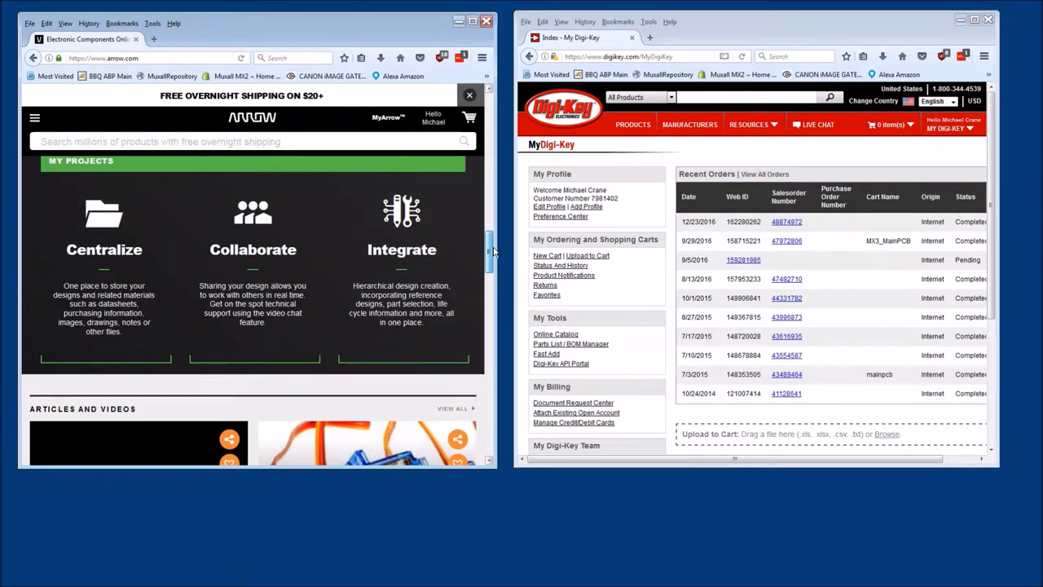
{"action": "scroll", "scroll_direction": "down", "scroll_amount": 3}
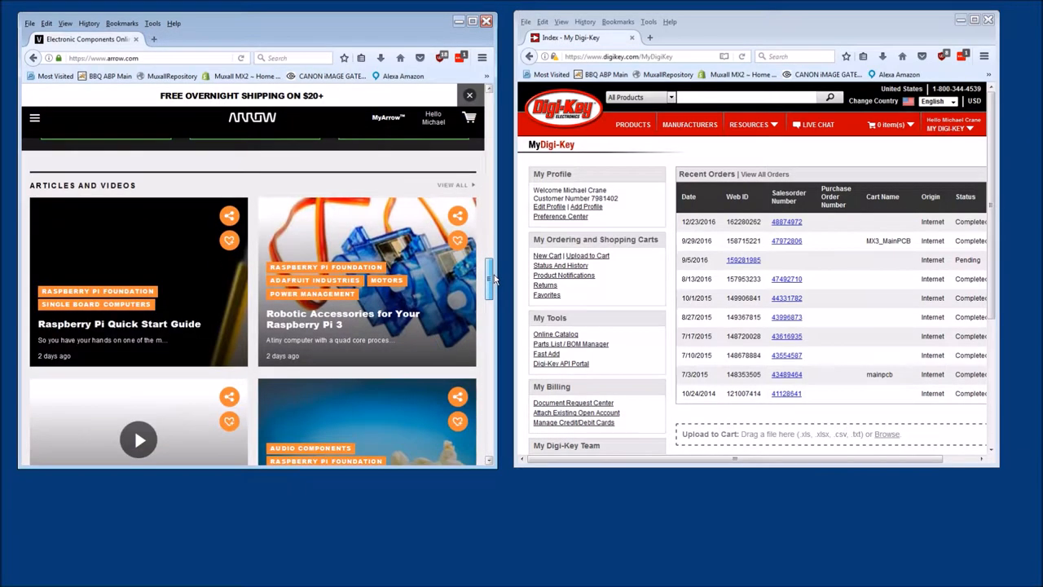
{"action": "scroll", "scroll_direction": "down", "scroll_amount": 3}
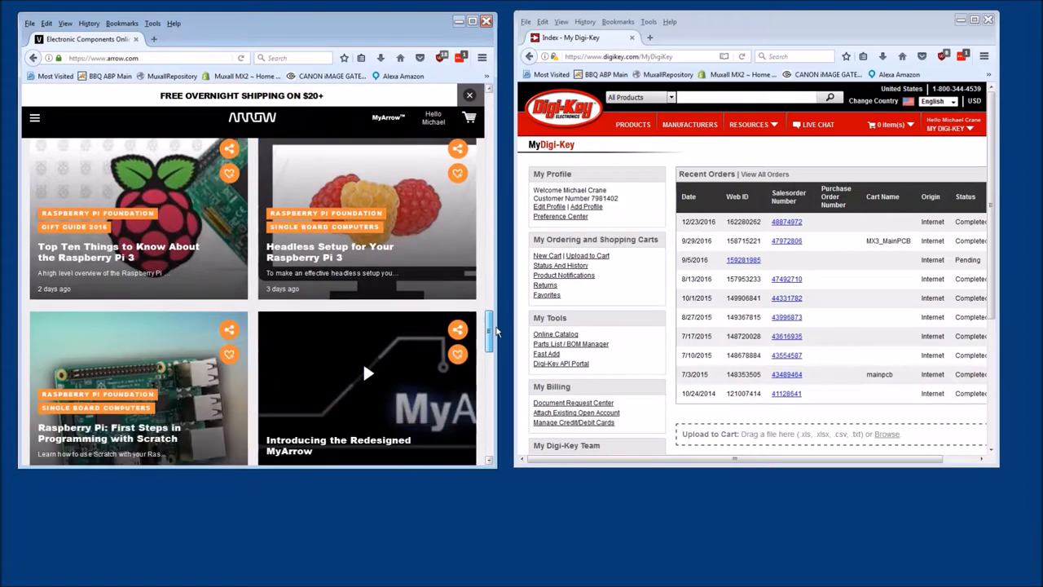
{"action": "scroll", "scroll_direction": "down", "scroll_amount": 3}
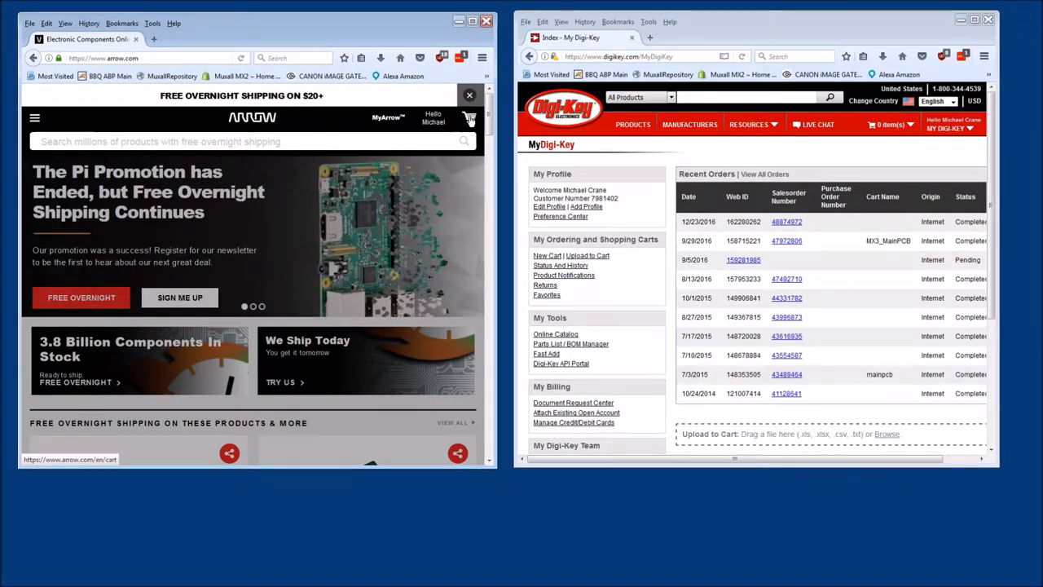
{"action": "left_click", "coordinate": [469, 118]}
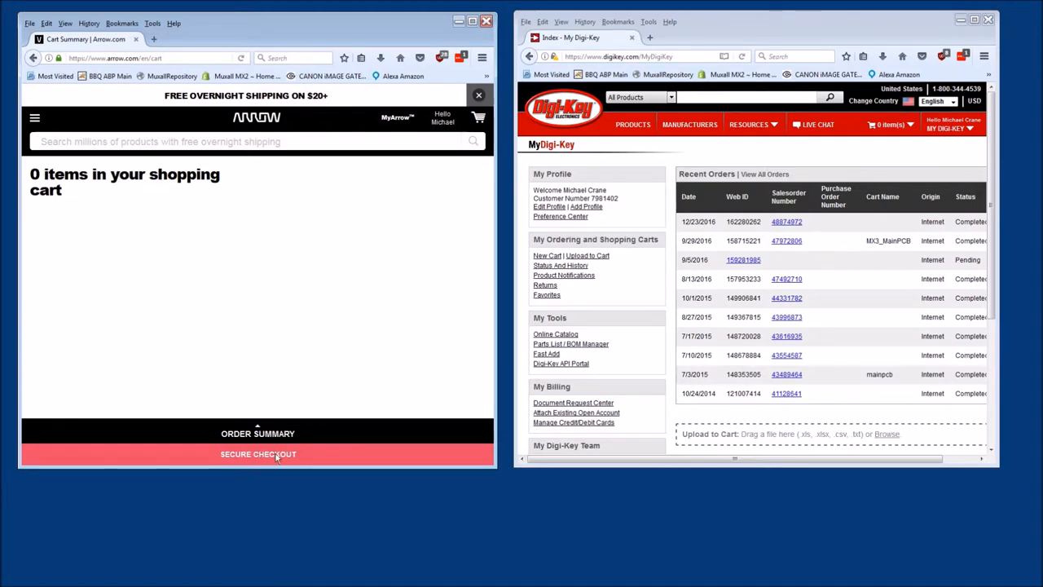
{"action": "left_click", "coordinate": [258, 453]}
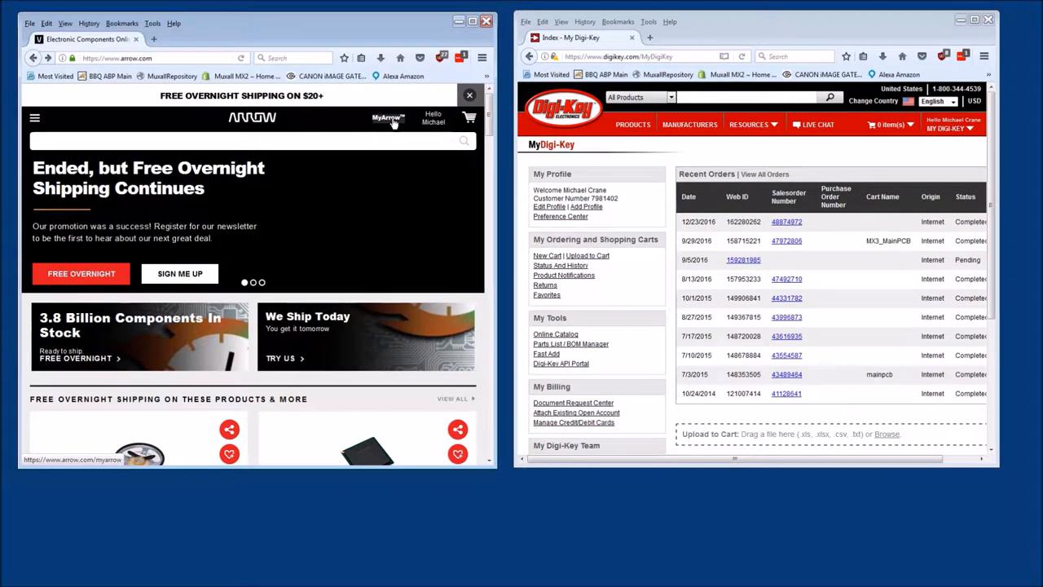
{"action": "left_click", "coordinate": [388, 117]}
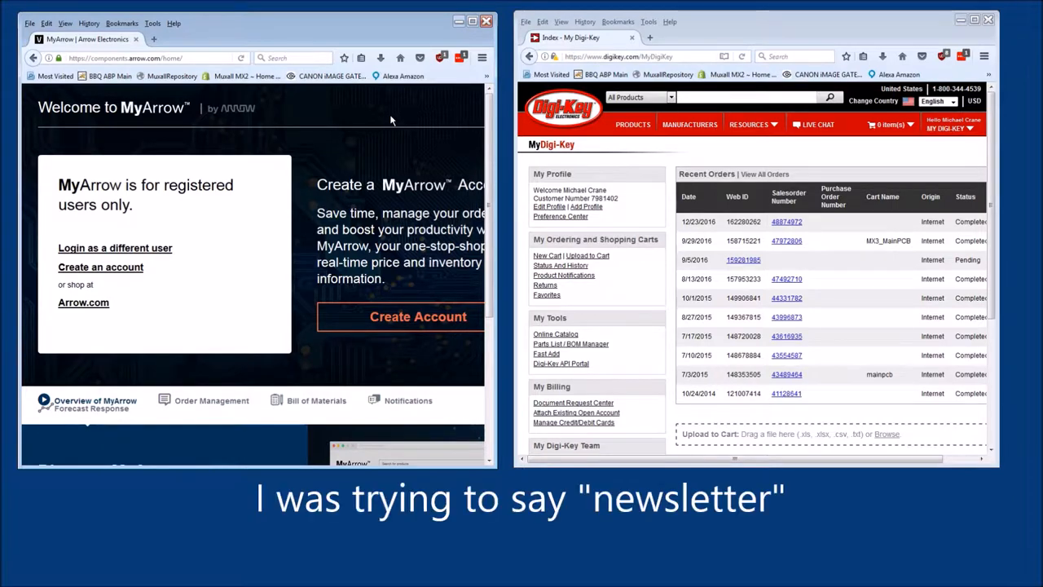
{"action": "mouse_move", "coordinate": [204, 123]}
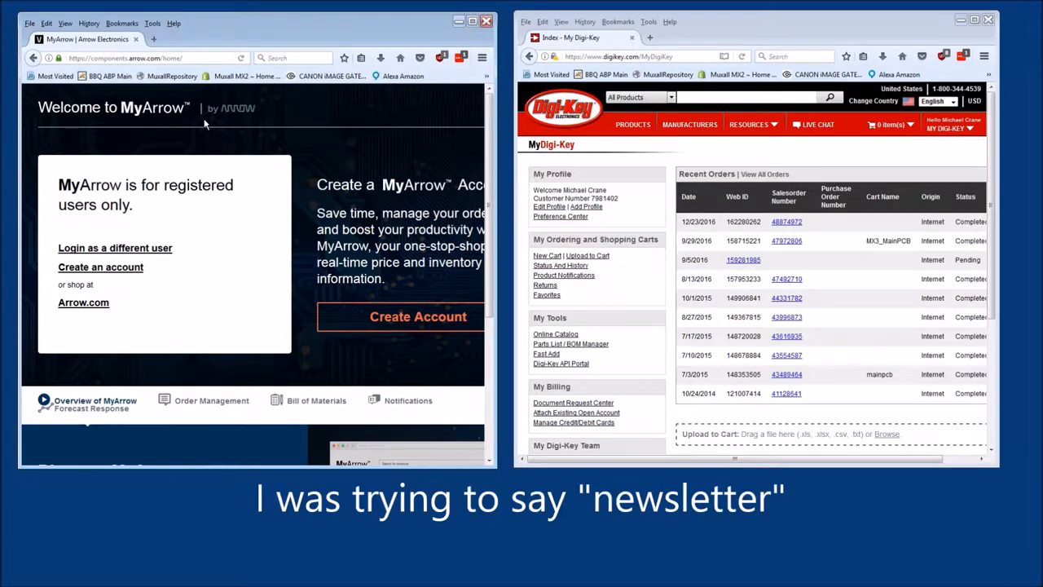
{"action": "mouse_move", "coordinate": [326, 176]}
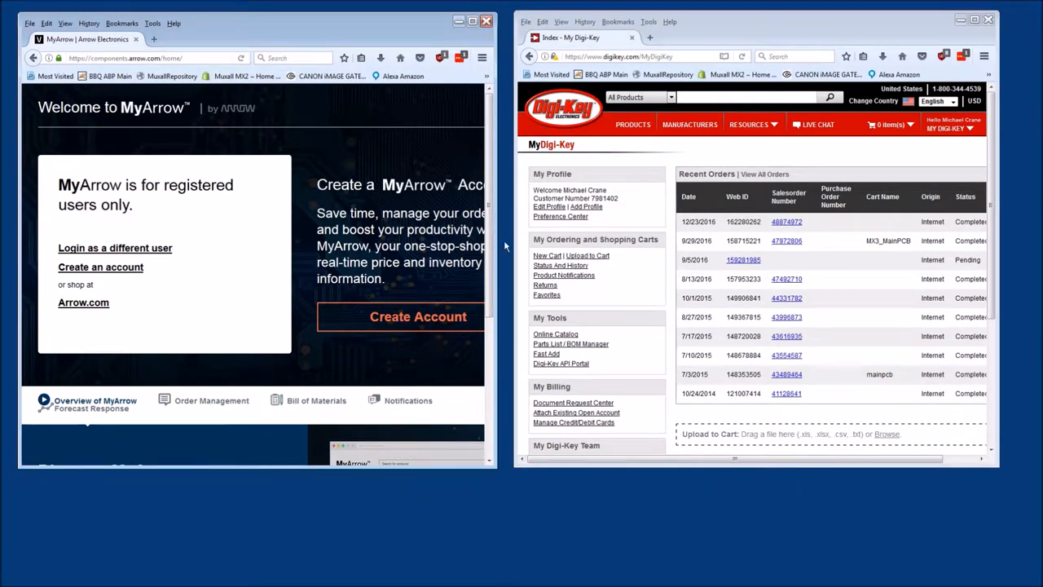
{"action": "scroll", "scroll_direction": "down", "scroll_amount": 3}
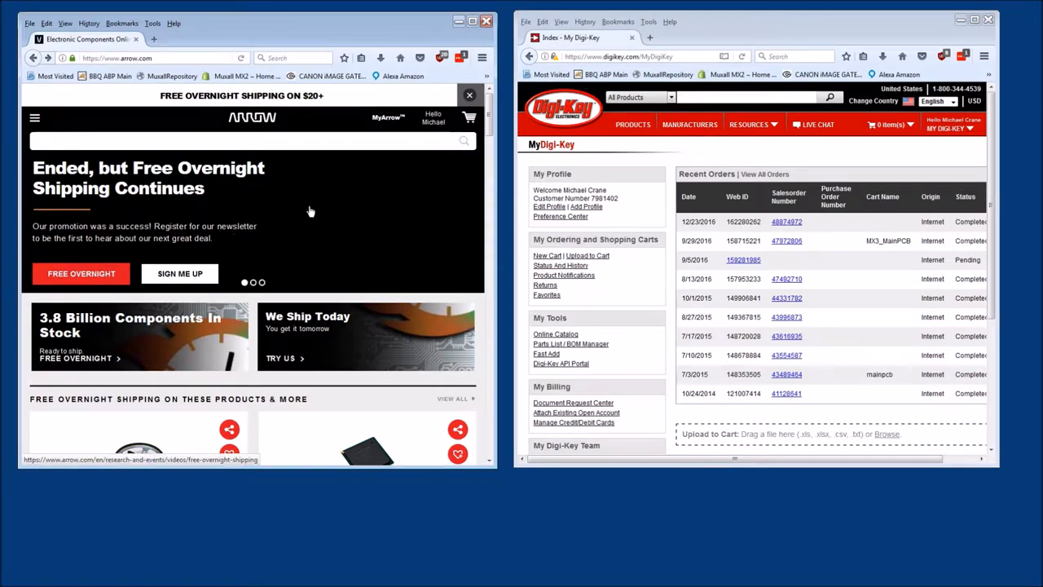
{"action": "mouse_move", "coordinate": [414, 232]}
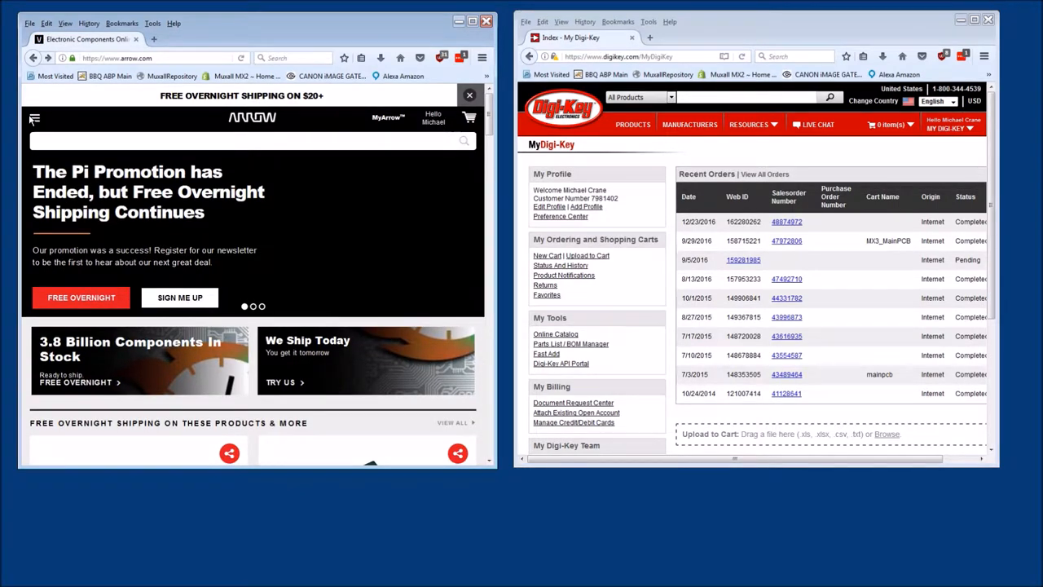
Step: Show Arrow's main navigation menu from the hamburger icon
{"action": "left_click", "coordinate": [34, 118]}
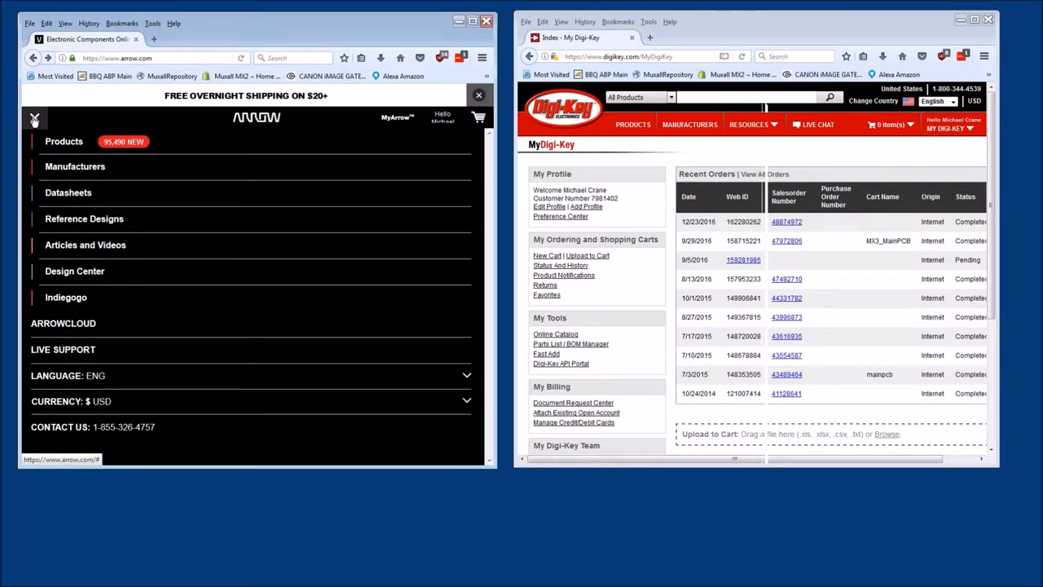
{"action": "left_click", "coordinate": [34, 117]}
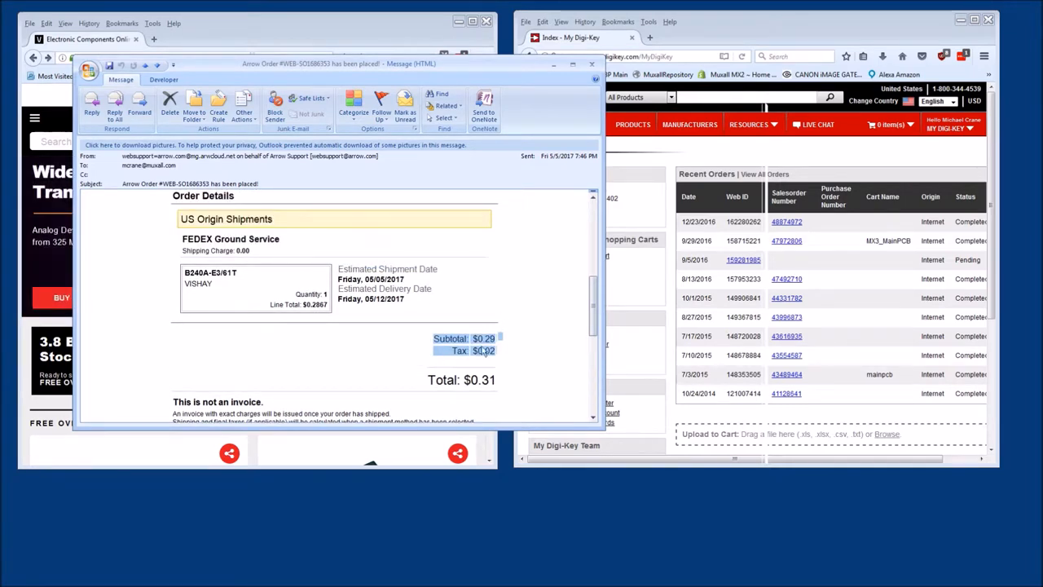
Step: Scroll through the Arrow order email to the FedEx Ground shipping method and $0.31 total
{"action": "scroll", "scroll_direction": "down", "scroll_amount": 3}
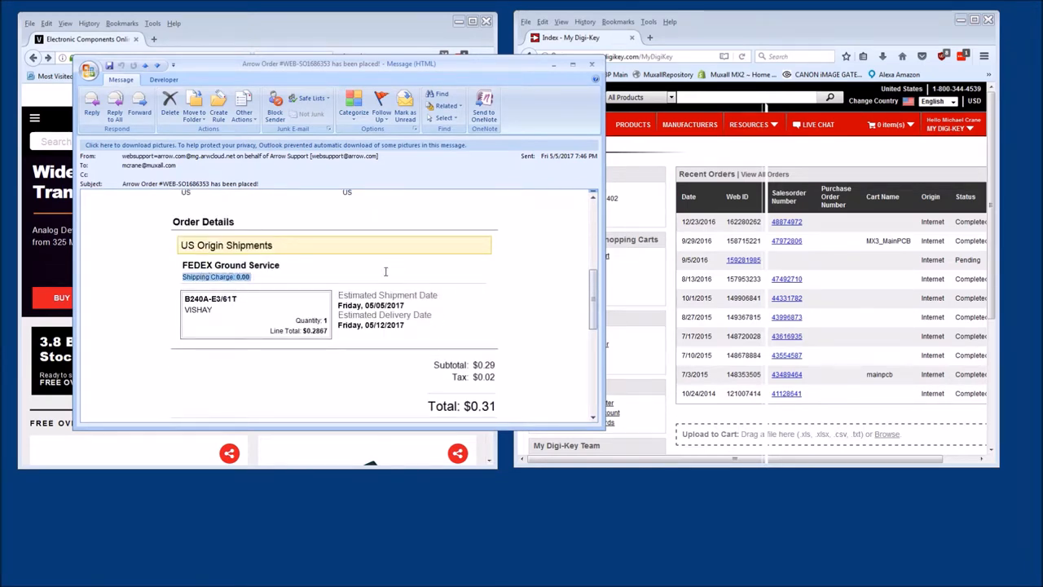
{"action": "mouse_move", "coordinate": [502, 323]}
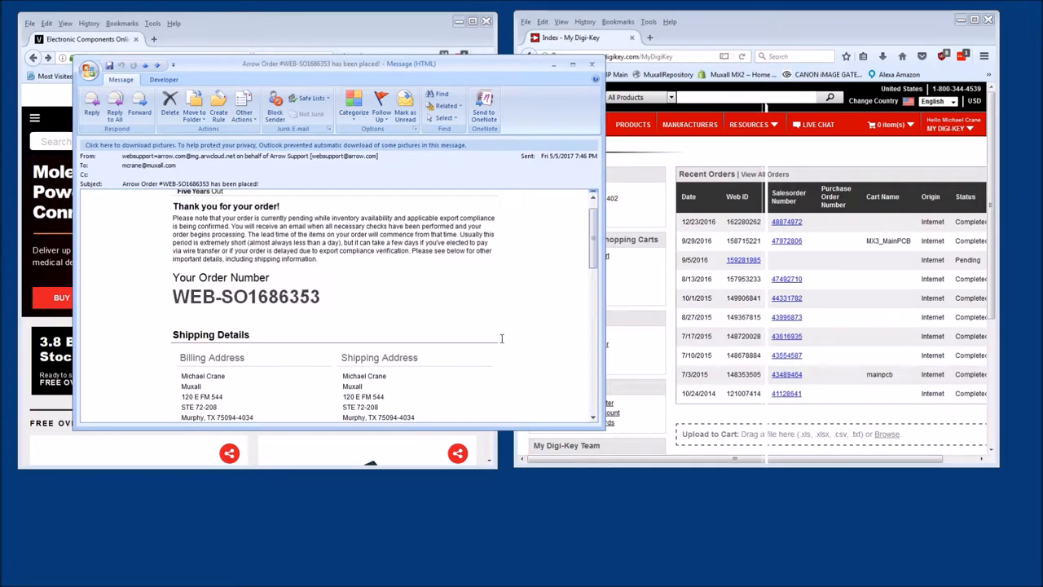
{"action": "scroll", "scroll_direction": "down", "scroll_amount": 3}
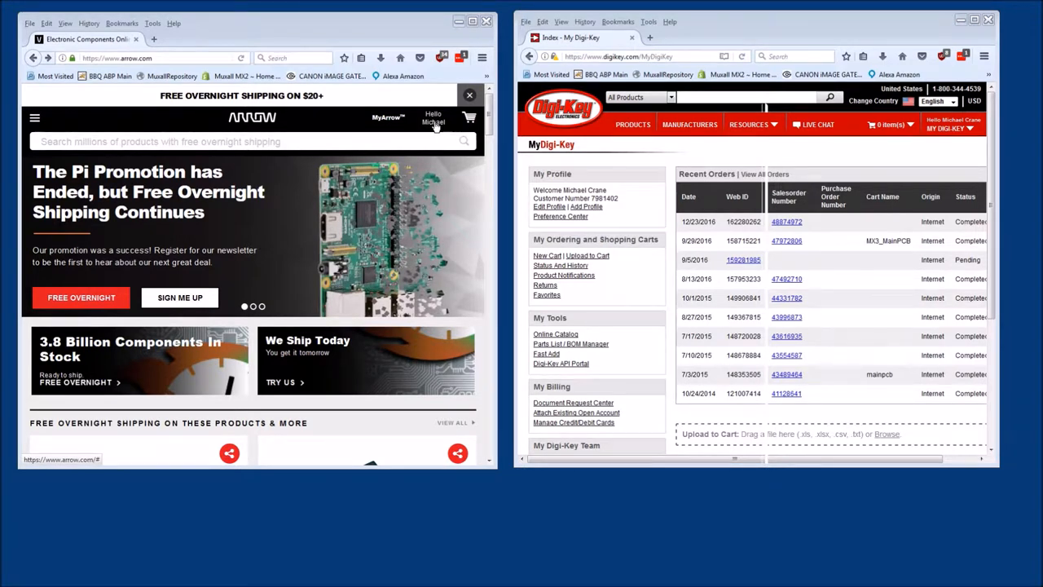
{"action": "mouse_move", "coordinate": [388, 117]}
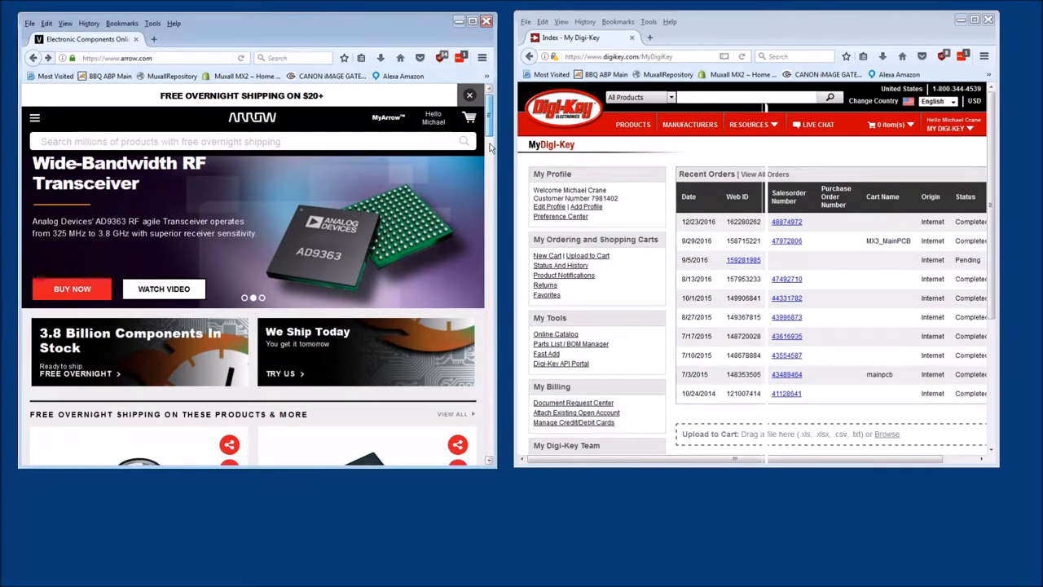
Step: Look down the Arrow home page, then bring up Firefox's Help menu
{"action": "scroll", "scroll_direction": "down", "scroll_amount": 3}
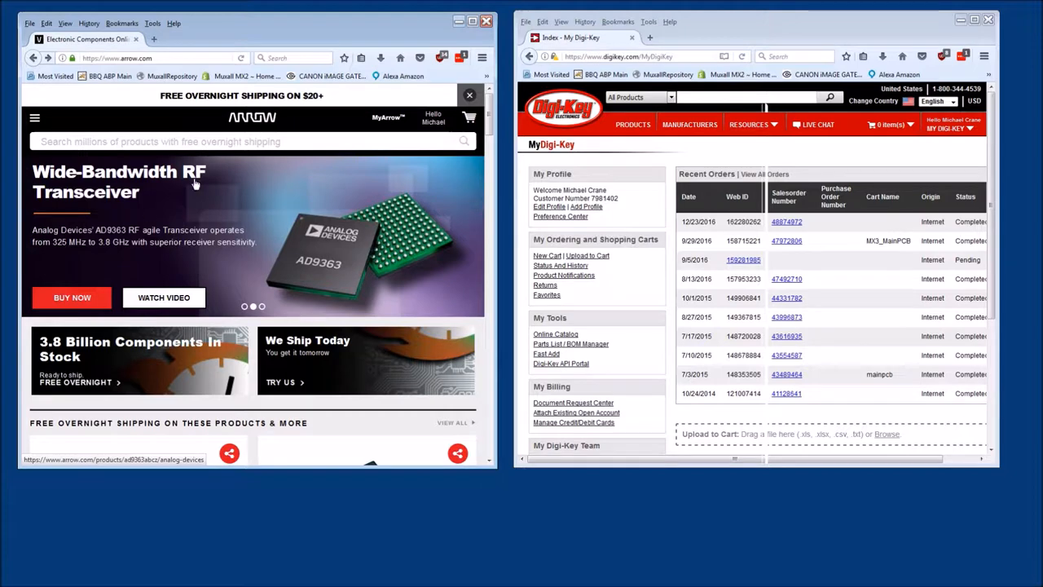
{"action": "mouse_move", "coordinate": [212, 189]}
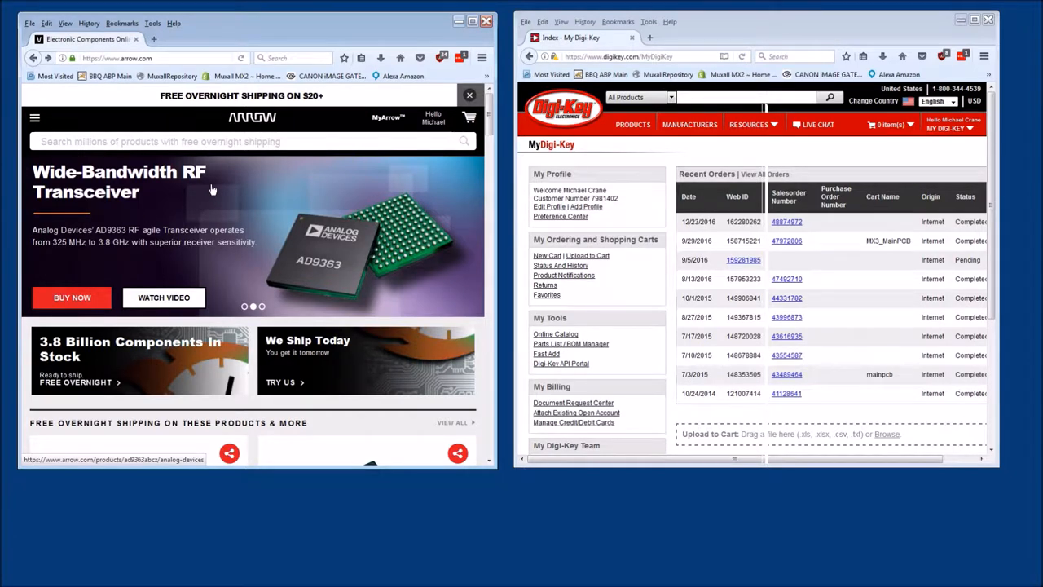
{"action": "mouse_move", "coordinate": [388, 117]}
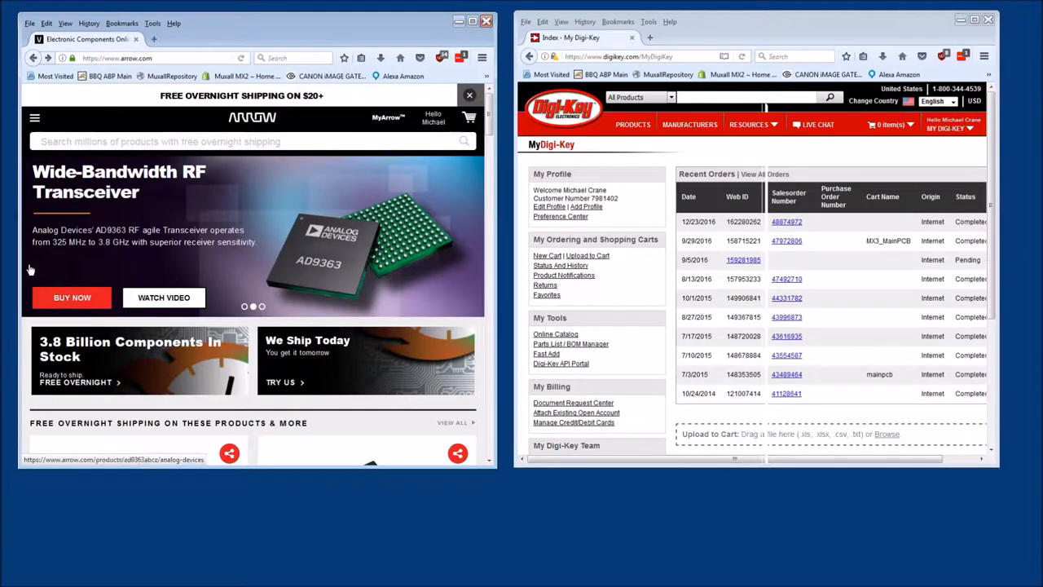
{"action": "mouse_move", "coordinate": [257, 269]}
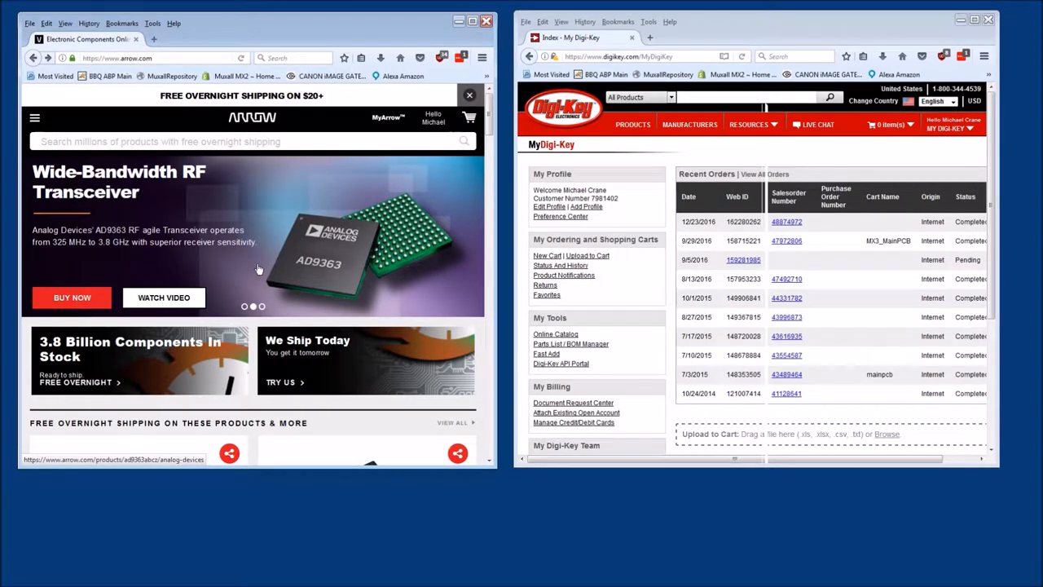
{"action": "mouse_move", "coordinate": [158, 246]}
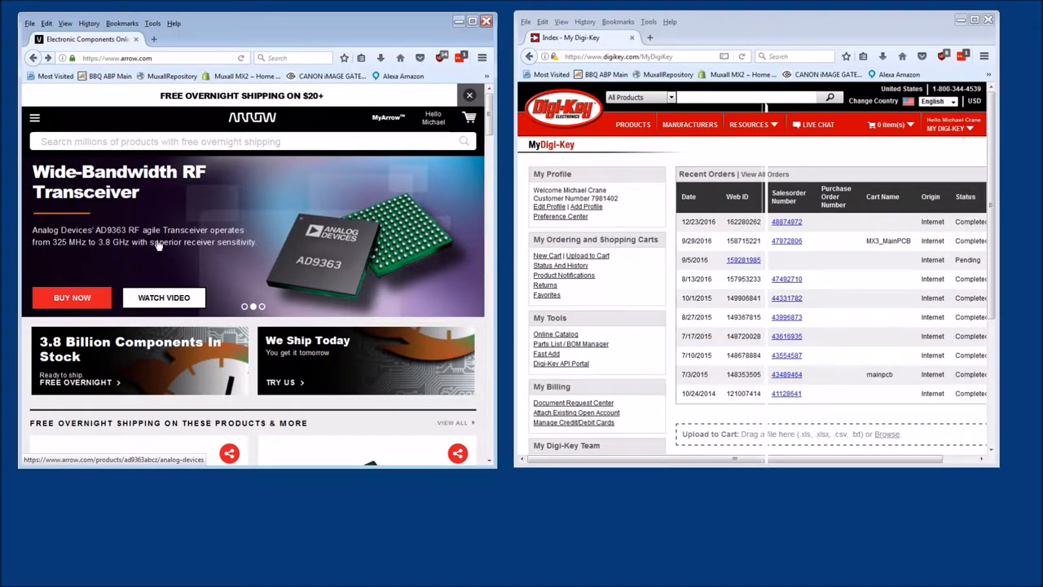
{"action": "mouse_move", "coordinate": [394, 164]}
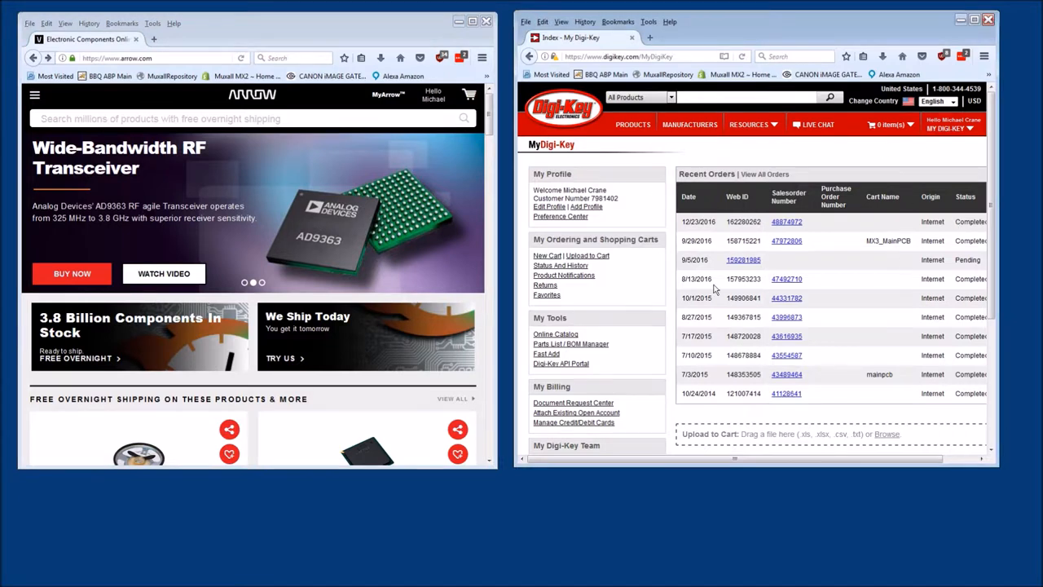
{"action": "mouse_move", "coordinate": [734, 420]}
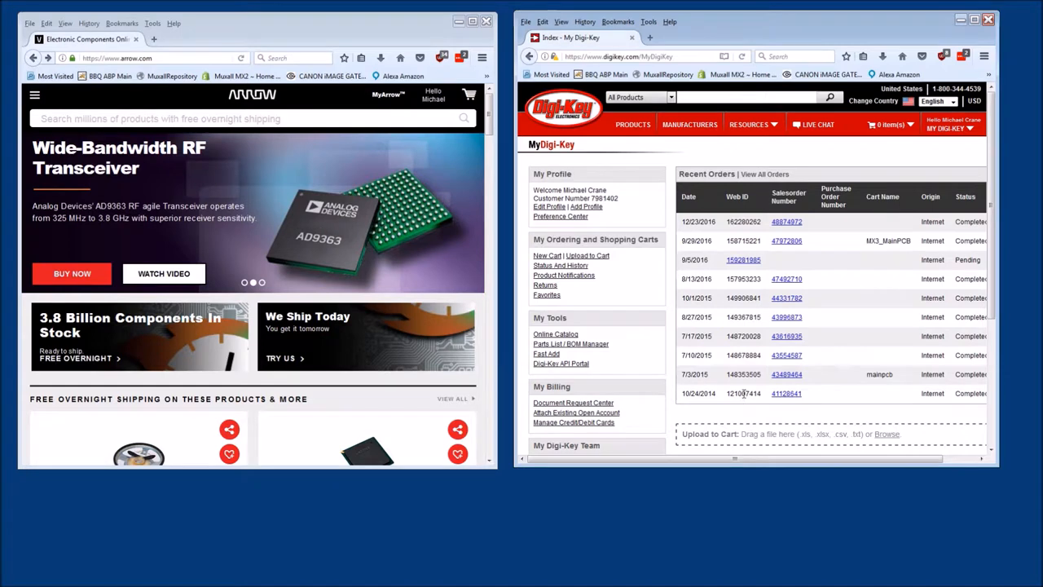
{"action": "mouse_move", "coordinate": [792, 393]}
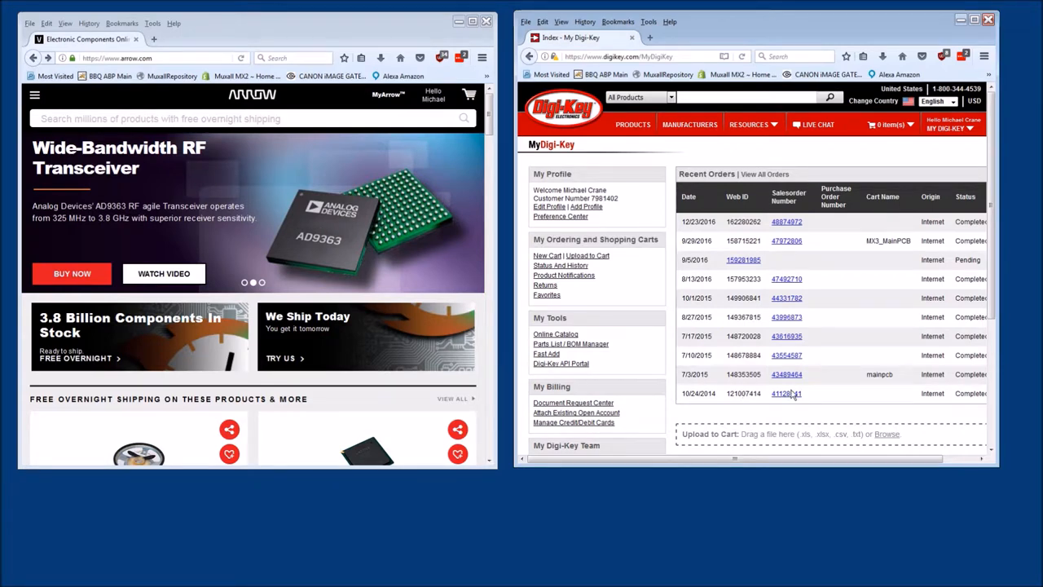
{"action": "left_click", "coordinate": [173, 23]}
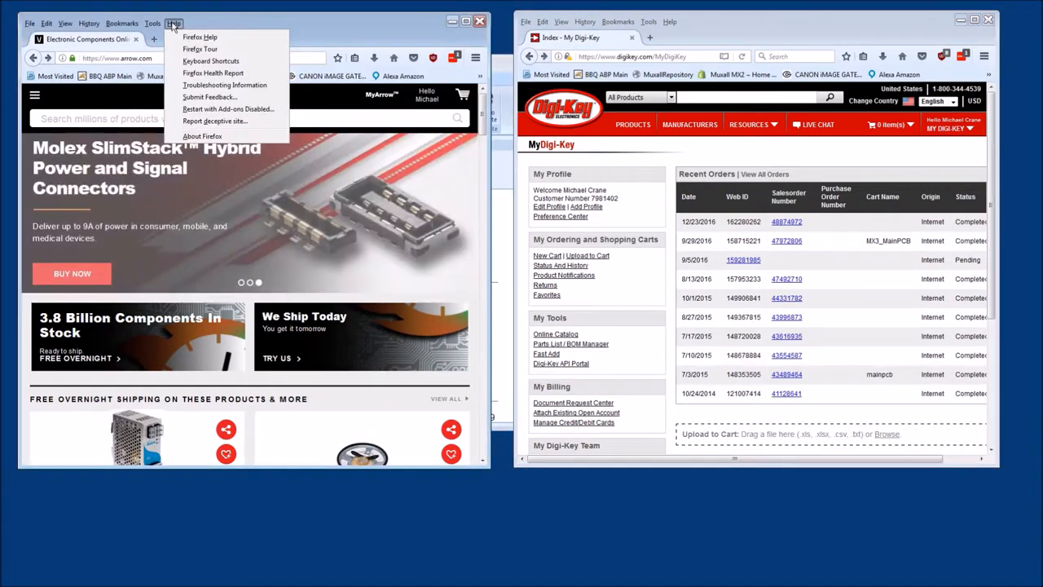
{"action": "left_click", "coordinate": [202, 137]}
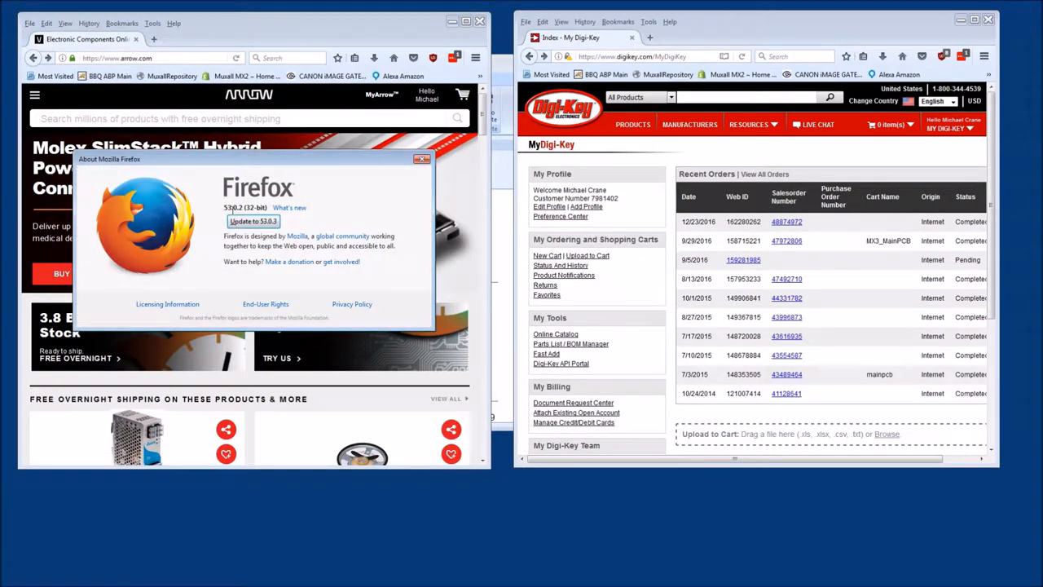
{"action": "mouse_move", "coordinate": [303, 222]}
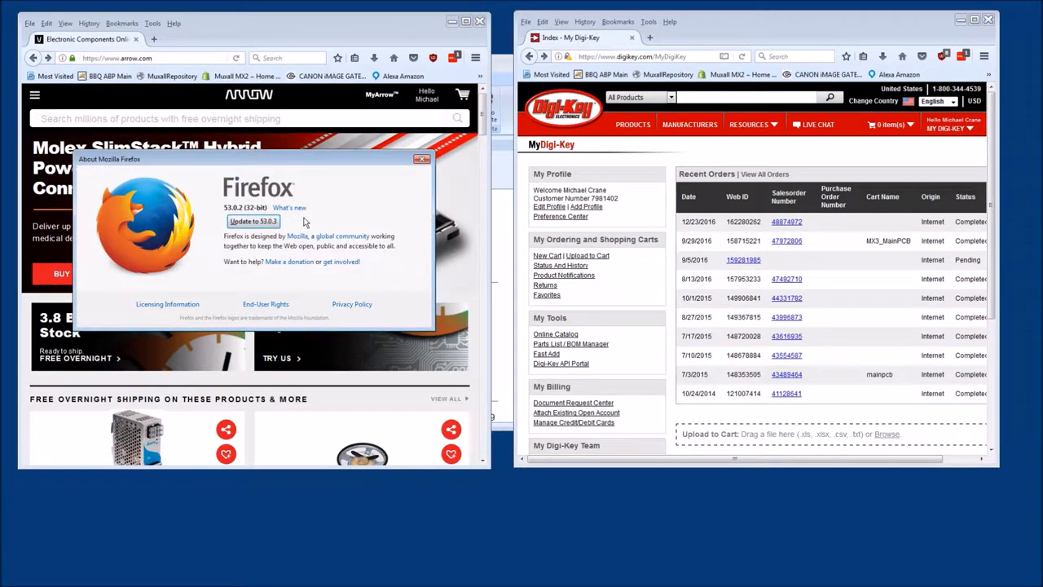
{"action": "left_click", "coordinate": [422, 159]}
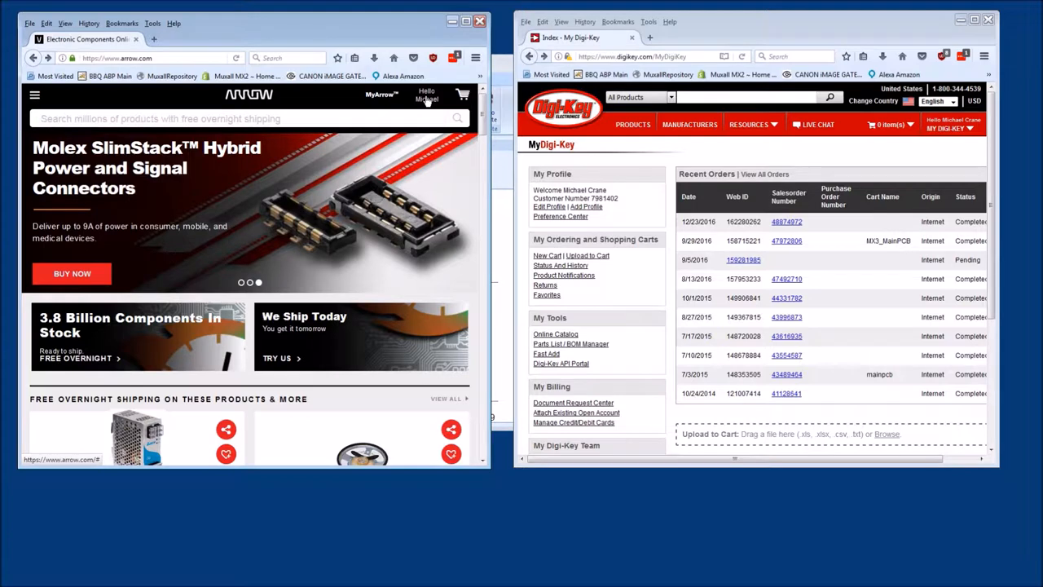
{"action": "mouse_move", "coordinate": [528, 91]}
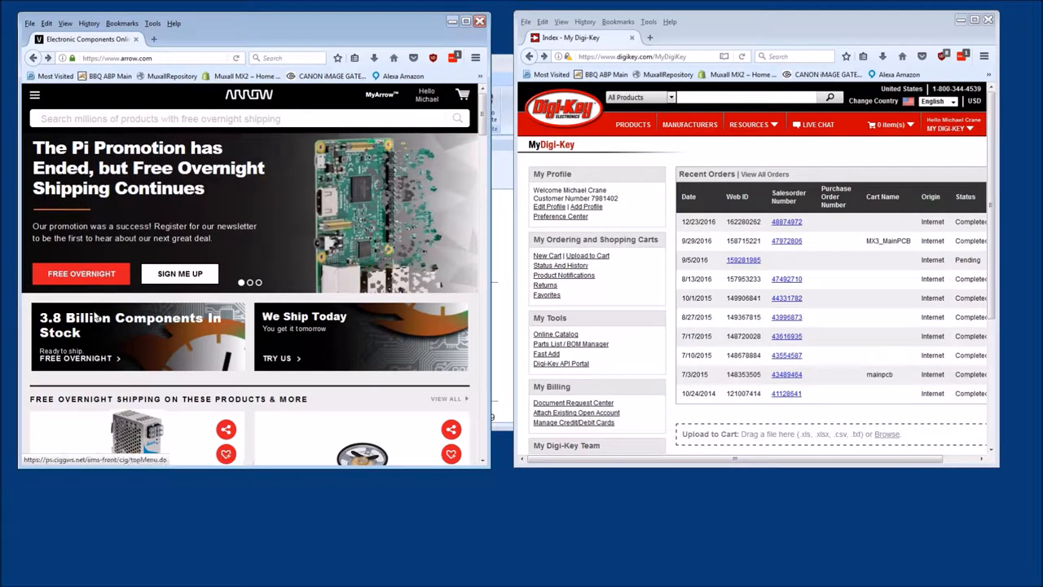
{"action": "mouse_move", "coordinate": [1033, 170]}
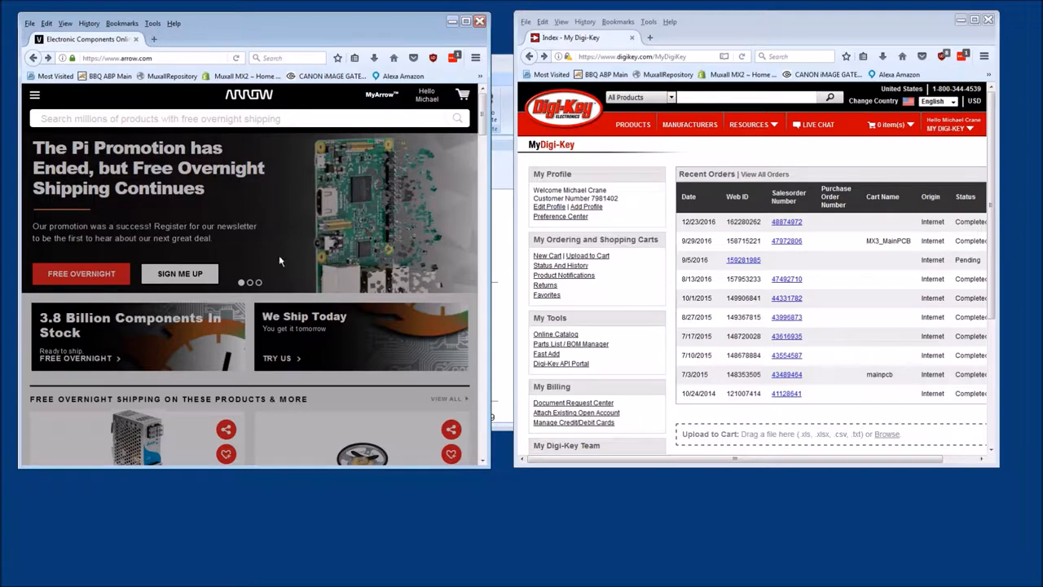
{"action": "scroll", "scroll_direction": "down", "scroll_amount": 3}
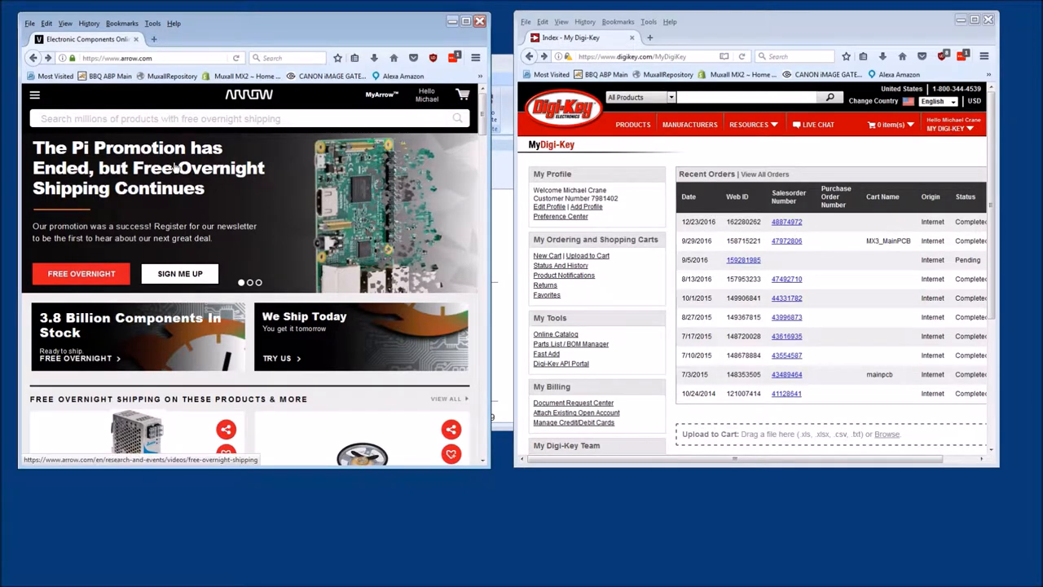
{"action": "left_click", "coordinate": [220, 118]}
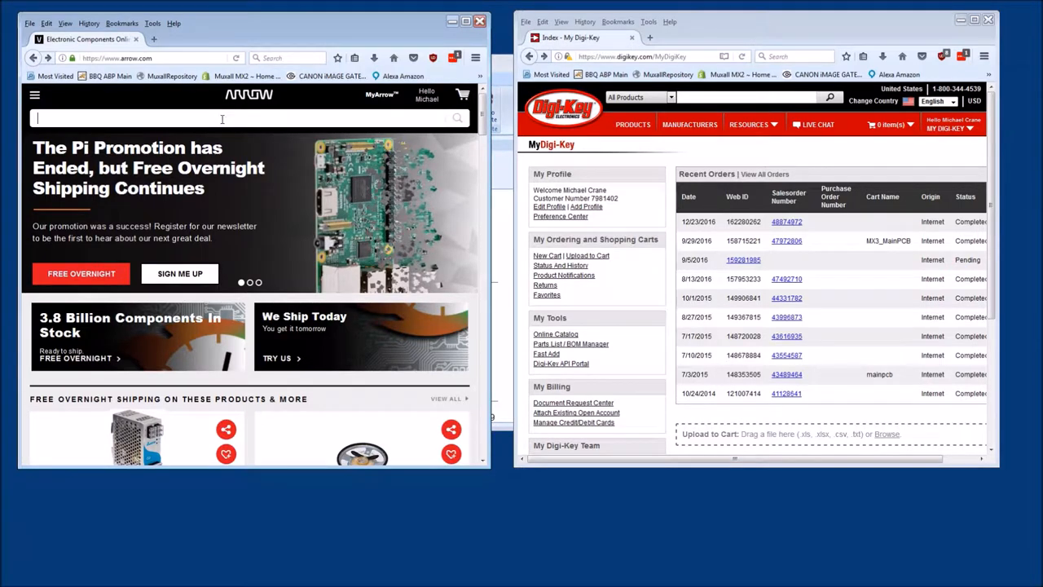
Step: Search b240a on Arrow (67 products) and on Digi-Key (17 rectifier diodes)
{"action": "type", "text": "b"}
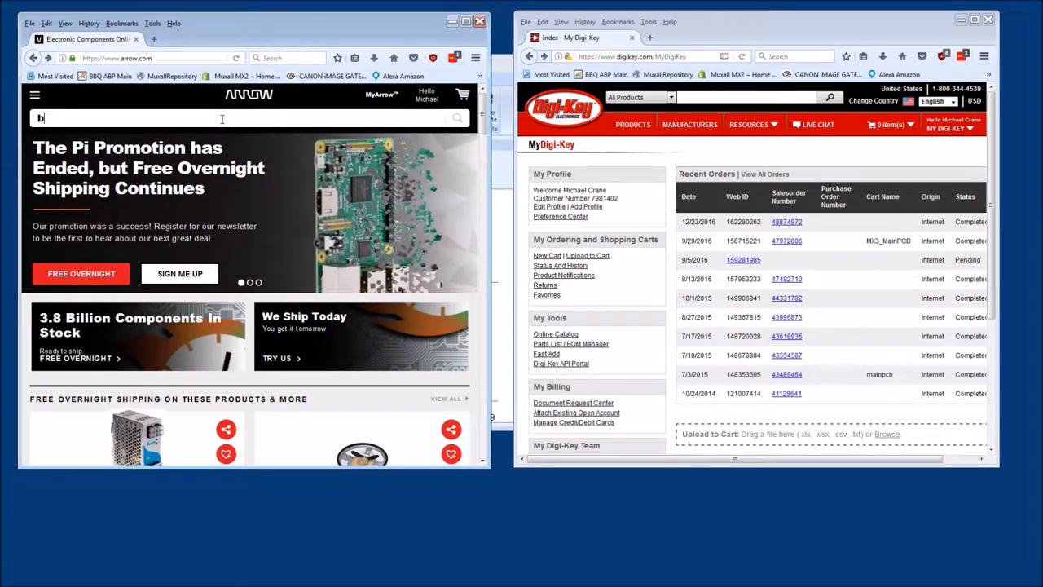
{"action": "type", "text": "240a"}
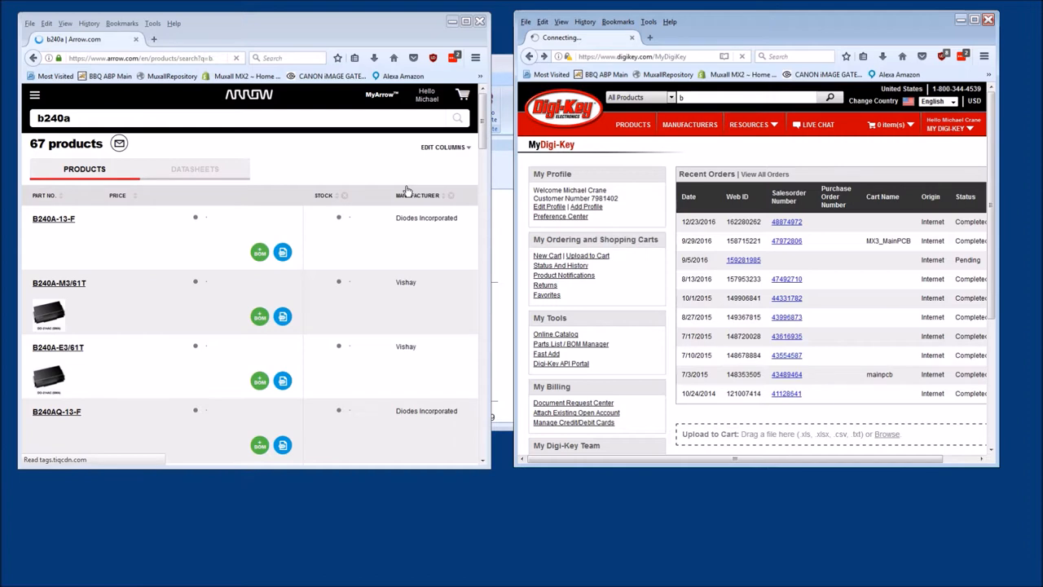
{"action": "mouse_move", "coordinate": [417, 210]}
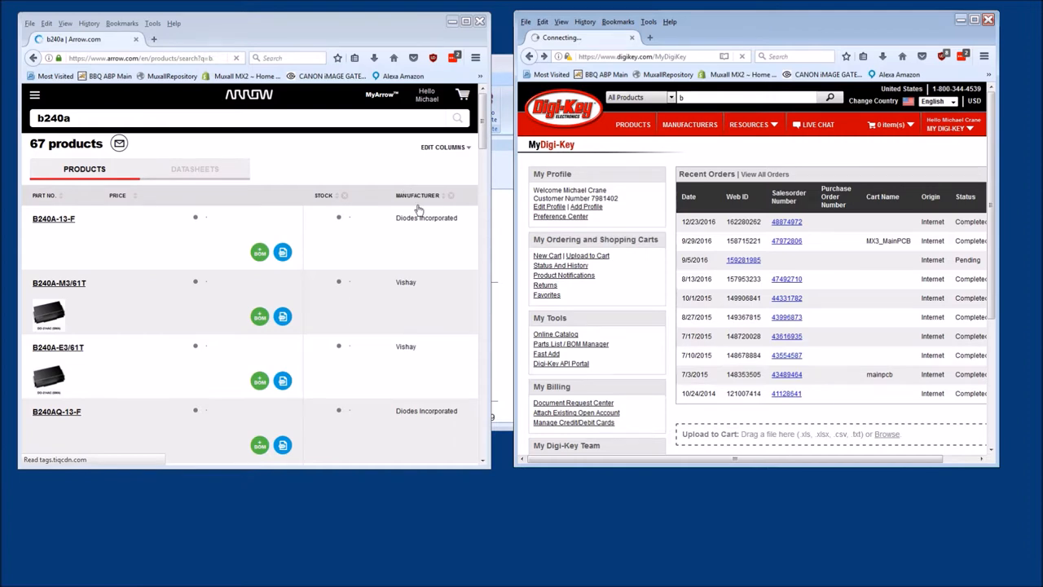
{"action": "type", "text": "240a"}
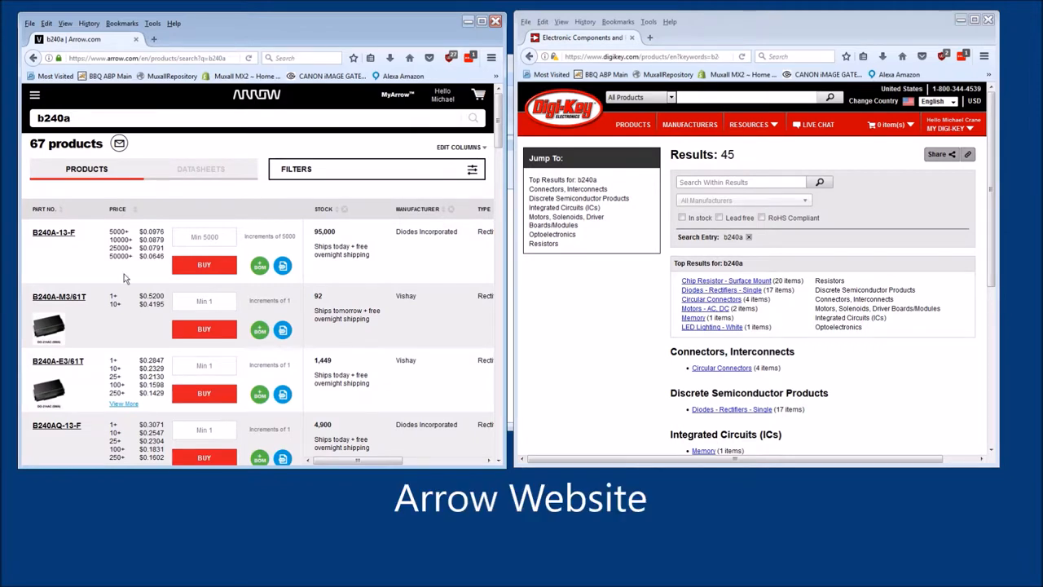
{"action": "mouse_move", "coordinate": [649, 277]}
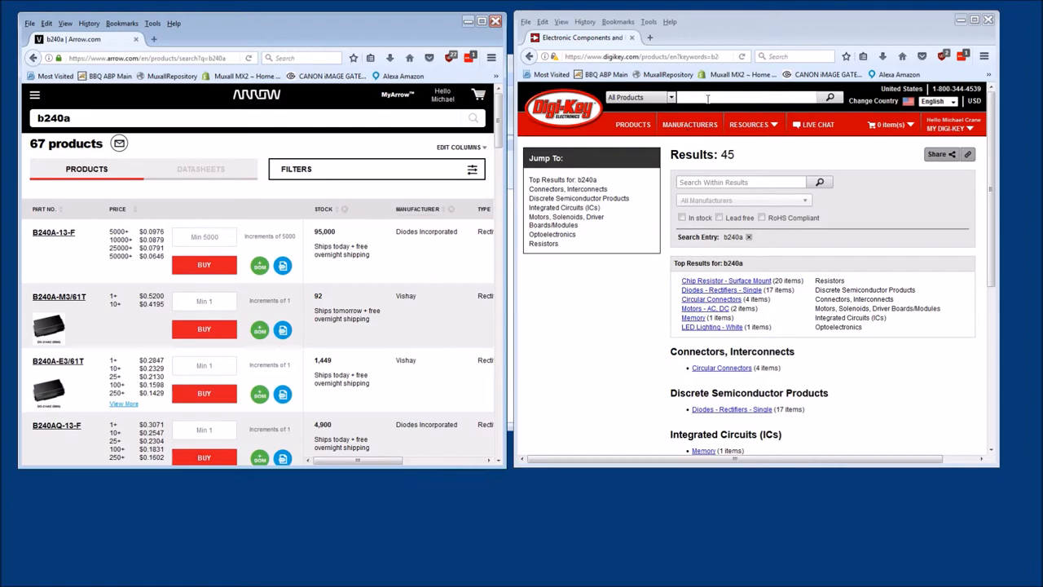
{"action": "mouse_move", "coordinate": [562, 180]}
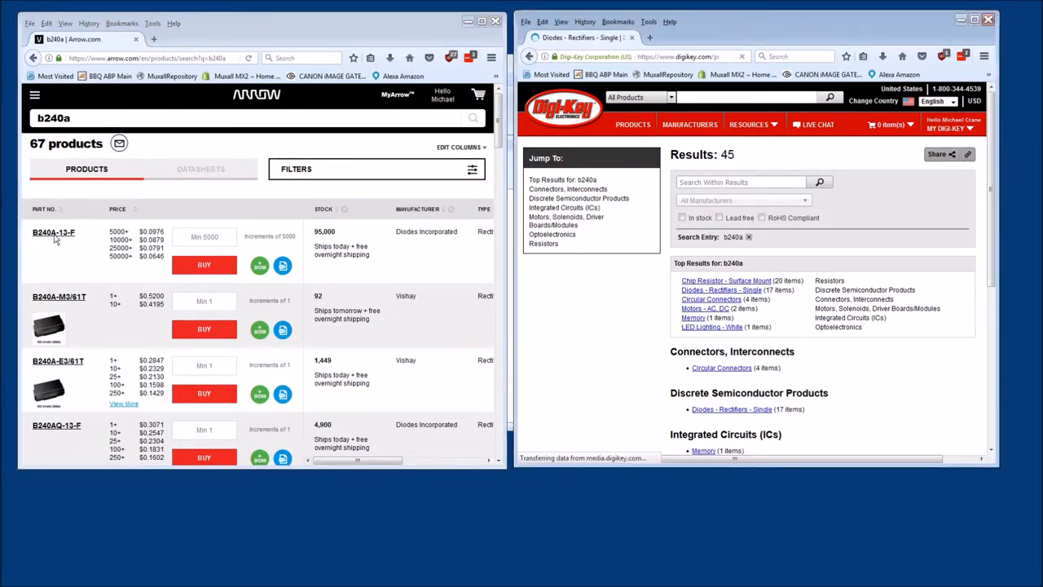
{"action": "left_click", "coordinate": [720, 290]}
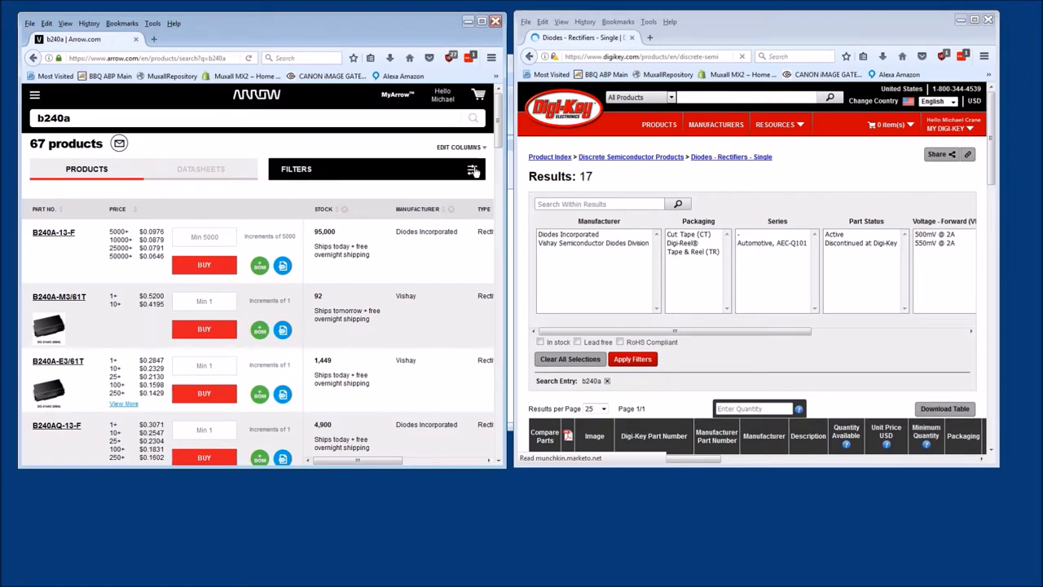
Step: Filter Arrow's b240a results to In Stock: Yes, leaving 14 products
{"action": "left_click", "coordinate": [473, 168]}
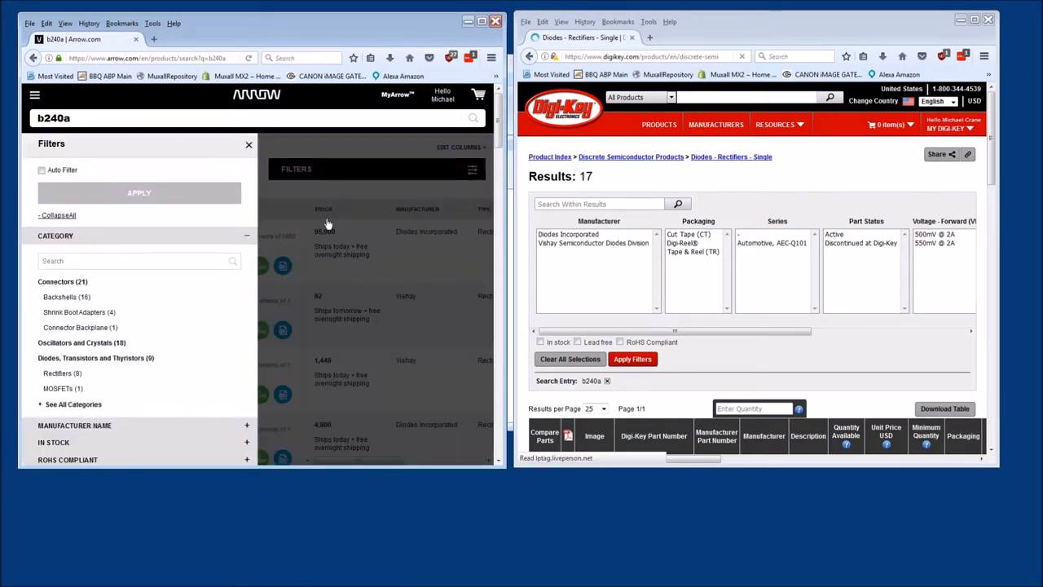
{"action": "mouse_move", "coordinate": [136, 267]}
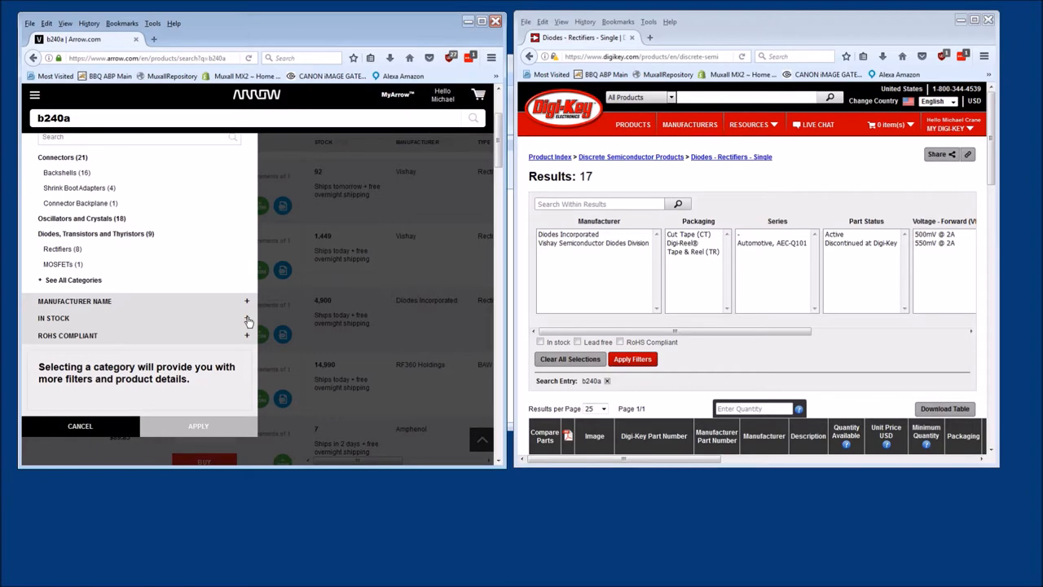
{"action": "left_click", "coordinate": [246, 318]}
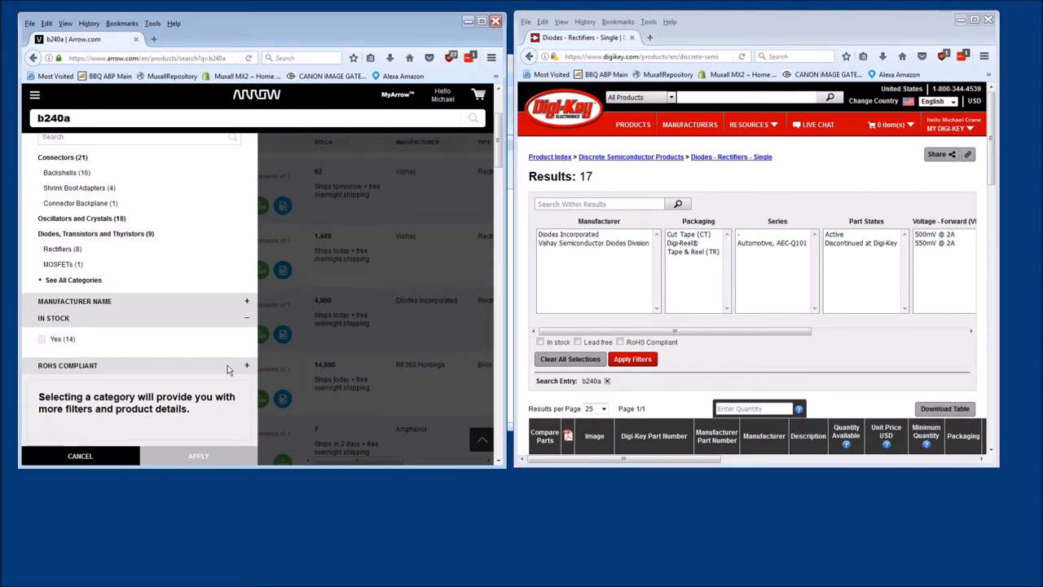
{"action": "left_click", "coordinate": [43, 338]}
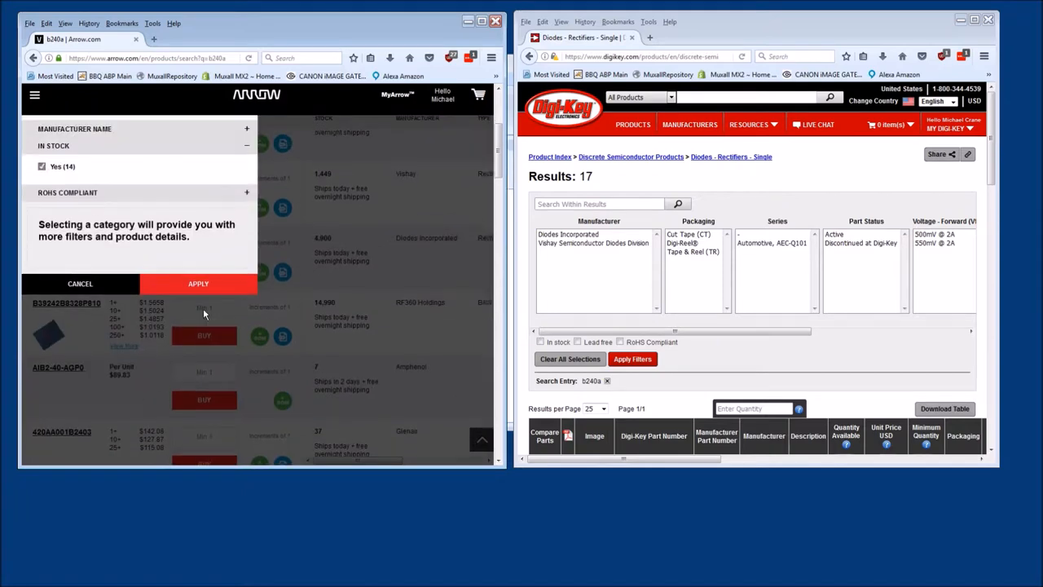
{"action": "left_click", "coordinate": [199, 283]}
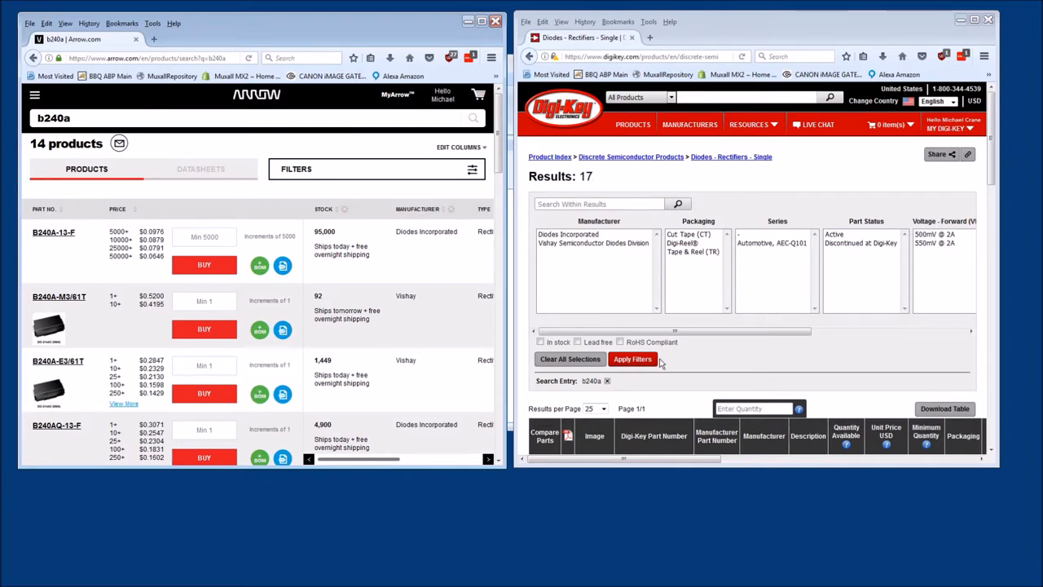
Step: Tick In stock in Digi-Key's parametric filters and apply, leaving 9 results
{"action": "scroll", "scroll_direction": "down", "scroll_amount": 3}
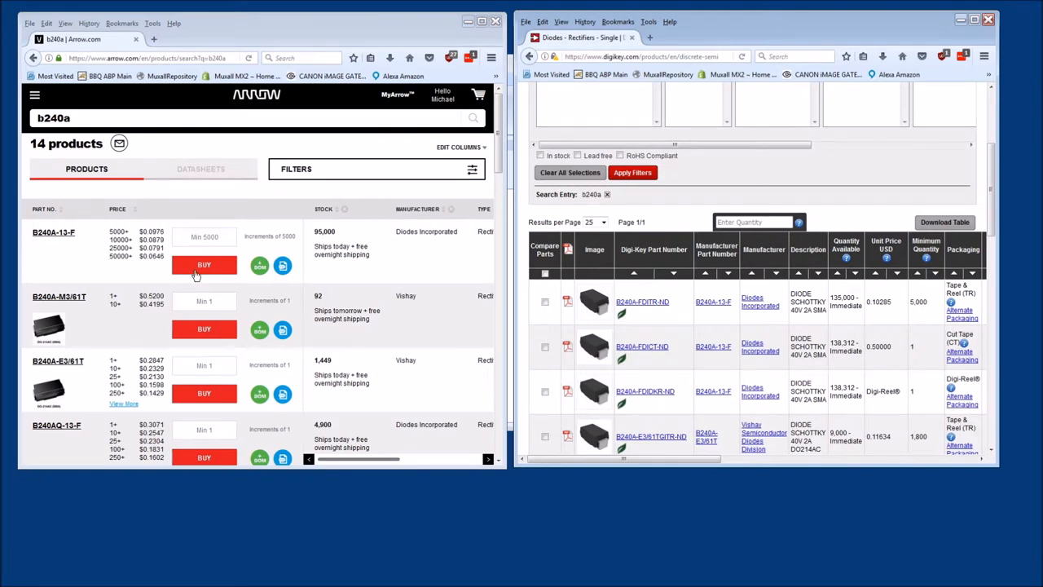
{"action": "mouse_move", "coordinate": [68, 259]}
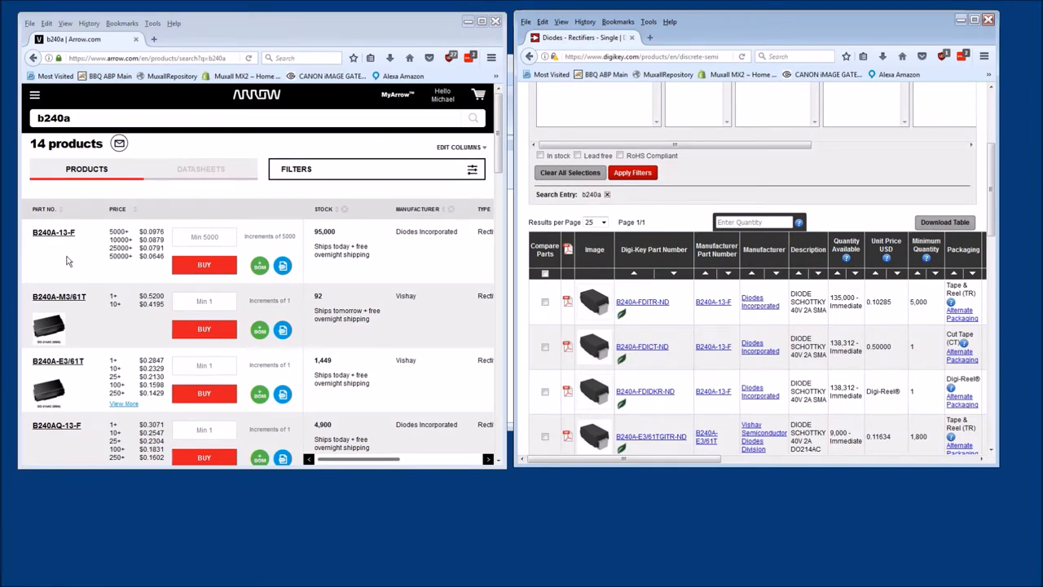
{"action": "mouse_move", "coordinate": [750, 285]}
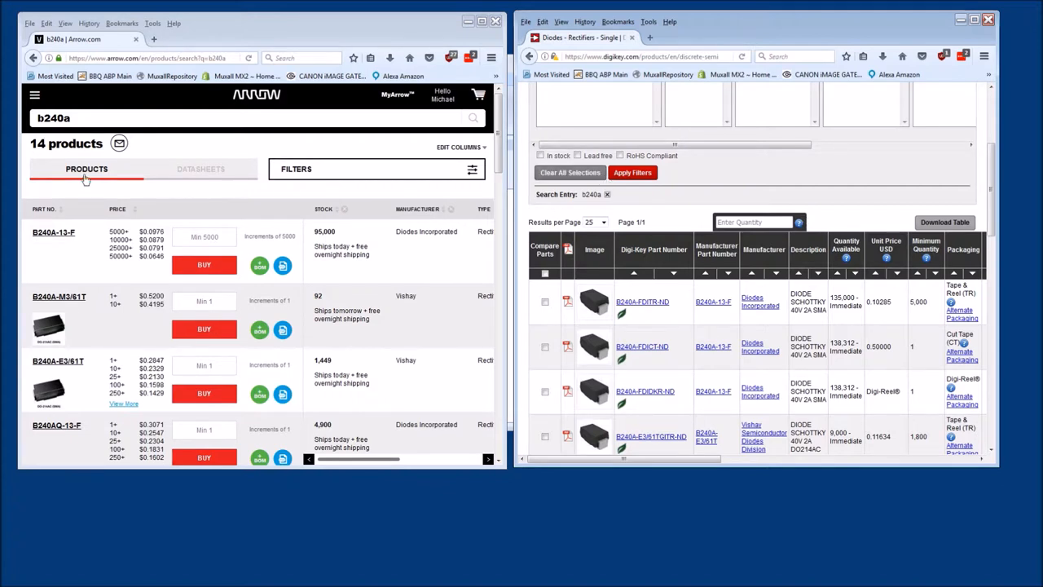
{"action": "mouse_move", "coordinate": [244, 156]}
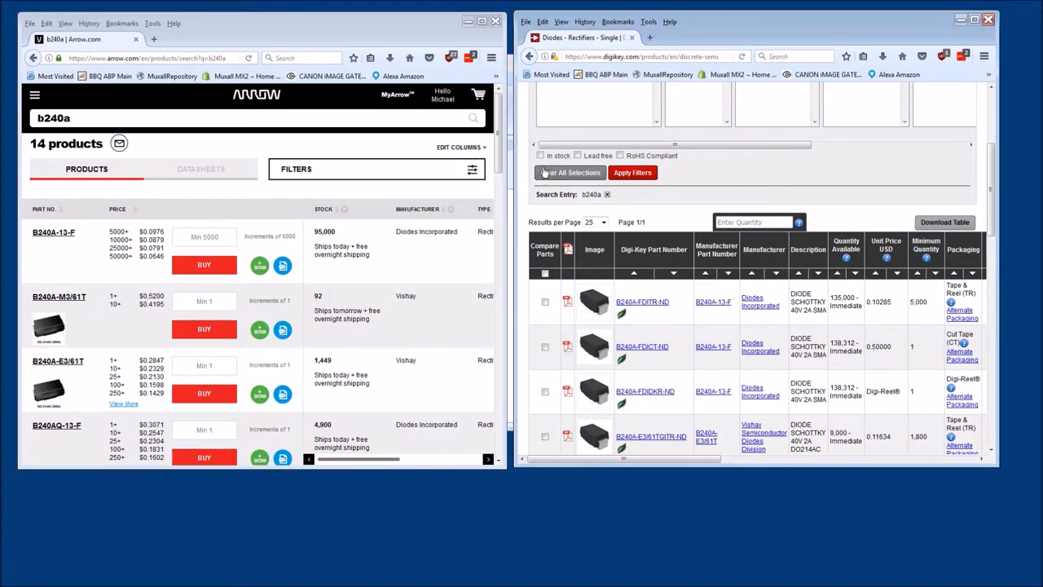
{"action": "left_click", "coordinate": [541, 155]}
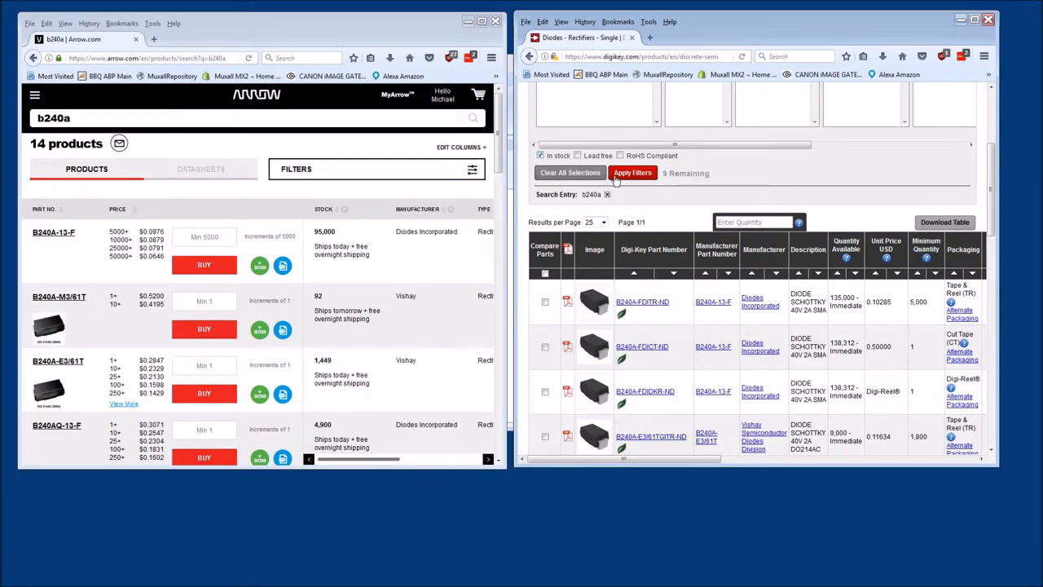
{"action": "left_click", "coordinate": [633, 173]}
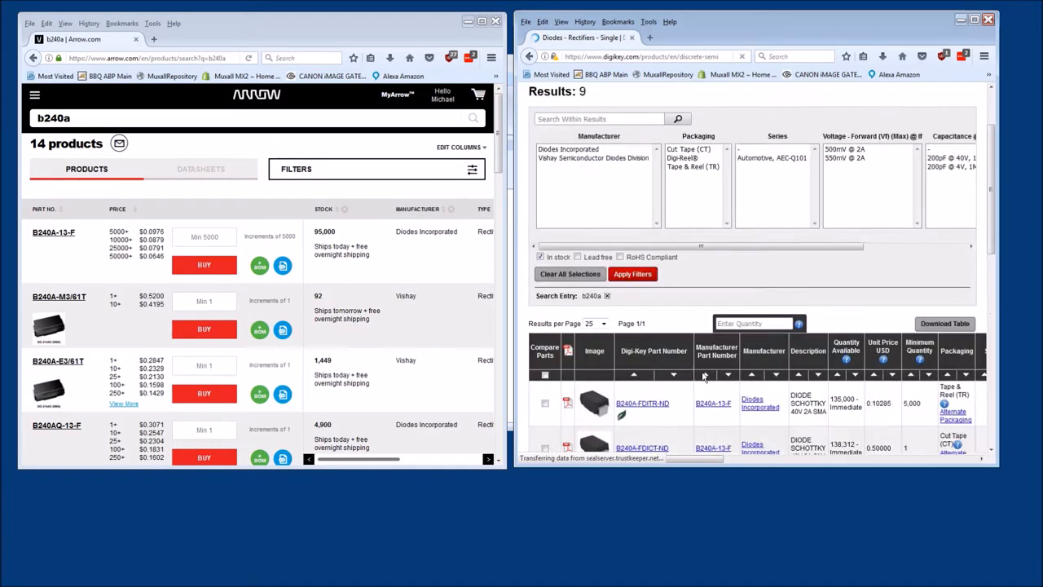
{"action": "scroll", "scroll_direction": "down", "scroll_amount": 3}
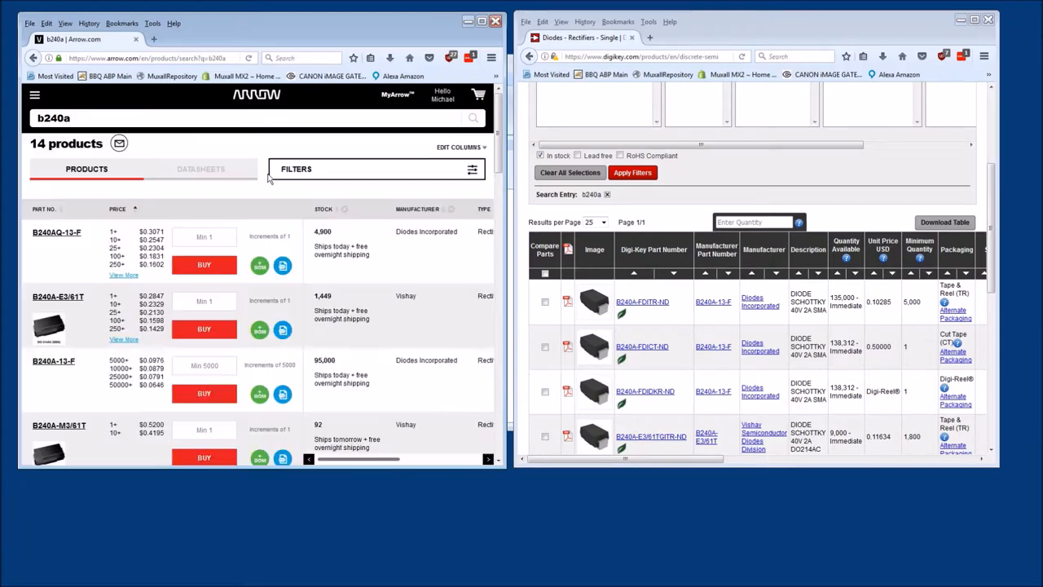
{"action": "mouse_move", "coordinate": [263, 178]}
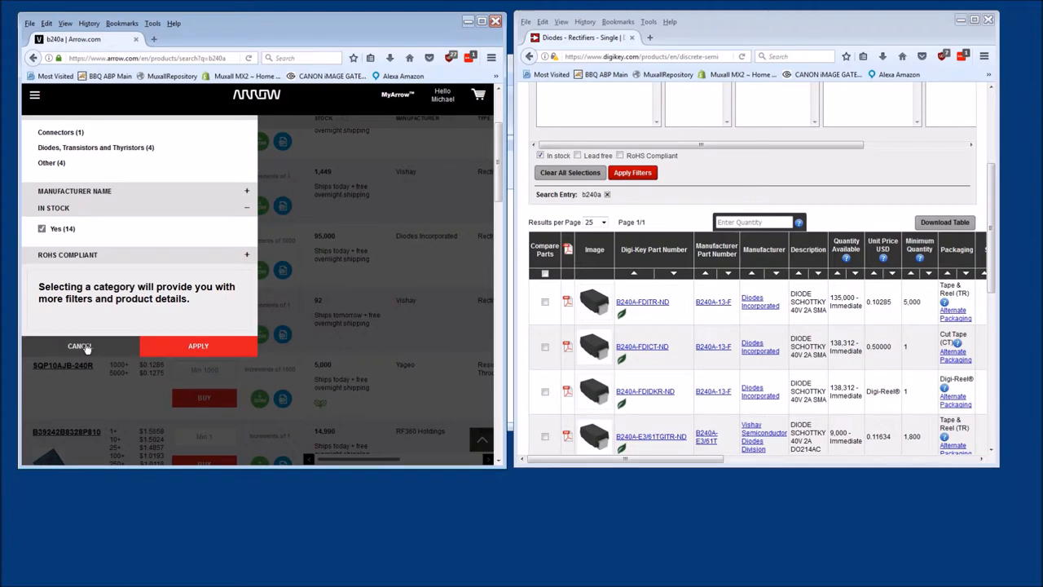
{"action": "mouse_move", "coordinate": [81, 349]}
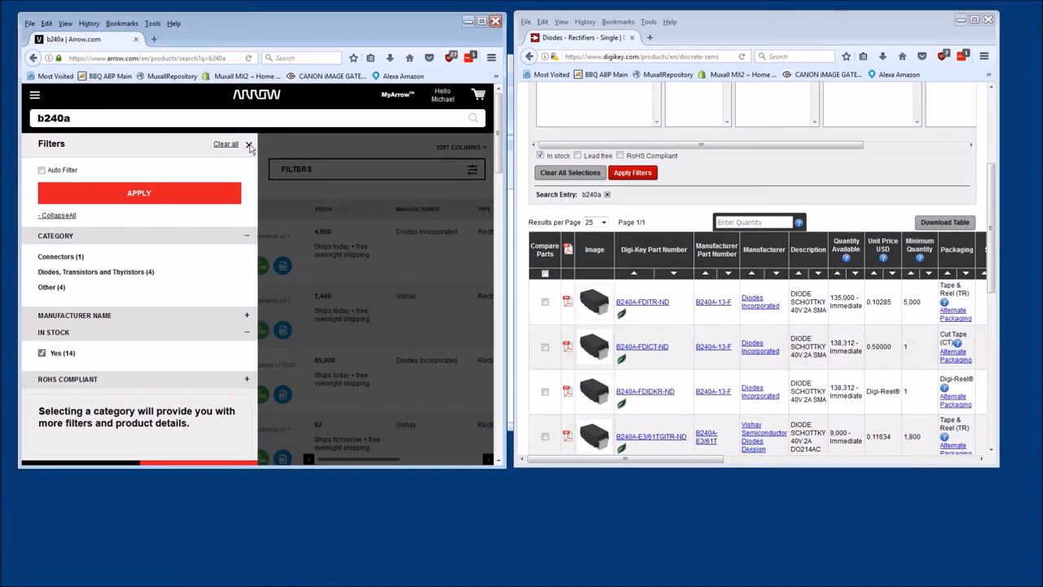
{"action": "left_click", "coordinate": [249, 144]}
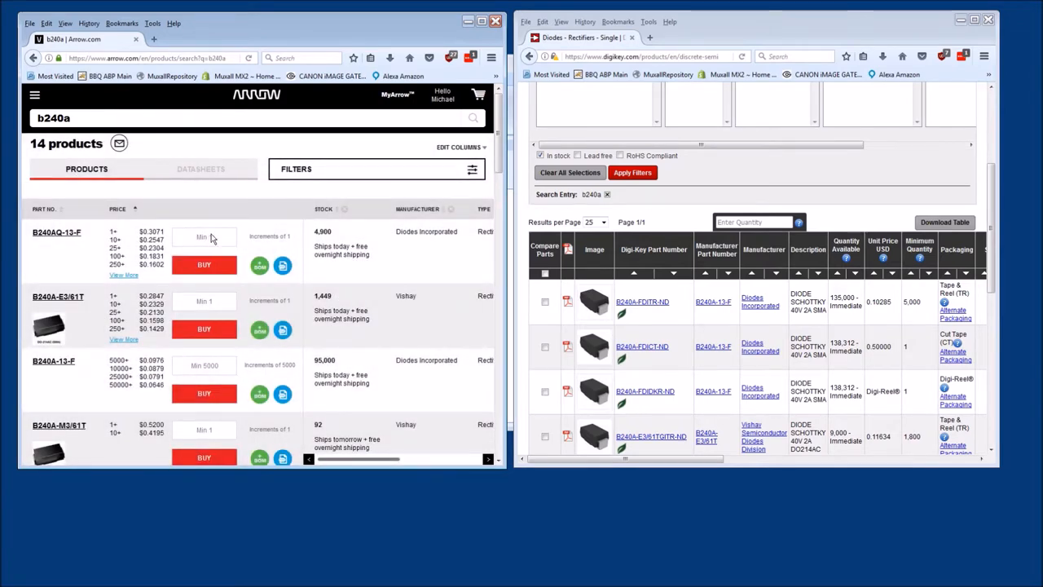
{"action": "mouse_move", "coordinate": [684, 225]}
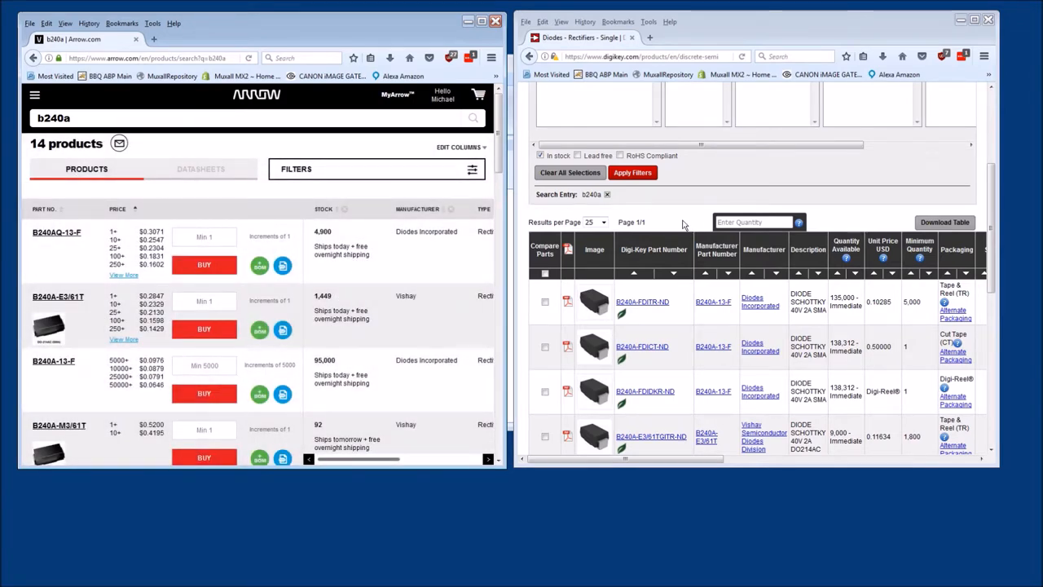
{"action": "mouse_move", "coordinate": [704, 225]}
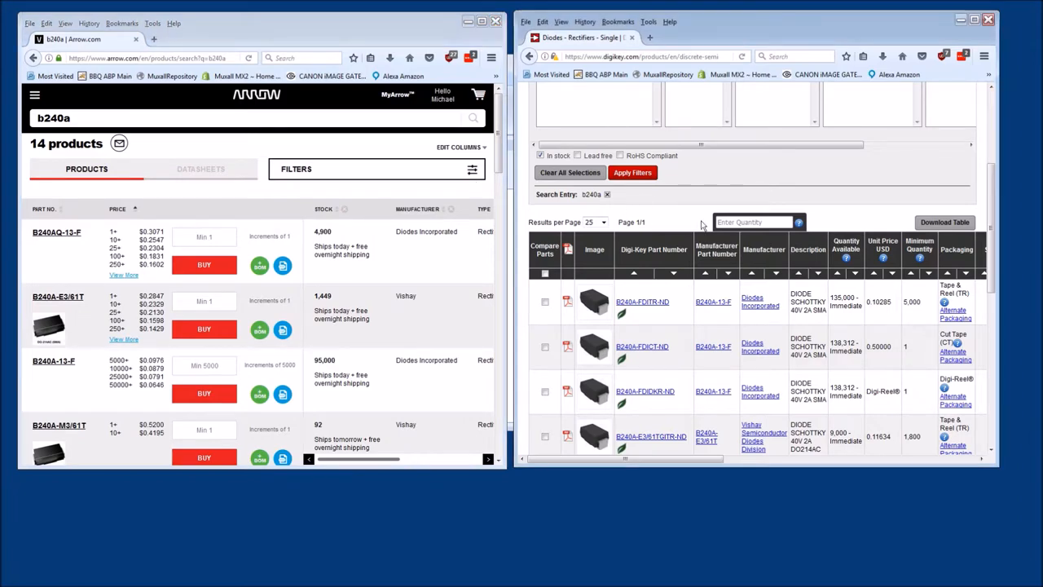
{"action": "mouse_move", "coordinate": [766, 219]}
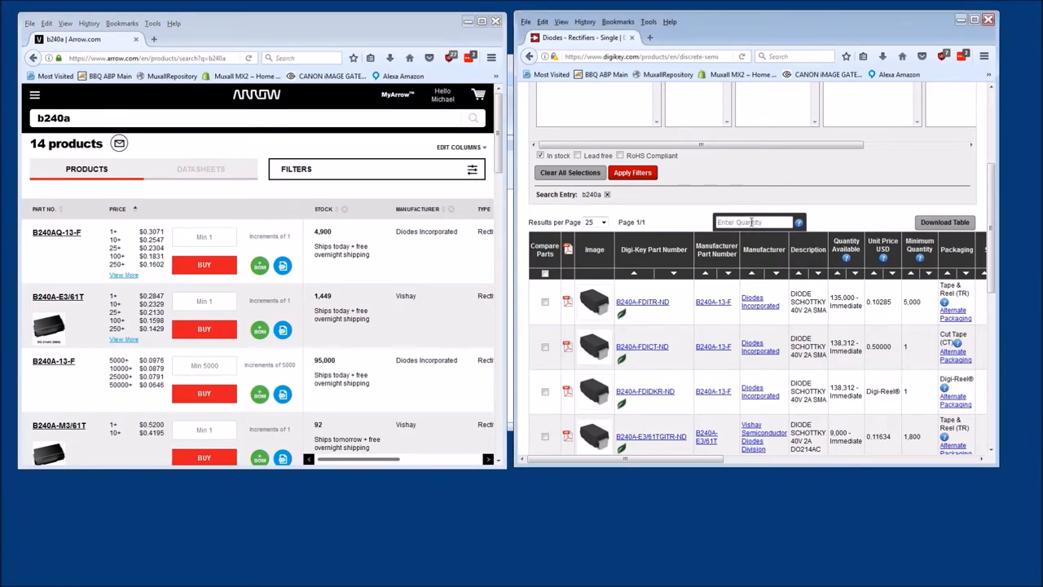
{"action": "mouse_move", "coordinate": [844, 220]}
{"action": "type", "text": "1"}
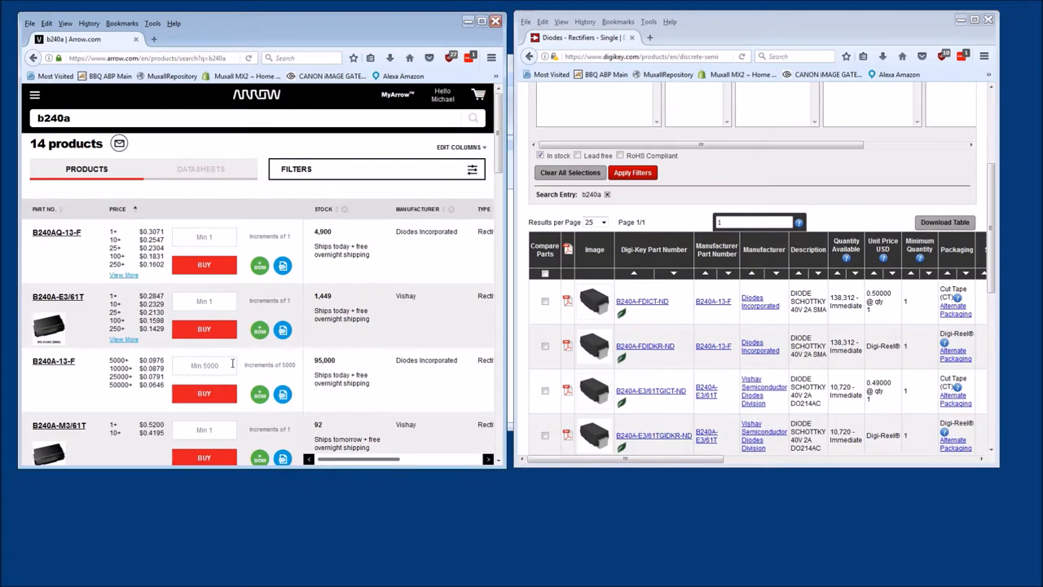
Step: Price Digi-Key's in-stock b240a results at a quantity of 1
{"action": "left_click", "coordinate": [203, 365]}
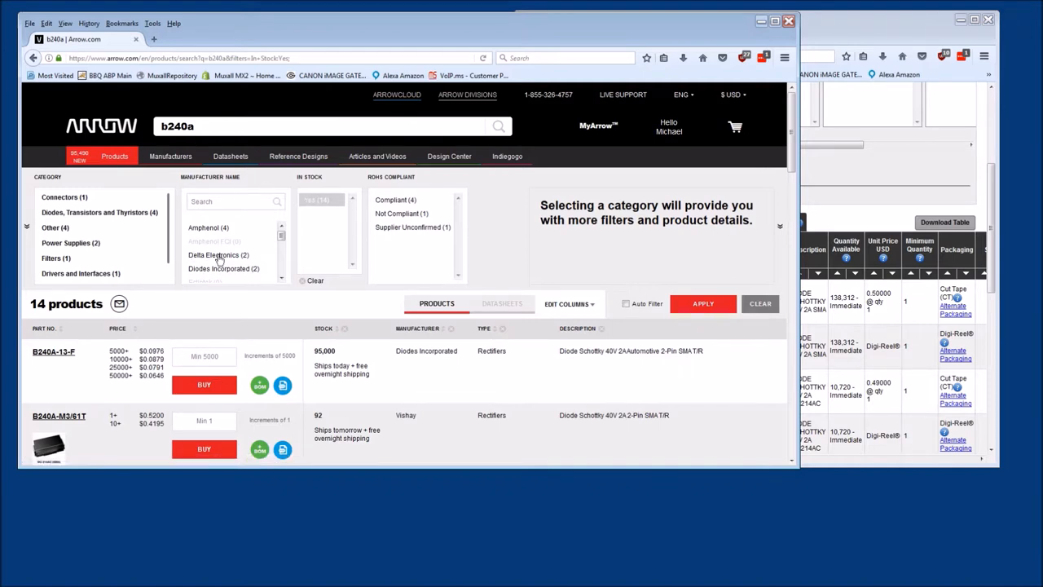
{"action": "mouse_move", "coordinate": [72, 242]}
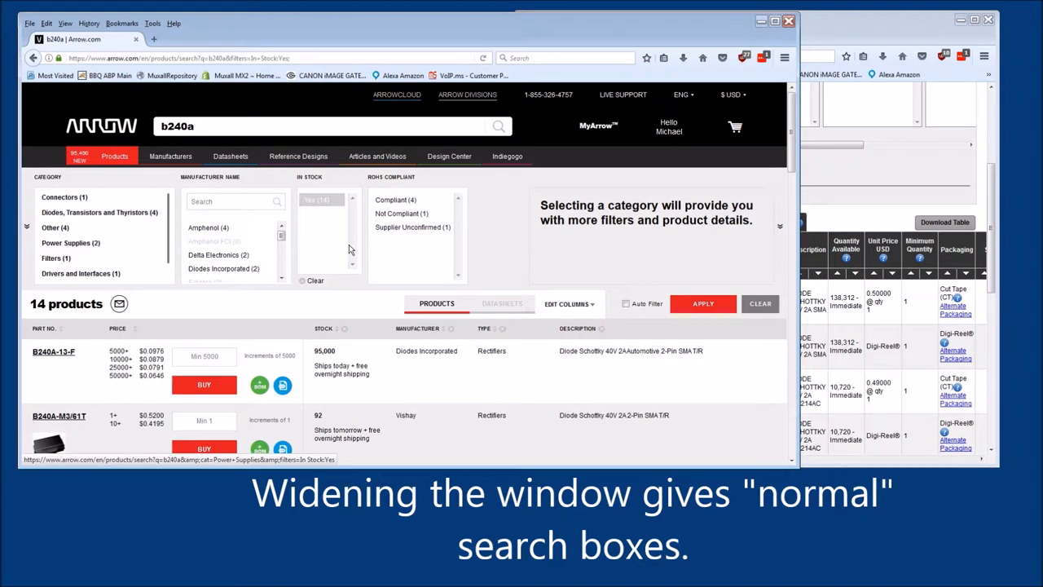
{"action": "mouse_move", "coordinate": [345, 346]}
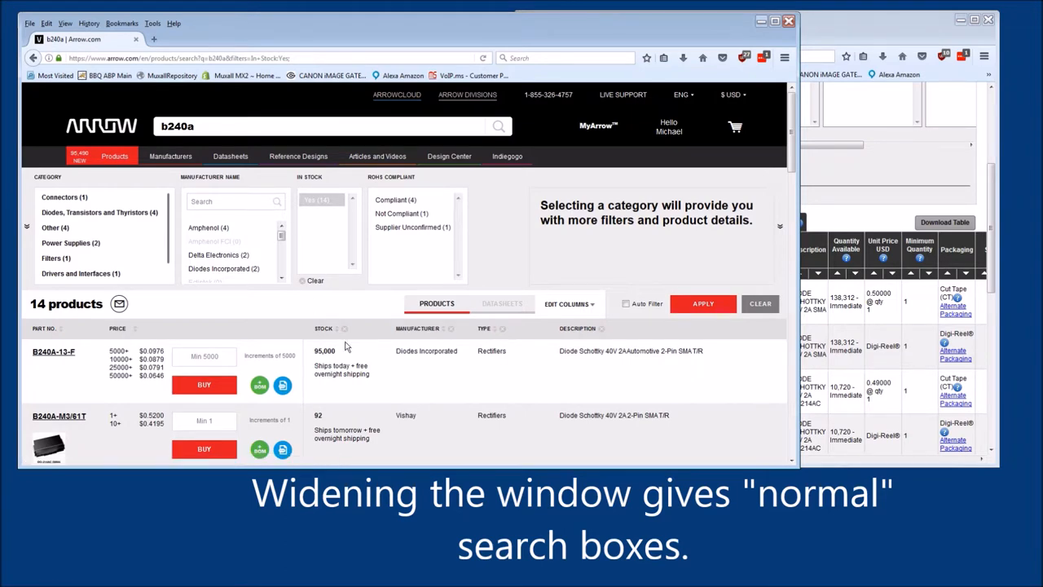
Step: Scroll the widened Arrow results page to reveal the category and manufacturer filter boxes
{"action": "scroll", "scroll_direction": "down", "scroll_amount": 3}
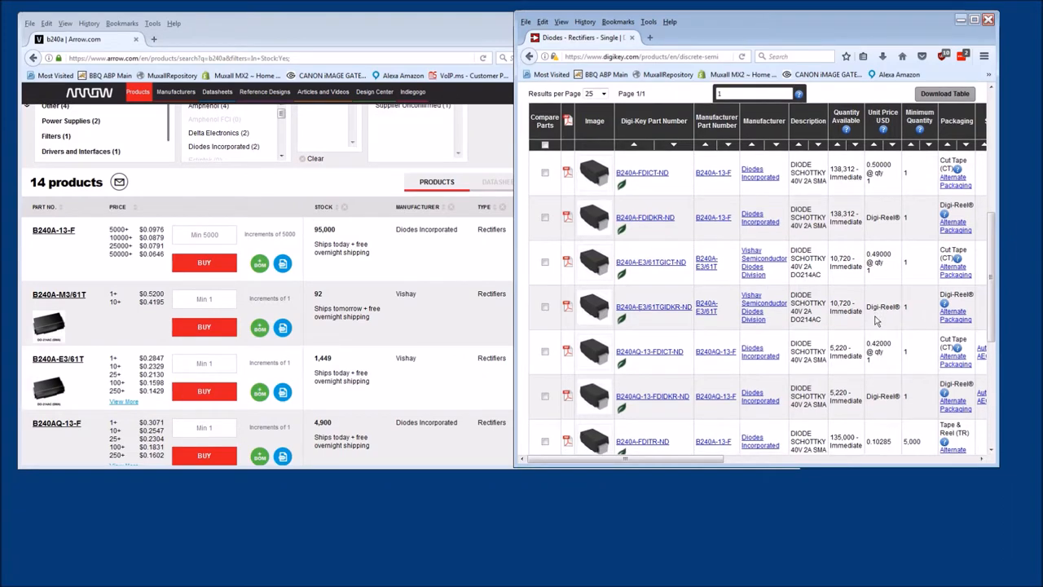
{"action": "scroll", "scroll_direction": "down", "scroll_amount": 3}
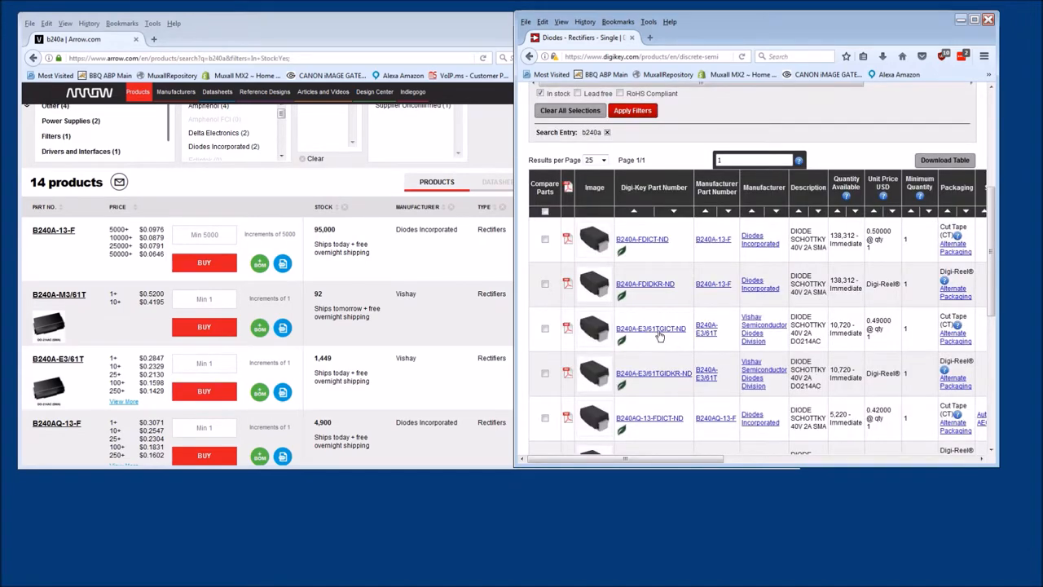
{"action": "mouse_move", "coordinate": [650, 329]}
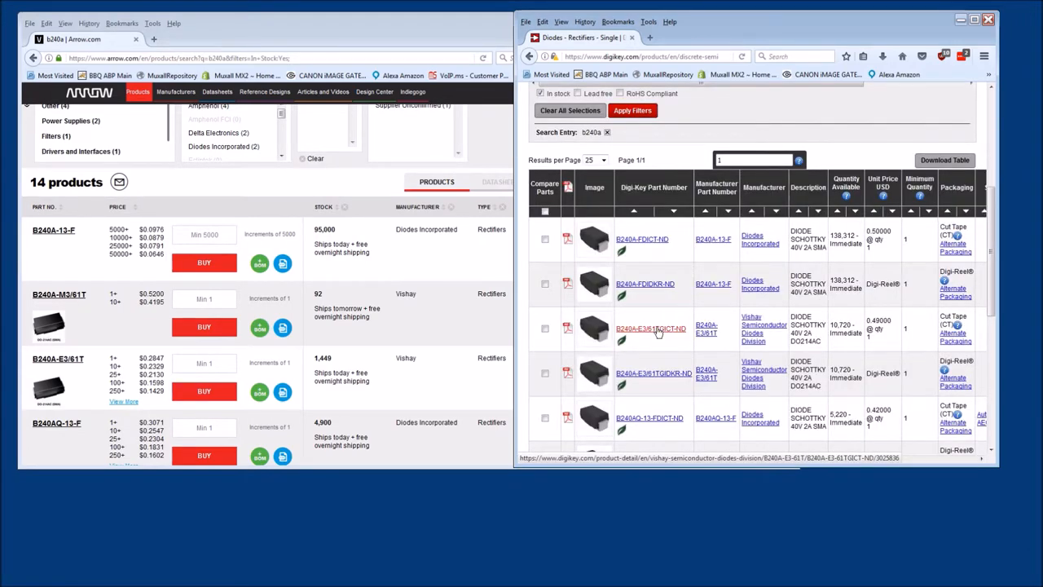
Step: Buy one B240A-E3/61T diode from the Arrow results row, confirming quantity 1 at about $0.28
{"action": "left_click", "coordinate": [650, 329]}
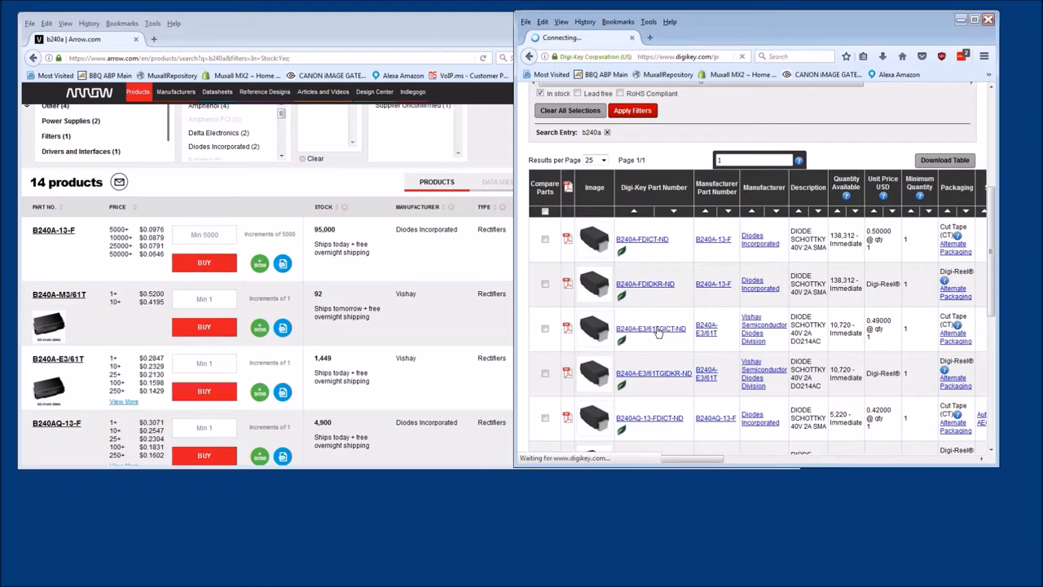
{"action": "left_click", "coordinate": [650, 329]}
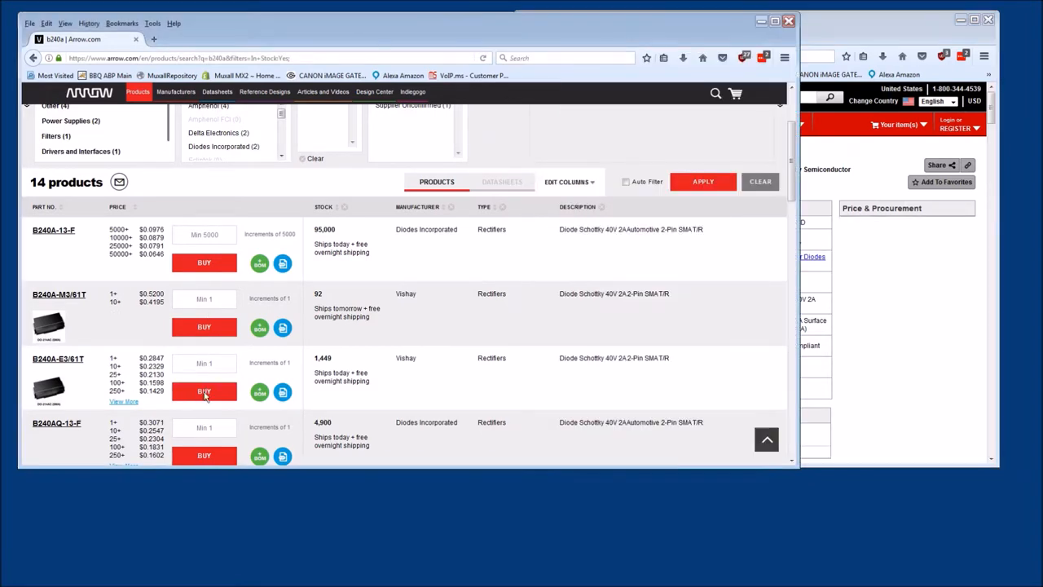
{"action": "left_click", "coordinate": [204, 391]}
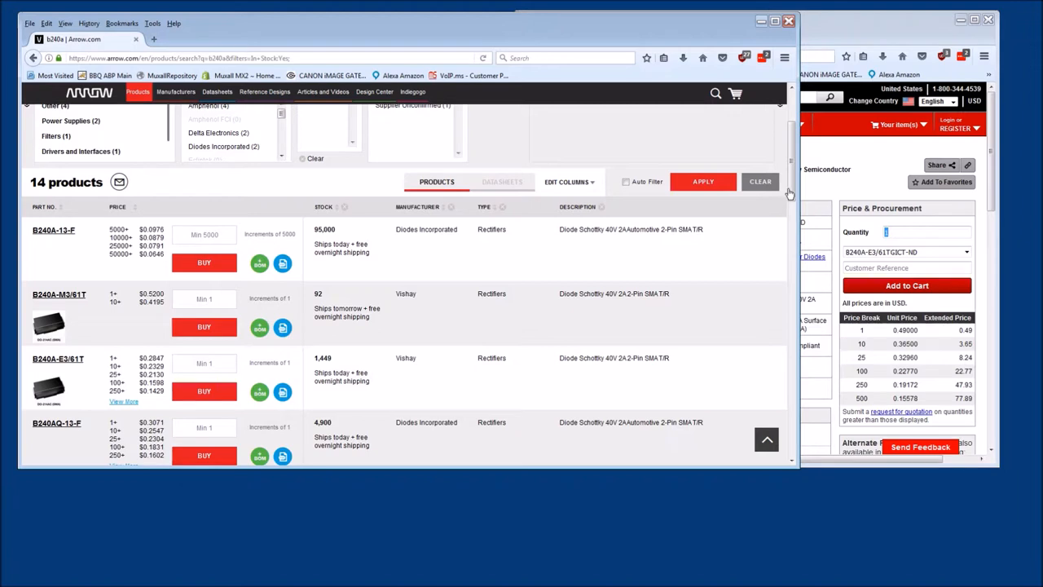
{"action": "left_click", "coordinate": [204, 391]}
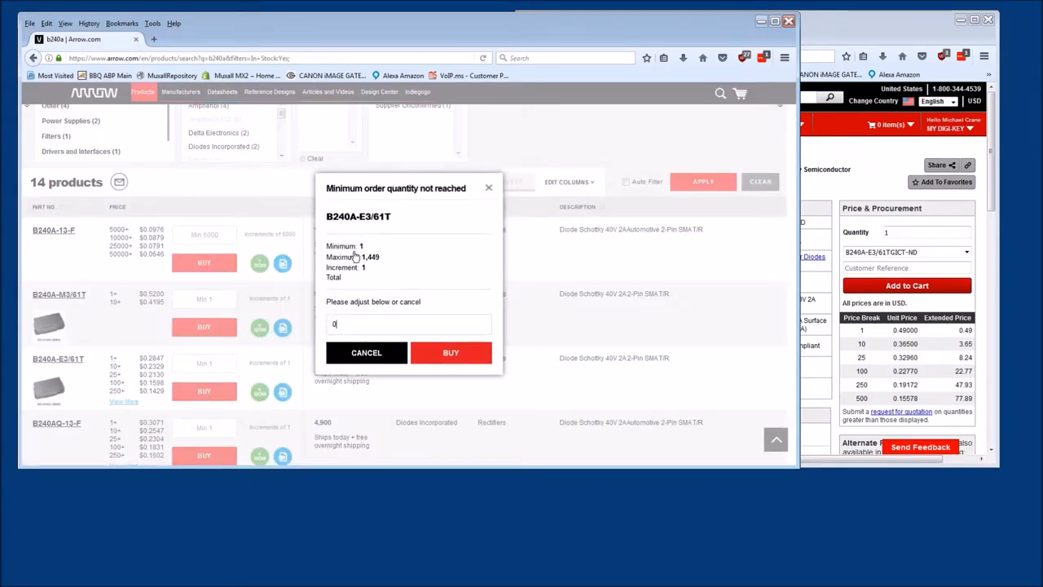
{"action": "left_click", "coordinate": [365, 352]}
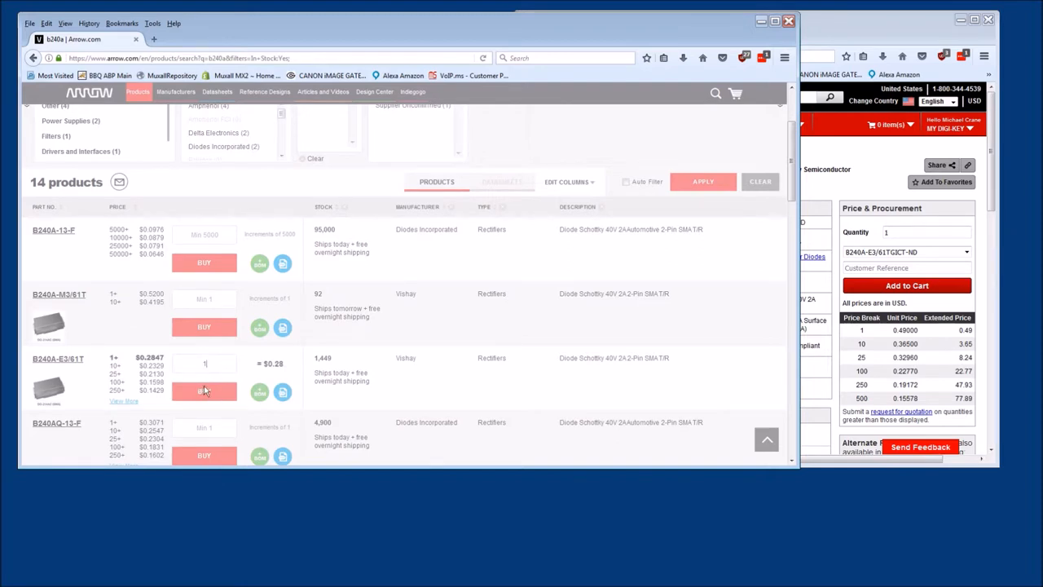
{"action": "mouse_move", "coordinate": [879, 176]}
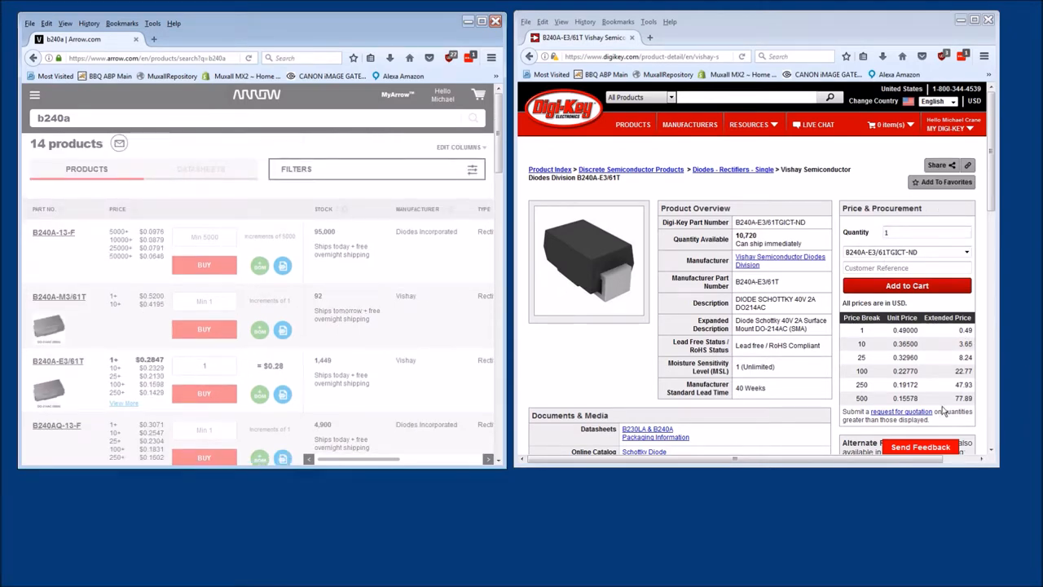
Step: Add one B240A-E3/61T diode to the cart from the search results row
{"action": "scroll", "scroll_direction": "down", "scroll_amount": 3}
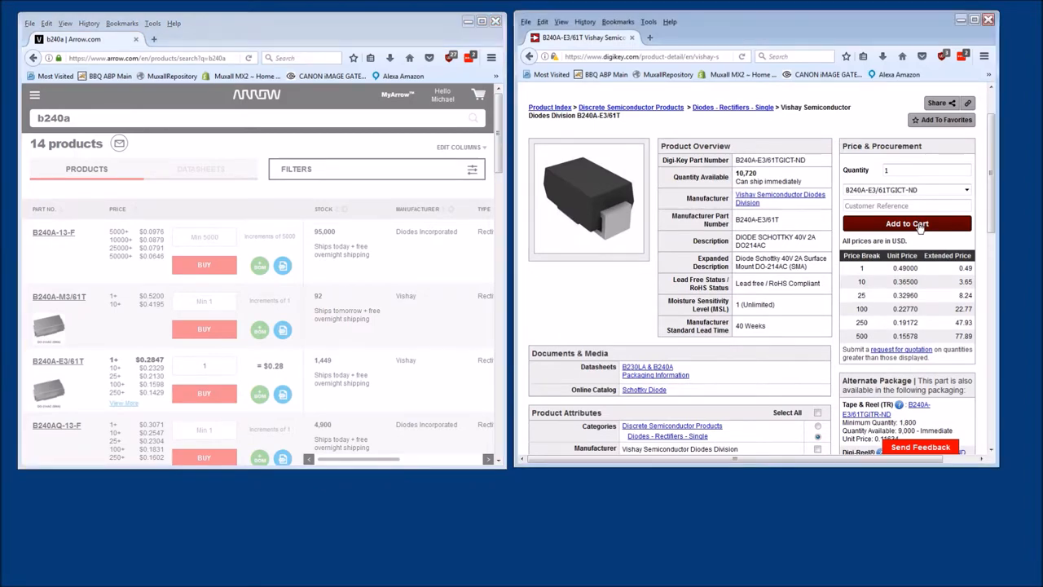
{"action": "left_click", "coordinate": [906, 223]}
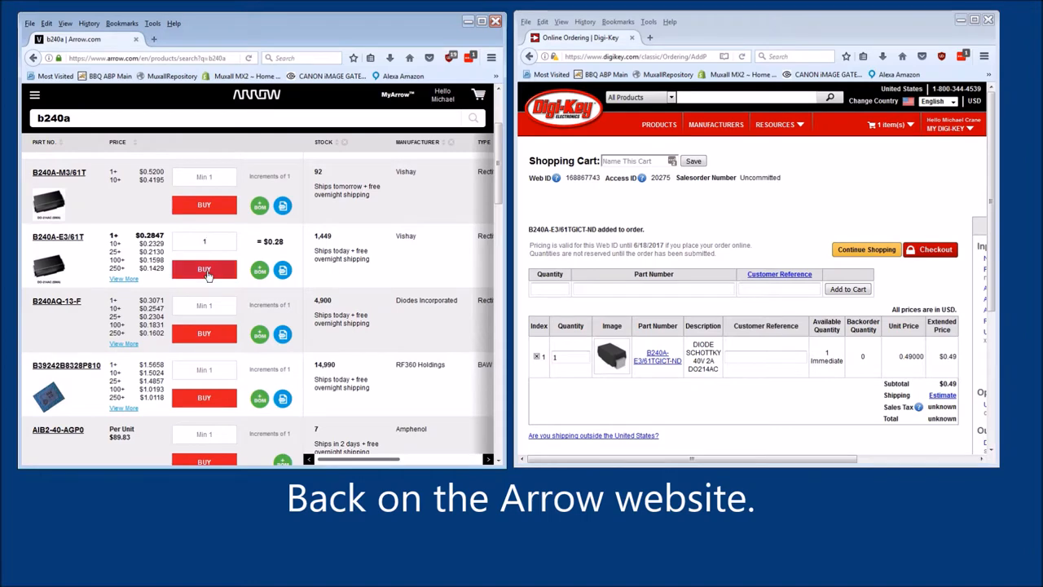
{"action": "left_click", "coordinate": [203, 269]}
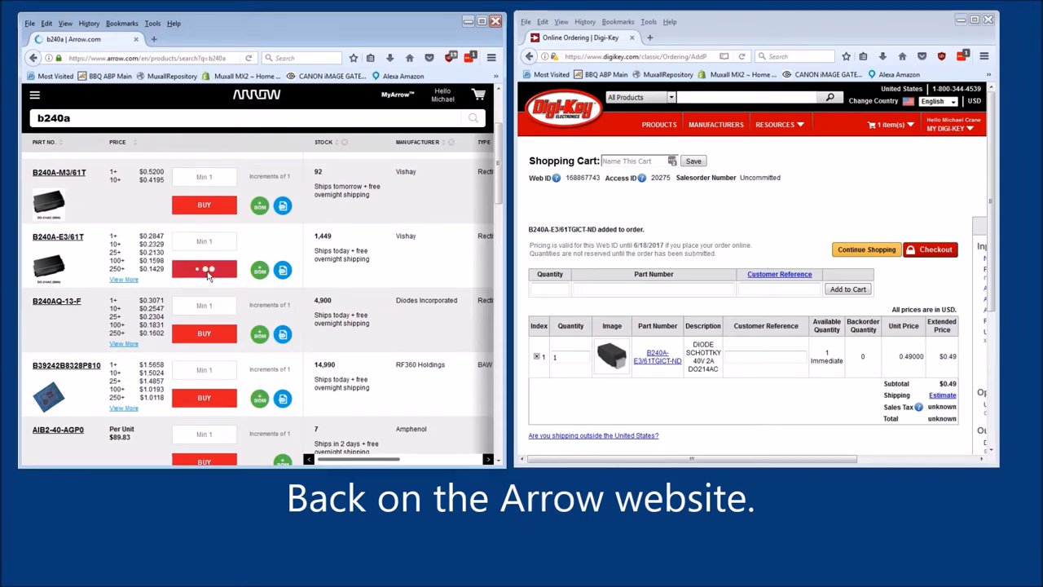
{"action": "left_click", "coordinate": [204, 269]}
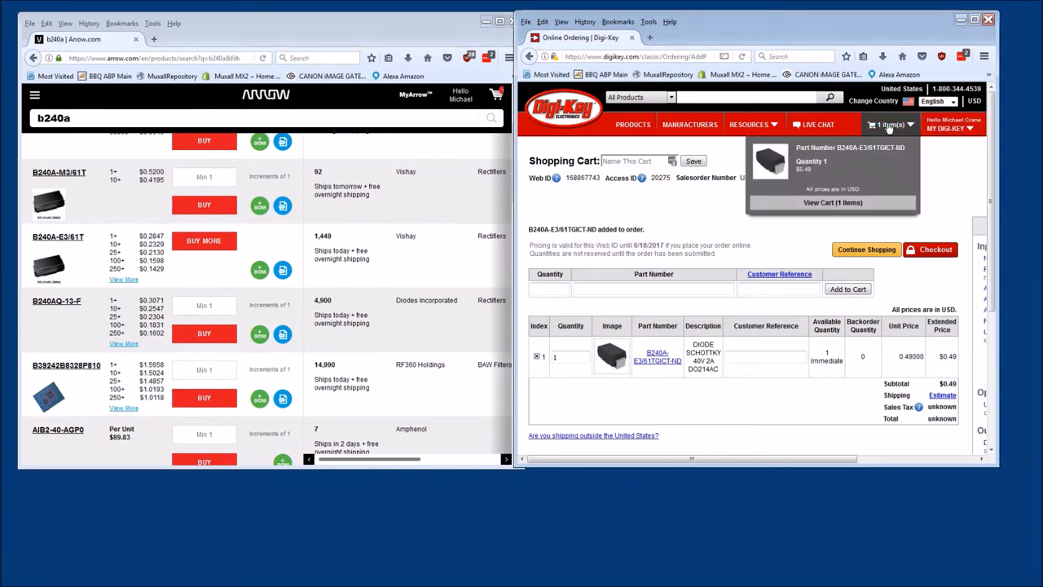
{"action": "left_click", "coordinate": [833, 202]}
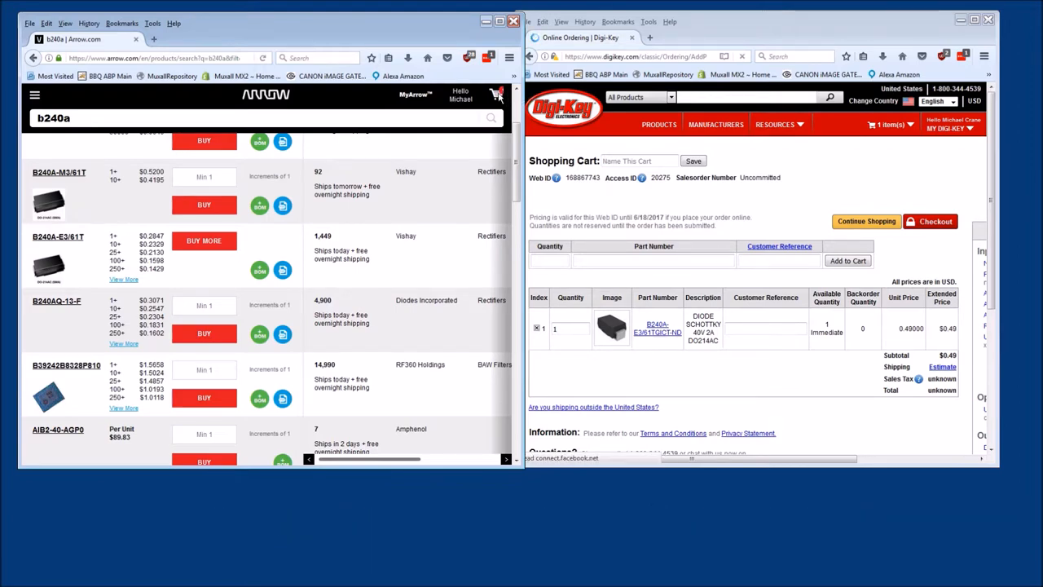
{"action": "mouse_move", "coordinate": [509, 100]}
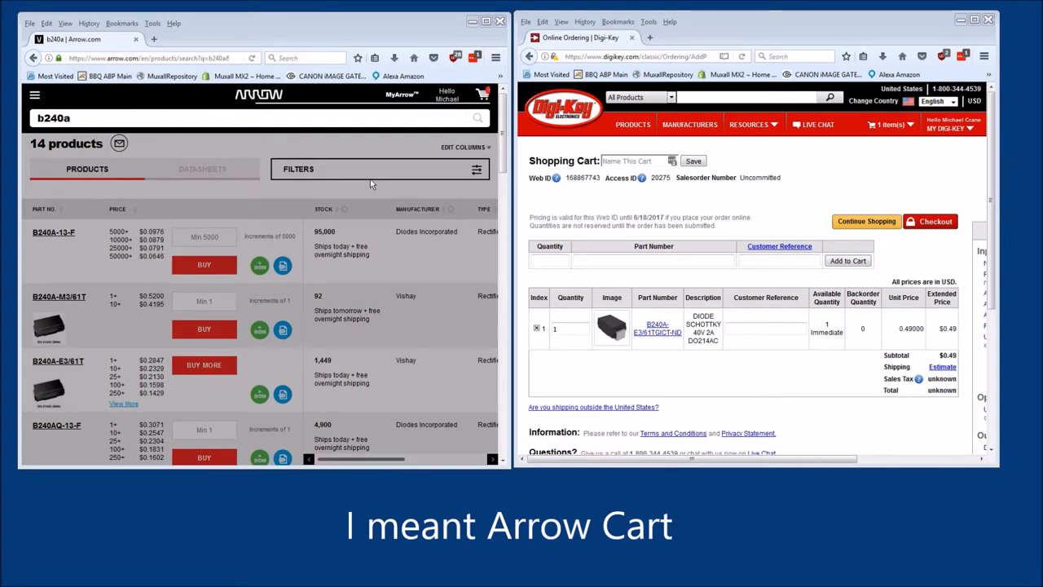
{"action": "mouse_move", "coordinate": [489, 107]}
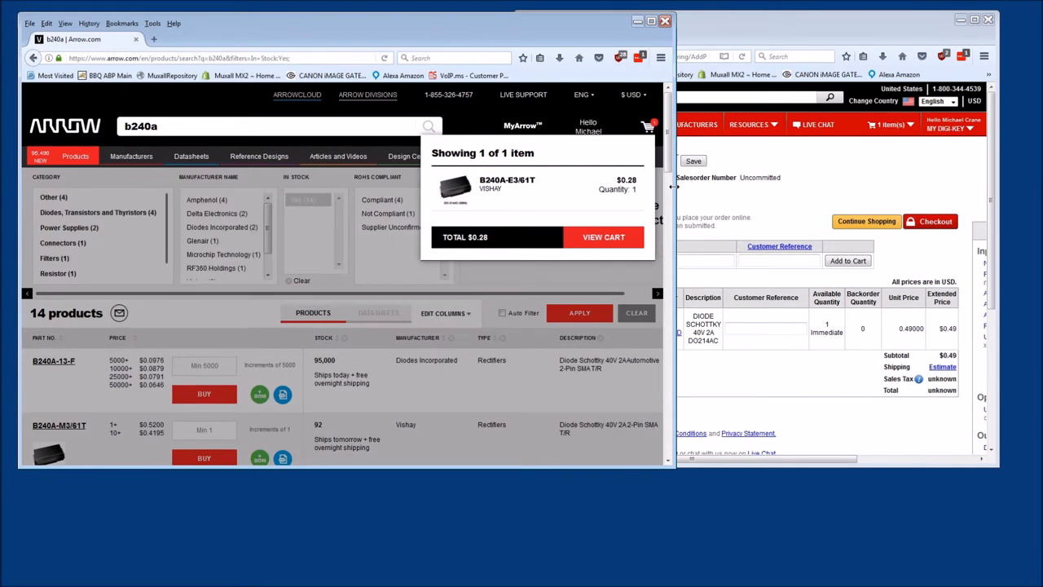
{"action": "mouse_move", "coordinate": [321, 195]}
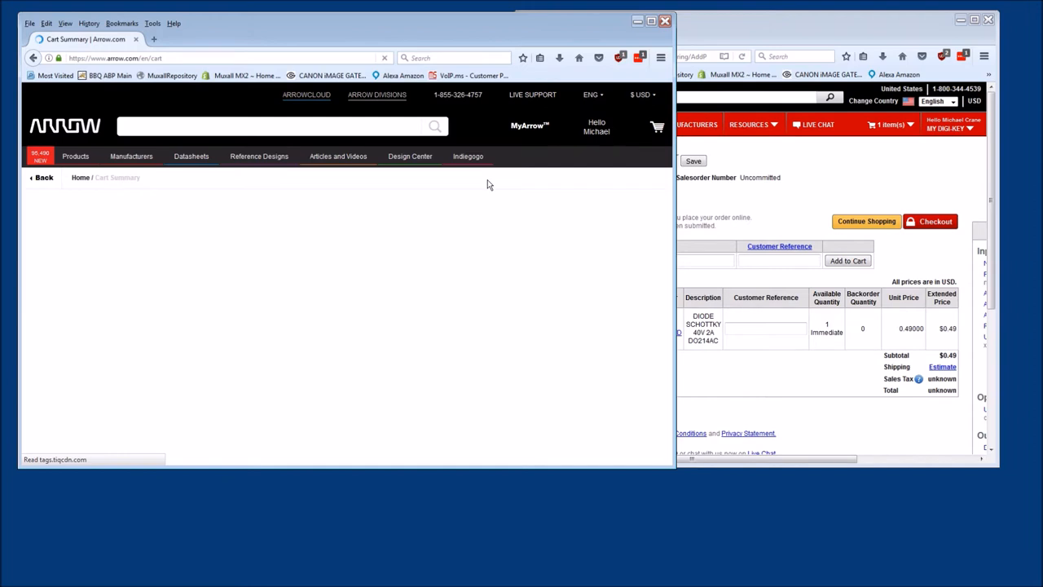
Step: Scroll the Arrow Cart Summary page to look for the B240A-E3/61T item at $0.28
{"action": "scroll", "scroll_direction": "down", "scroll_amount": 3}
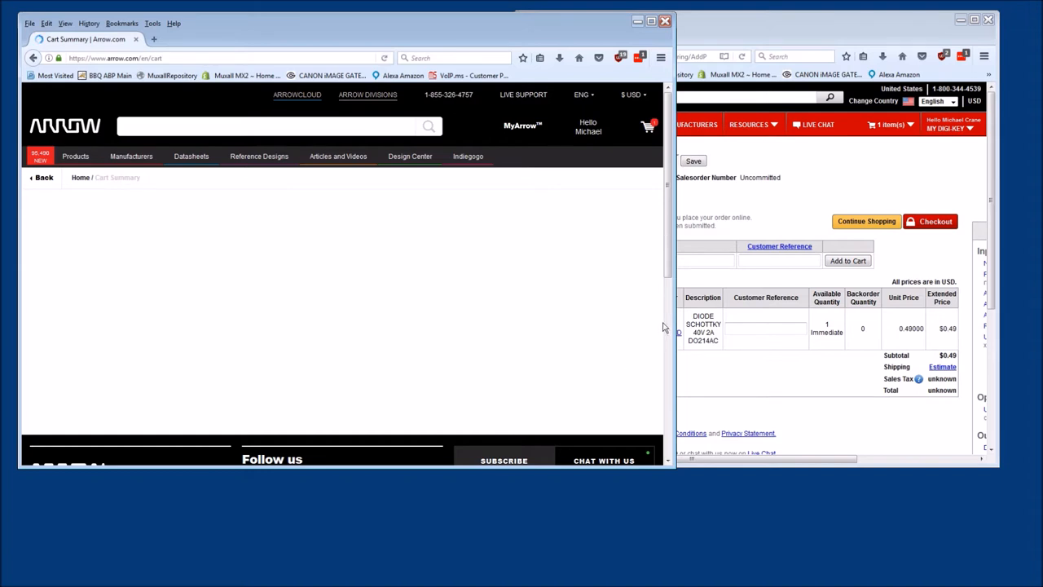
{"action": "mouse_move", "coordinate": [146, 80]}
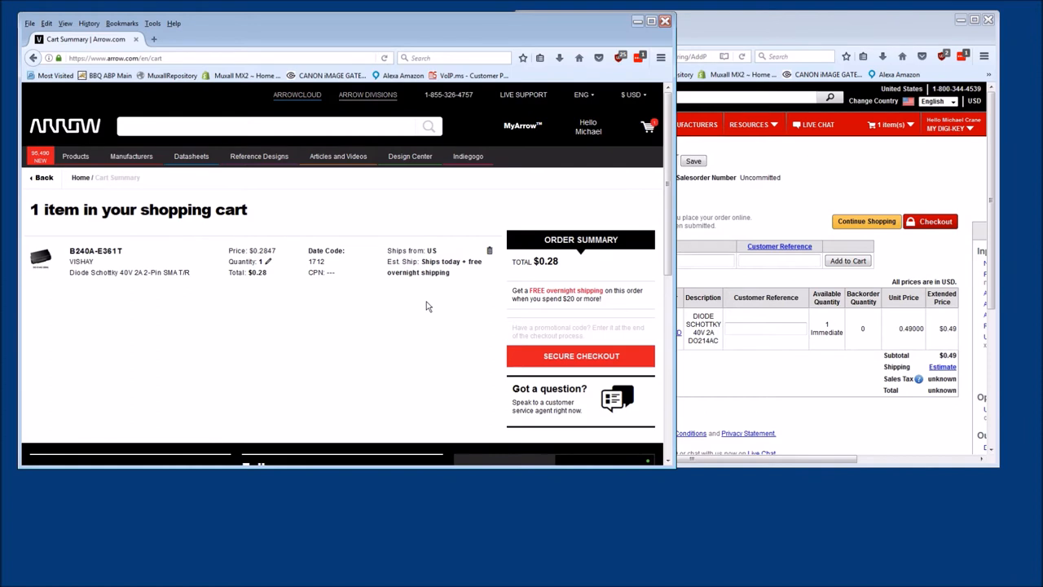
{"action": "mouse_move", "coordinate": [18, 290]}
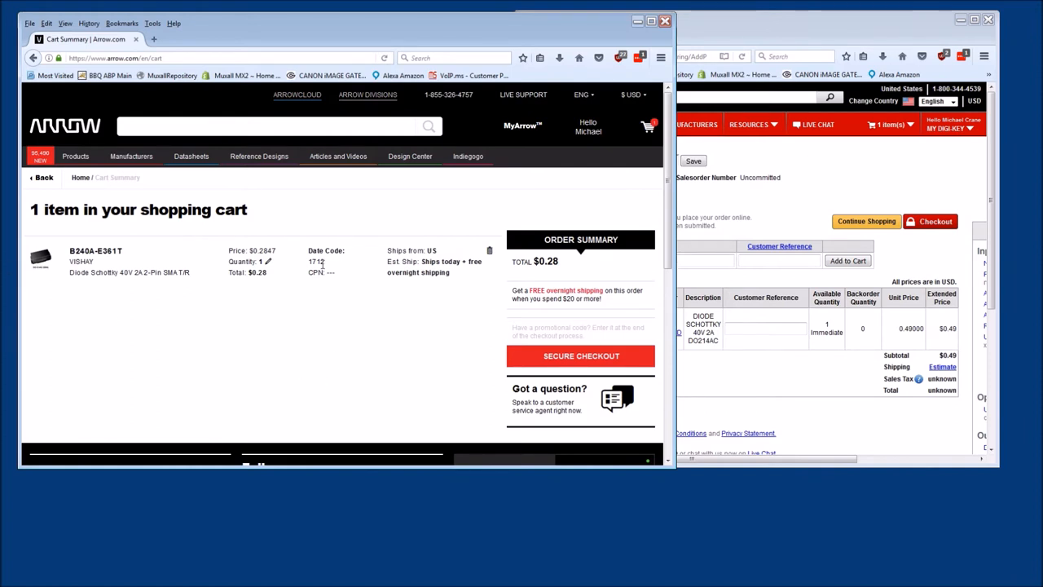
Step: Start Secure Checkout and keep $0.00 Express Saver as the shipping method, total $0.28
{"action": "left_click", "coordinate": [580, 355]}
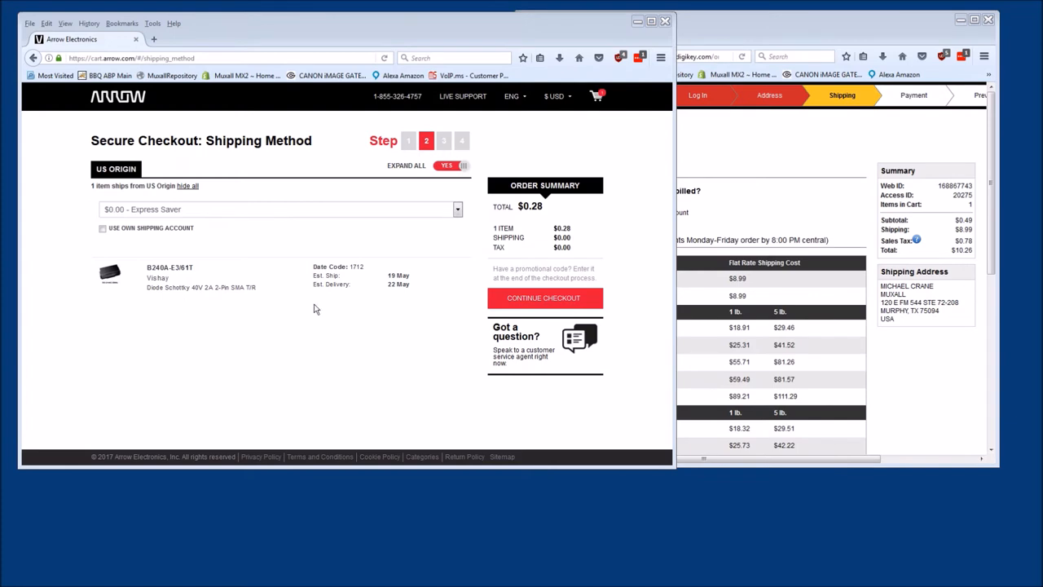
{"action": "mouse_move", "coordinate": [367, 383]}
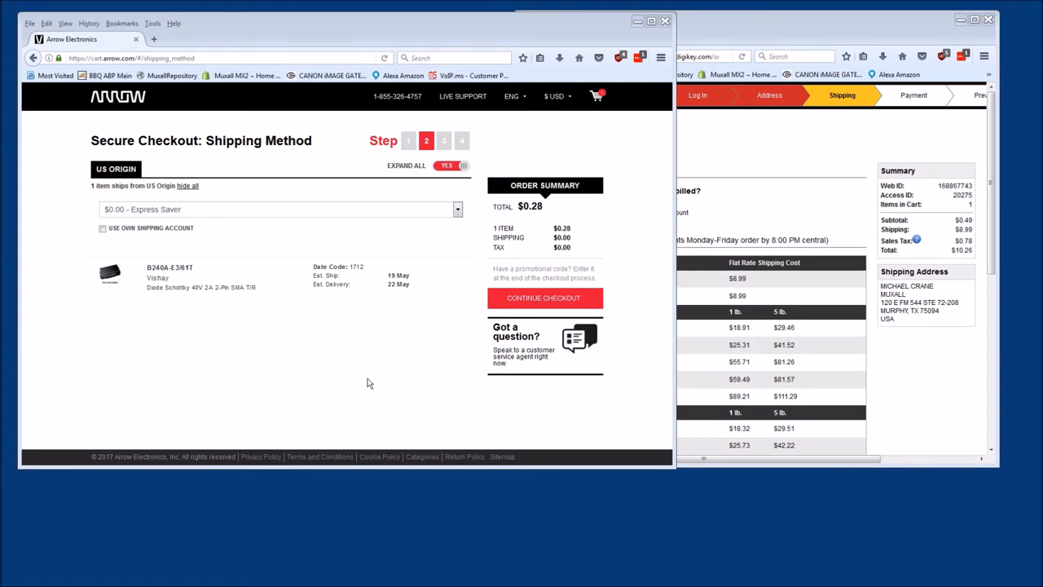
{"action": "mouse_move", "coordinate": [368, 287]}
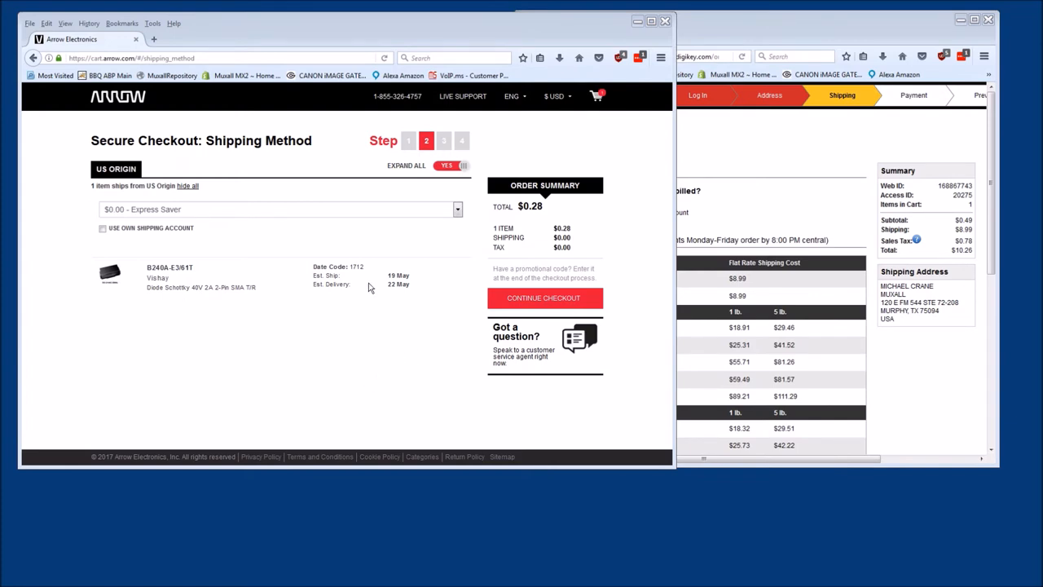
{"action": "mouse_move", "coordinate": [437, 46]}
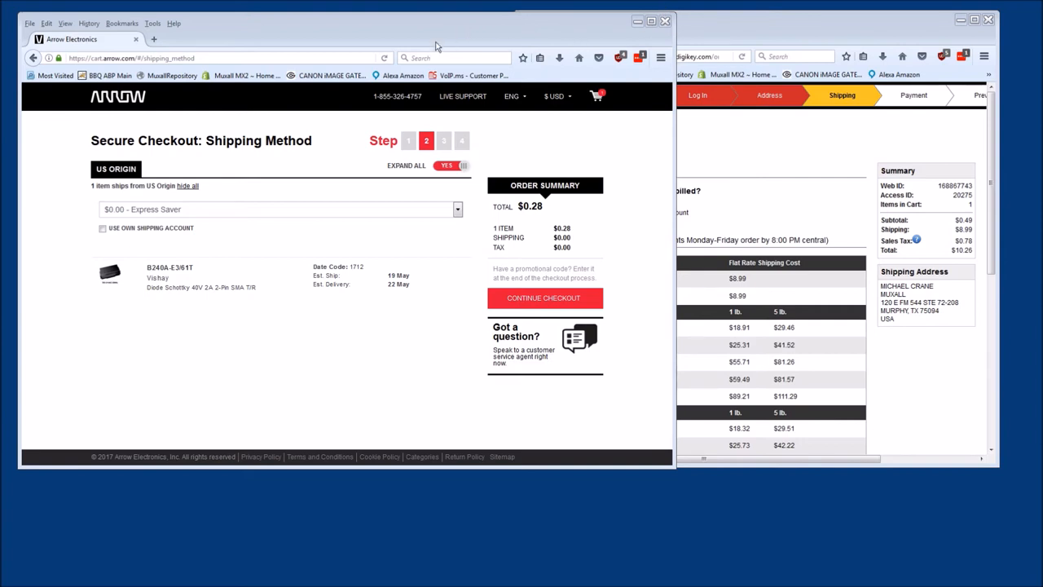
{"action": "mouse_move", "coordinate": [342, 205]}
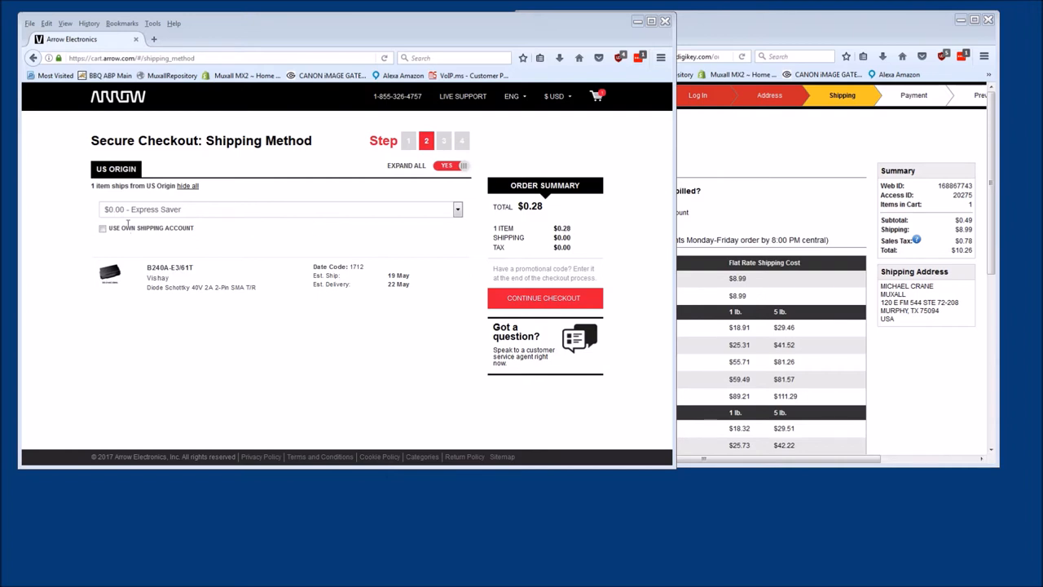
{"action": "mouse_move", "coordinate": [463, 219]}
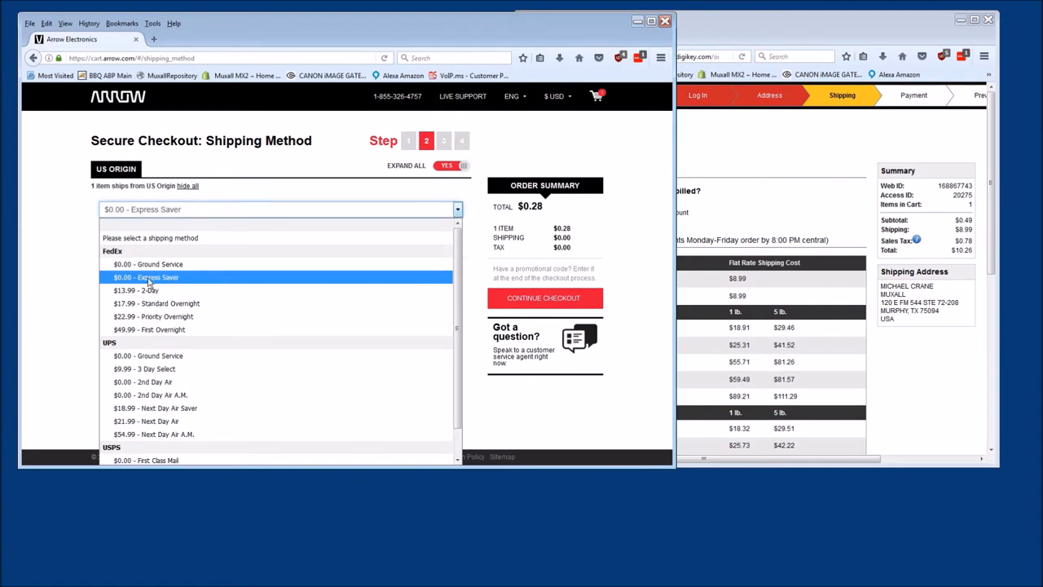
{"action": "mouse_move", "coordinate": [205, 281]}
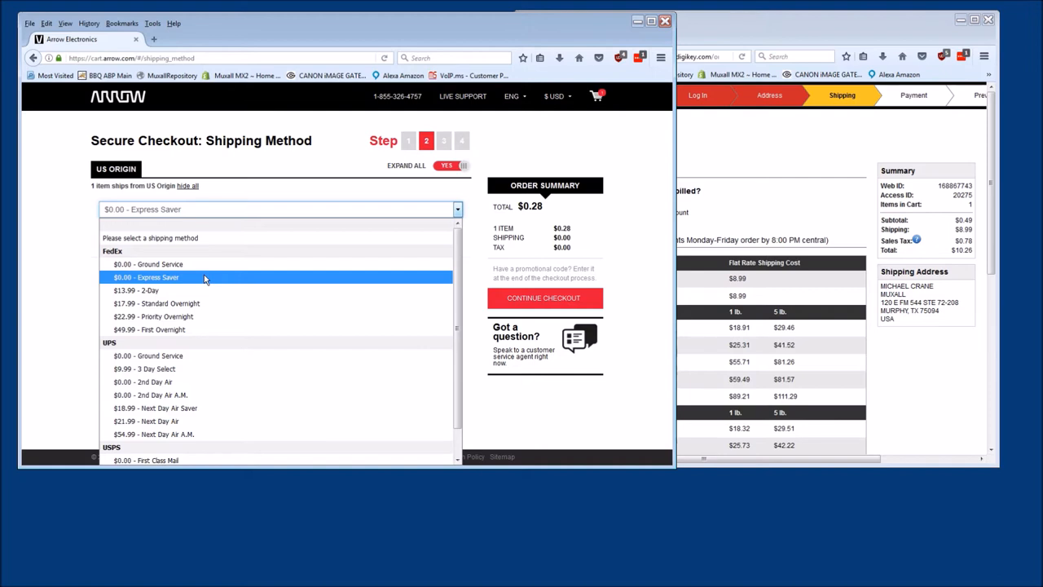
{"action": "mouse_move", "coordinate": [147, 264]}
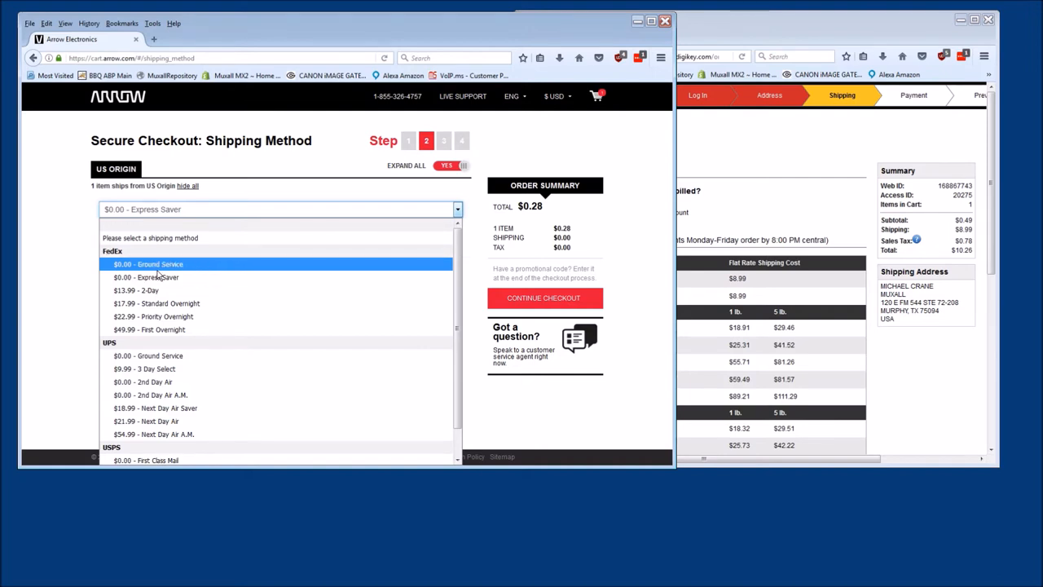
{"action": "mouse_move", "coordinate": [209, 277]}
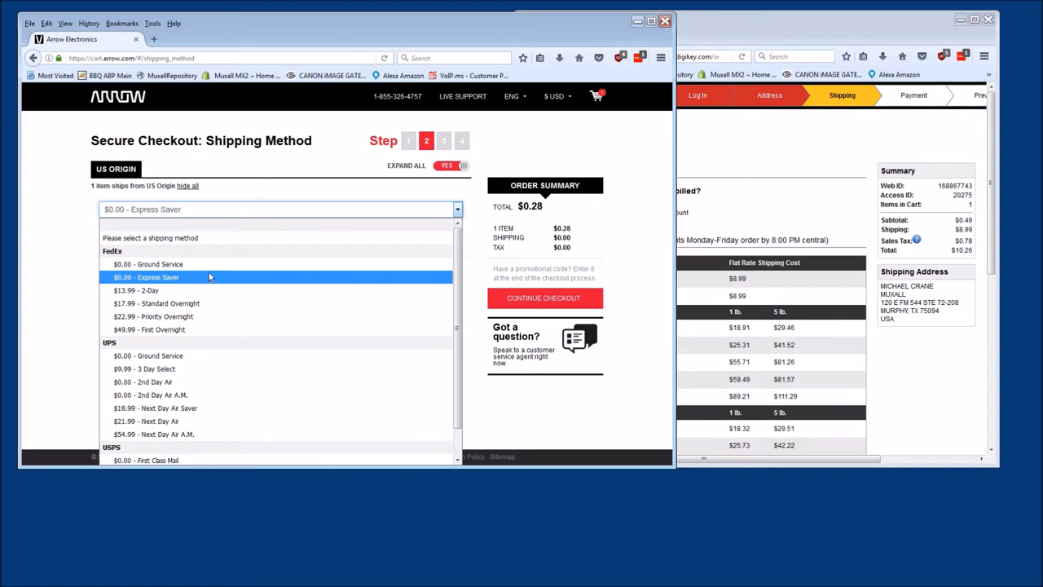
{"action": "left_click", "coordinate": [147, 277]}
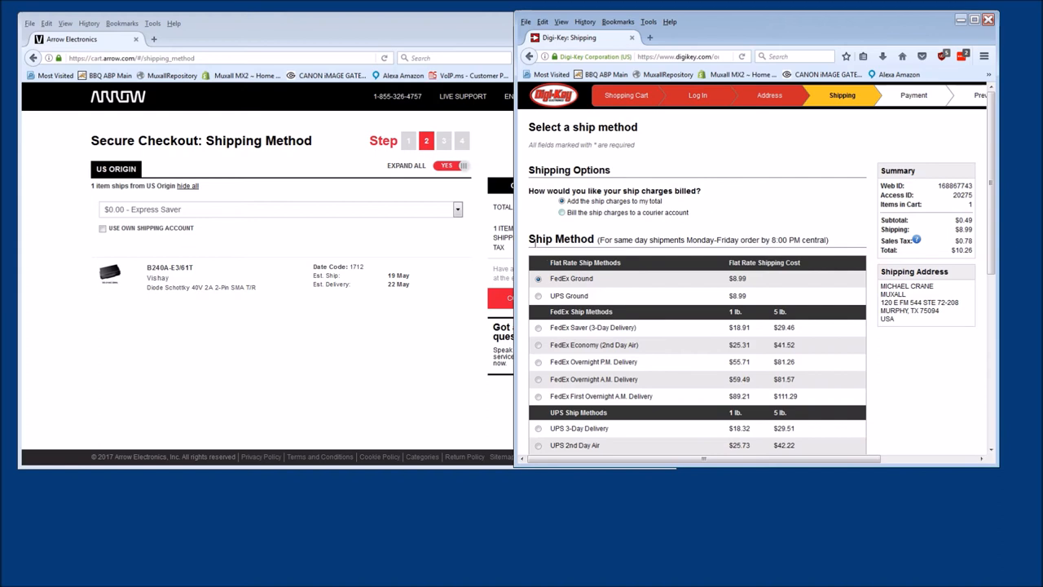
{"action": "mouse_move", "coordinate": [716, 300]}
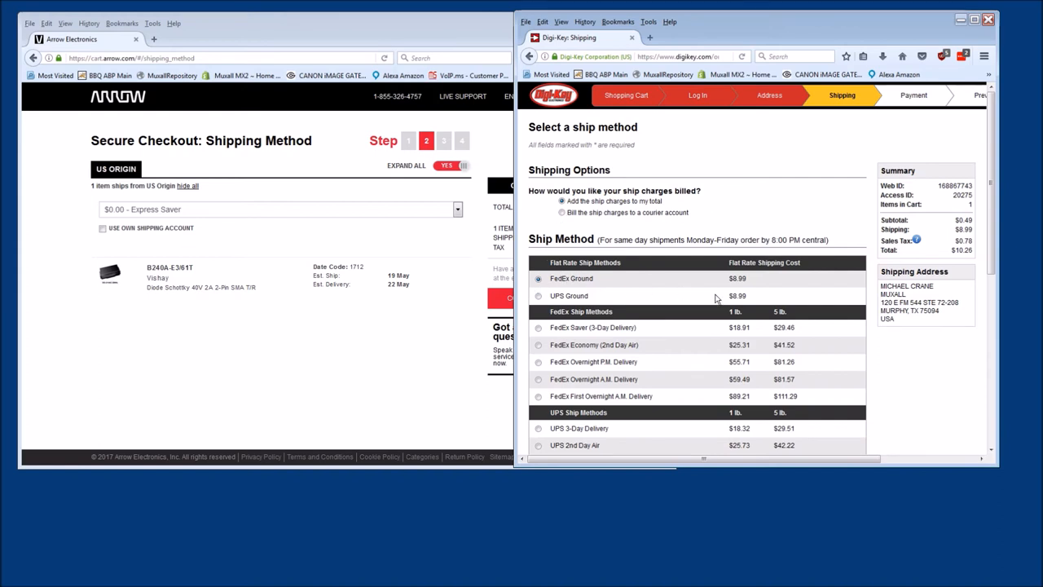
Step: Scroll Digi-Key's Ship Method table of FedEx, UPS and USPS rates, FedEx Ground $6.99 cheapest
{"action": "scroll", "scroll_direction": "down", "scroll_amount": 3}
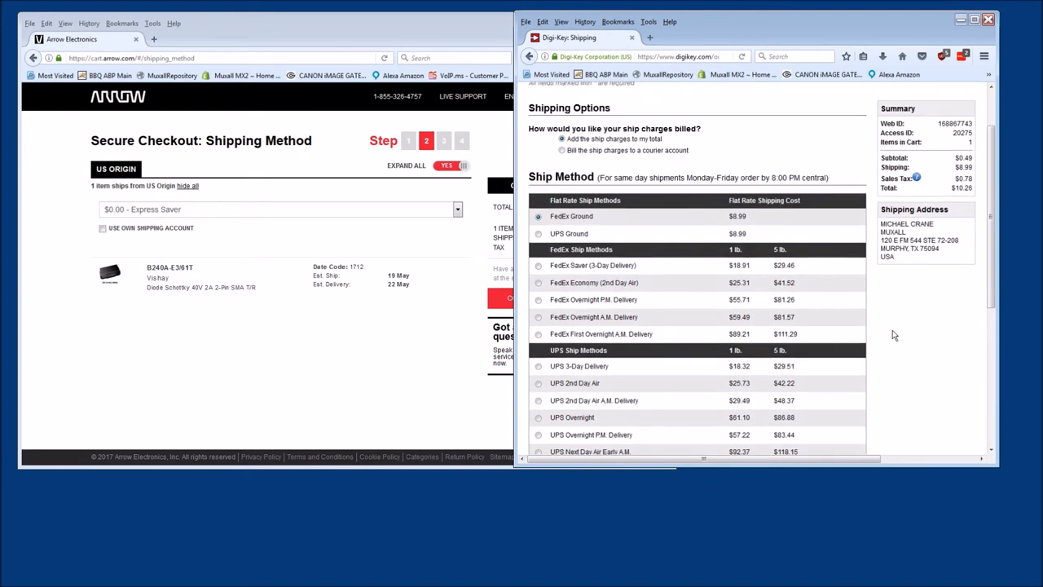
{"action": "scroll", "scroll_direction": "down", "scroll_amount": 3}
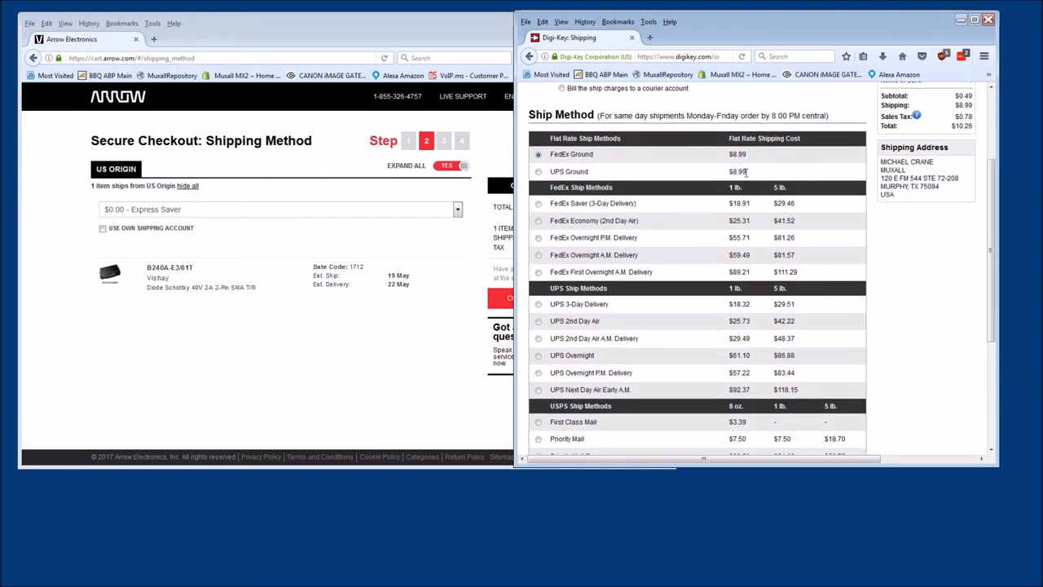
{"action": "mouse_move", "coordinate": [118, 182]}
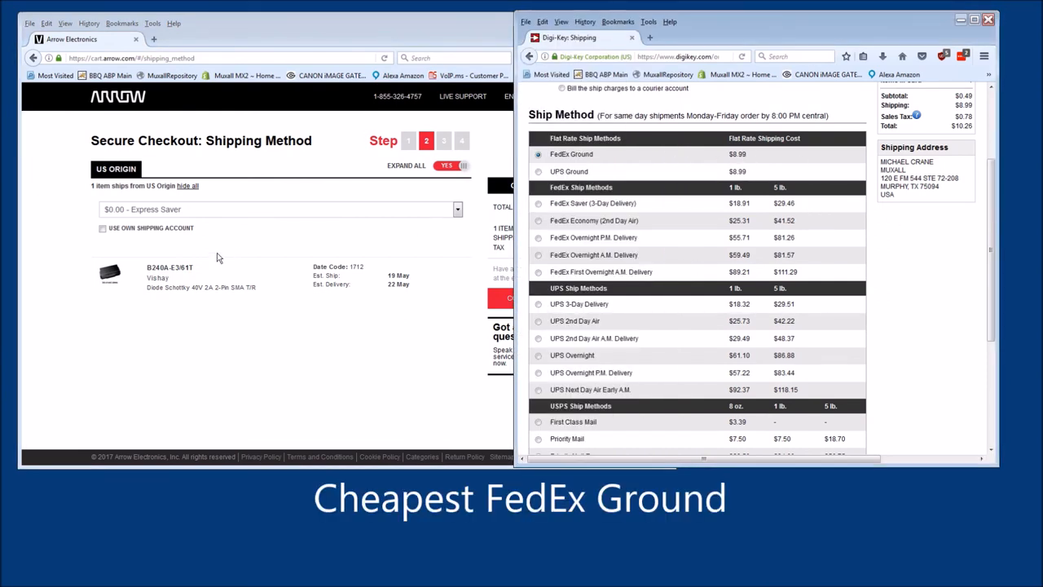
{"action": "mouse_move", "coordinate": [170, 259]}
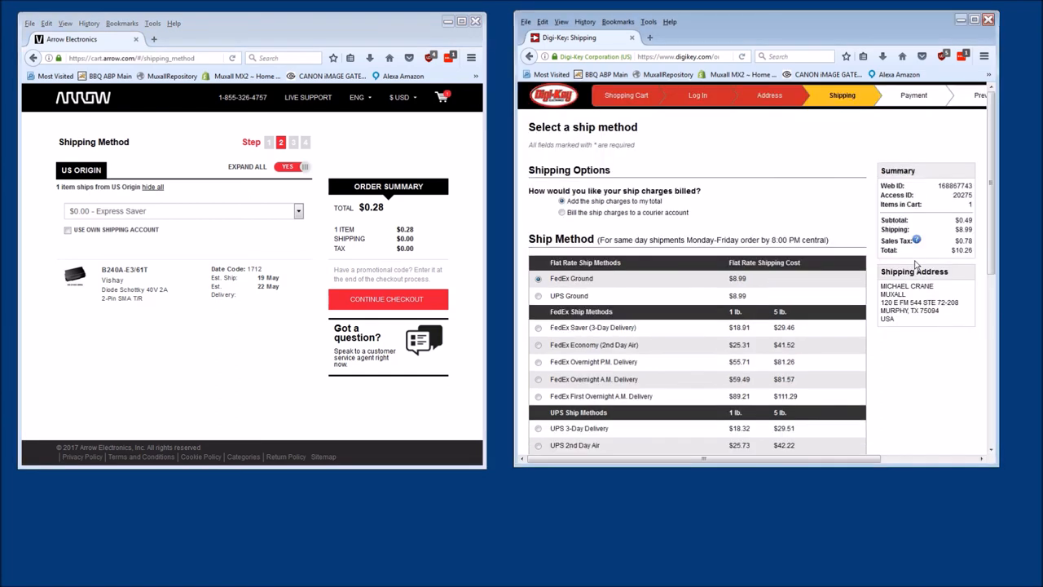
{"action": "mouse_move", "coordinate": [156, 352]}
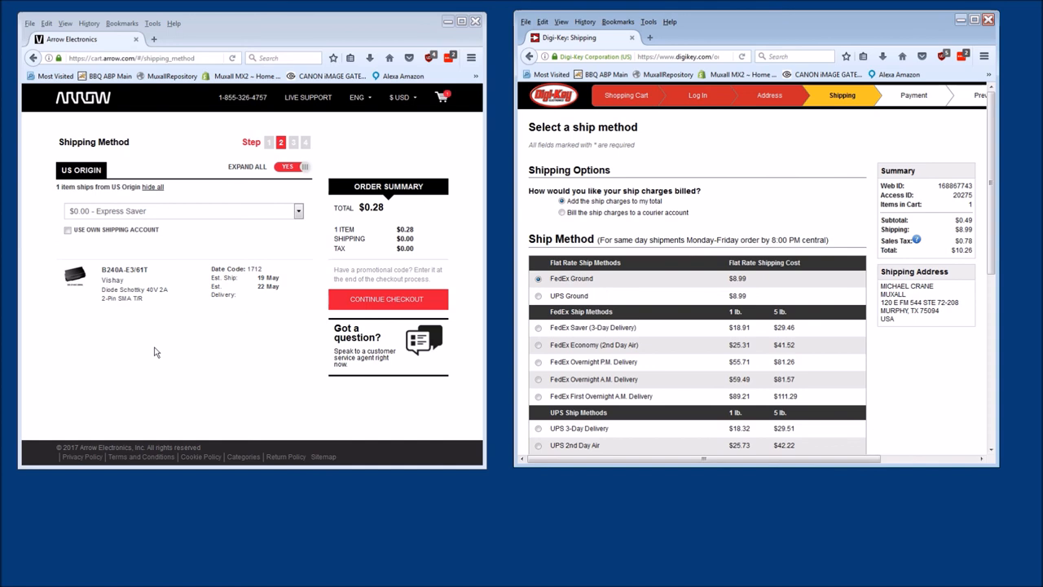
{"action": "mouse_move", "coordinate": [183, 104]}
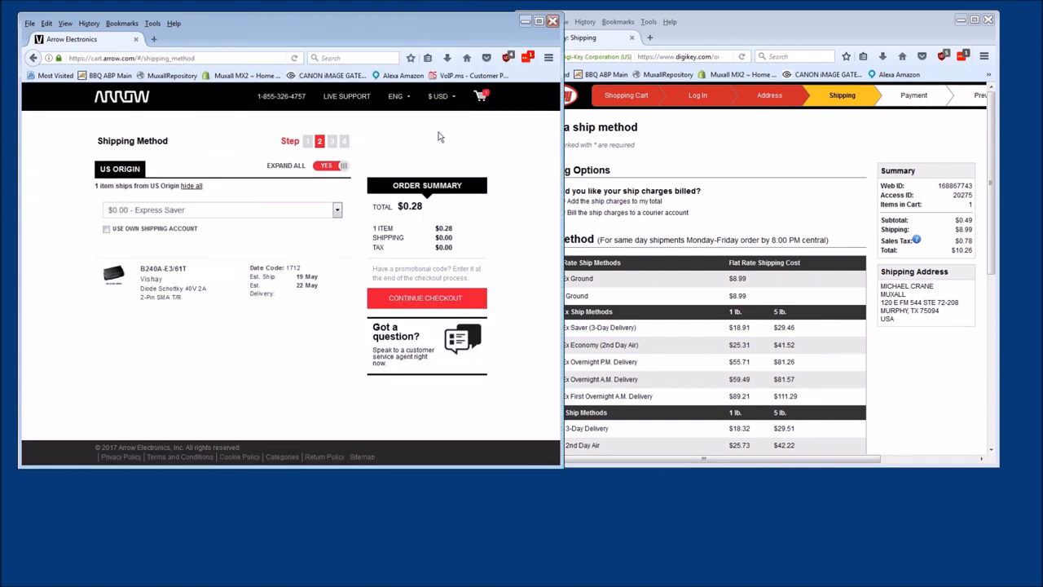
{"action": "mouse_move", "coordinate": [150, 202]}
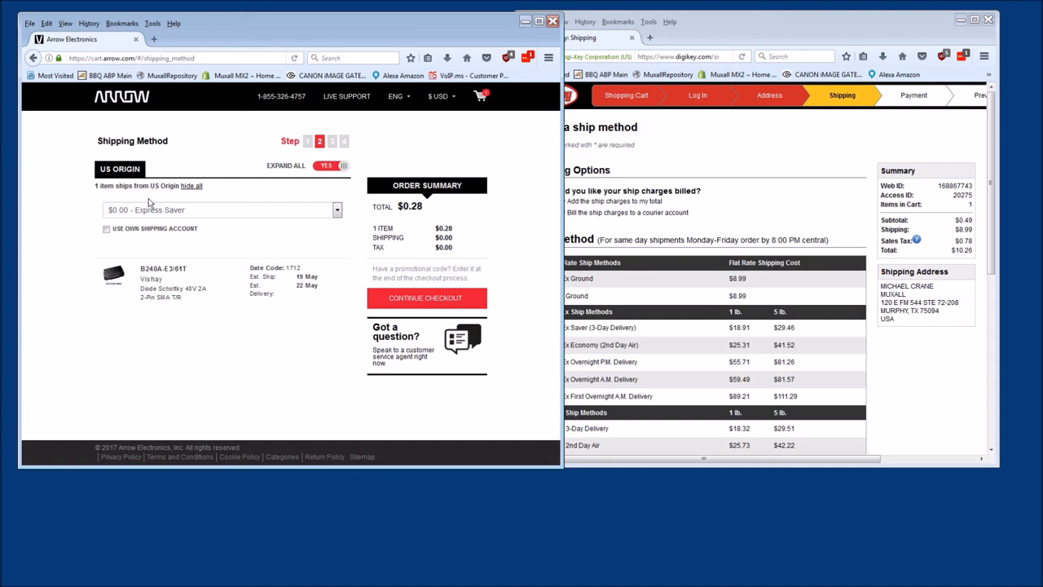